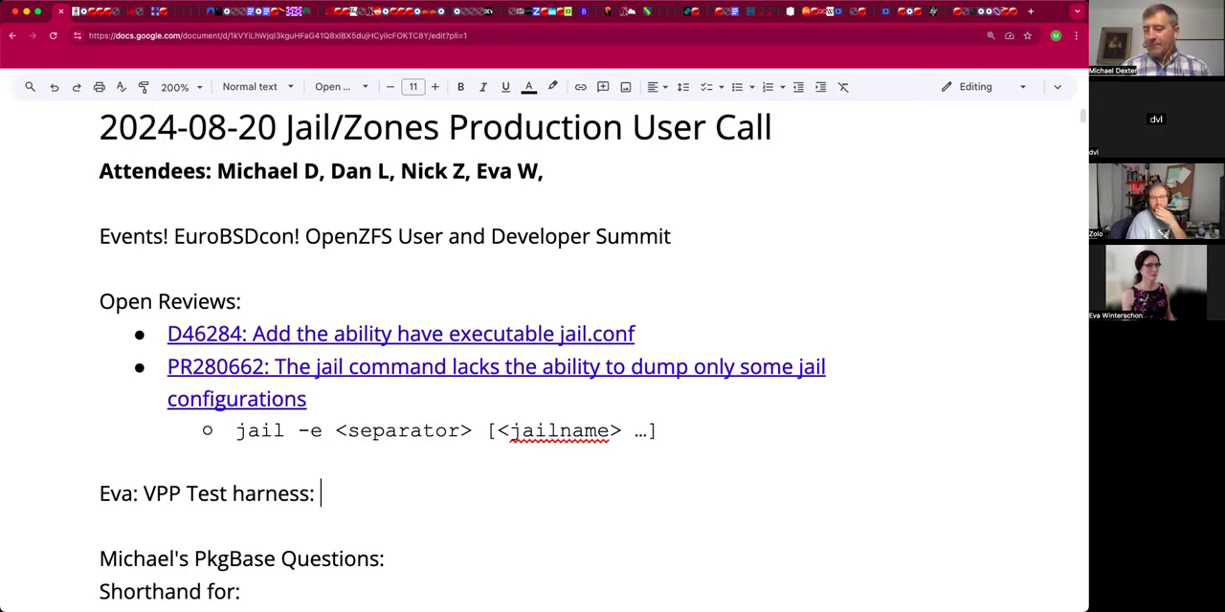
mouse_move(482, 279)
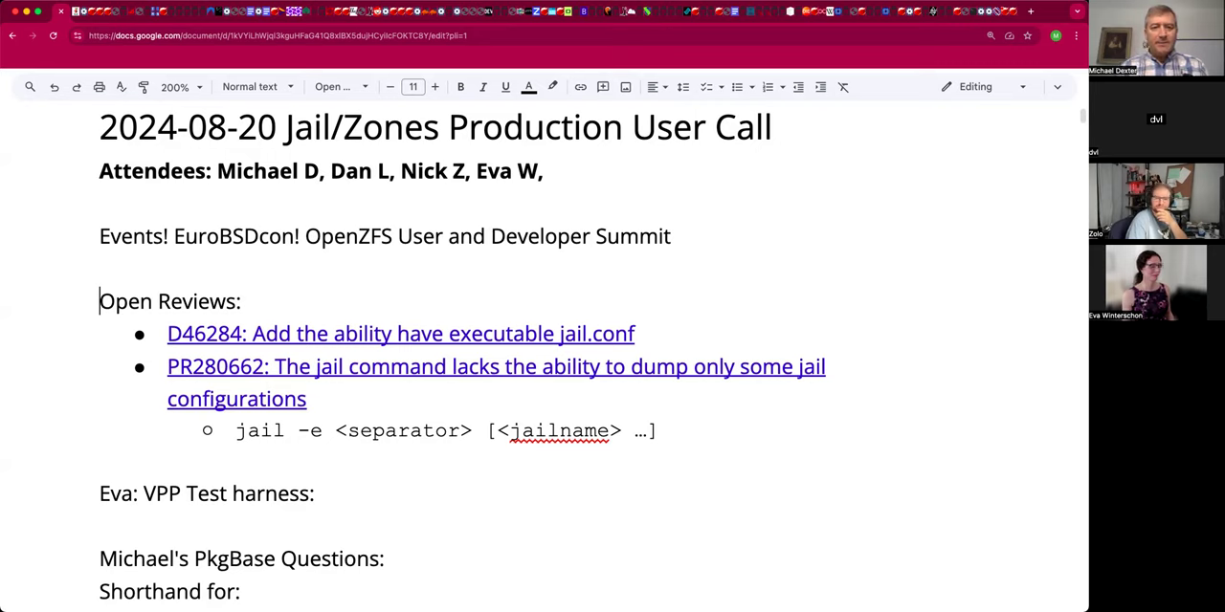
mouse_move(437, 341)
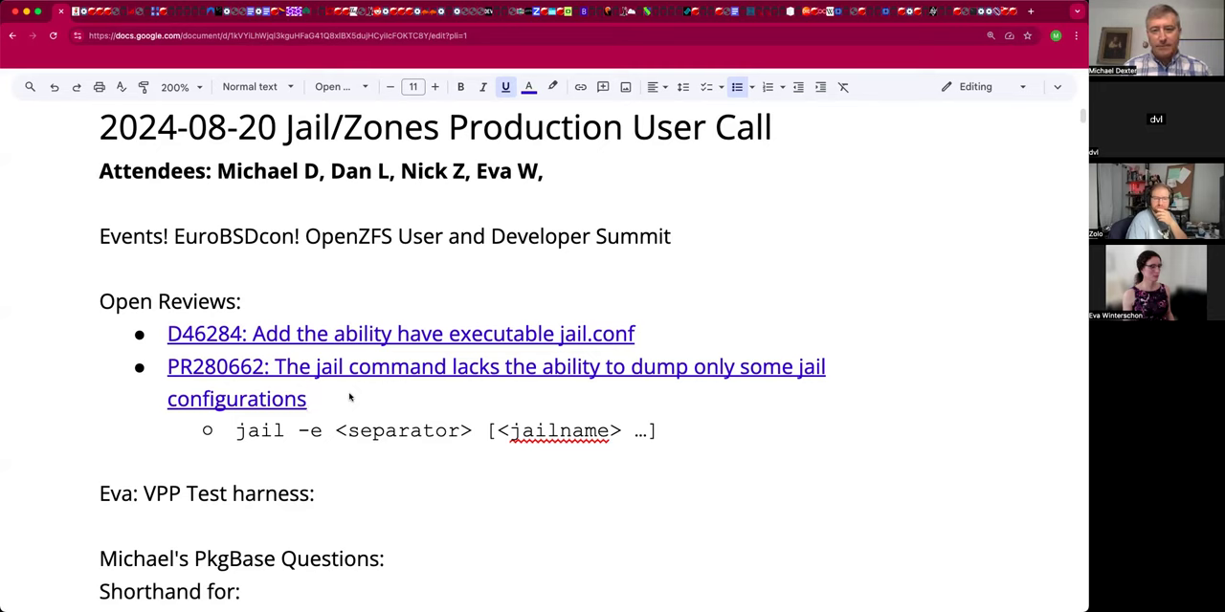
Scroll down to Eva's VPP Test harness item in the meeting notes.
scroll(down, 3)
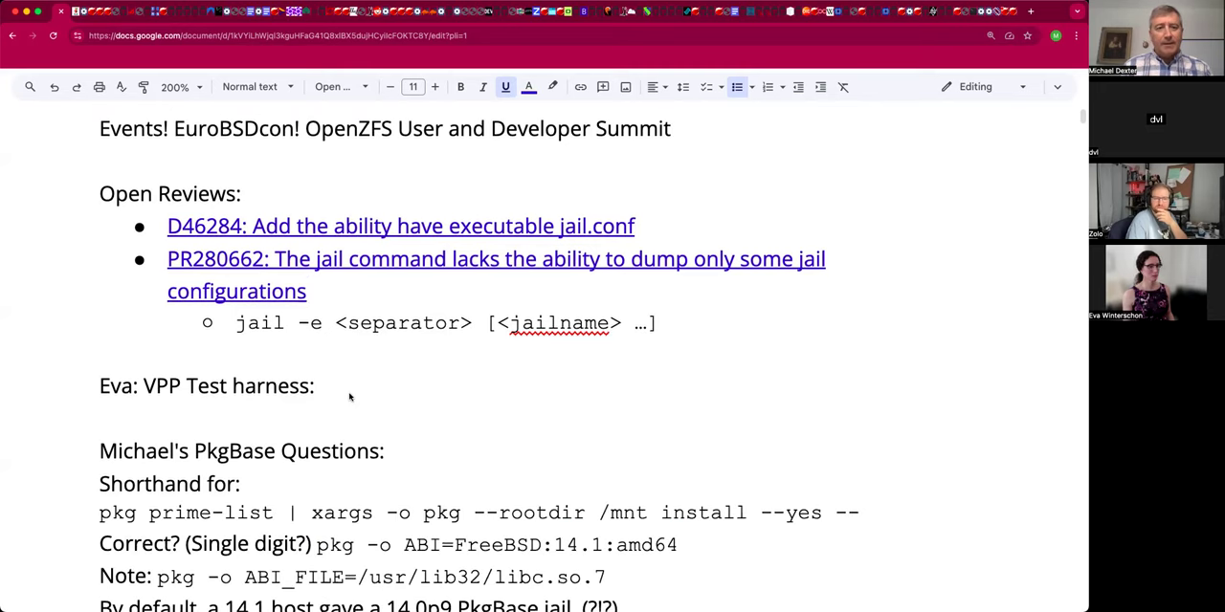
scroll(down, 3)
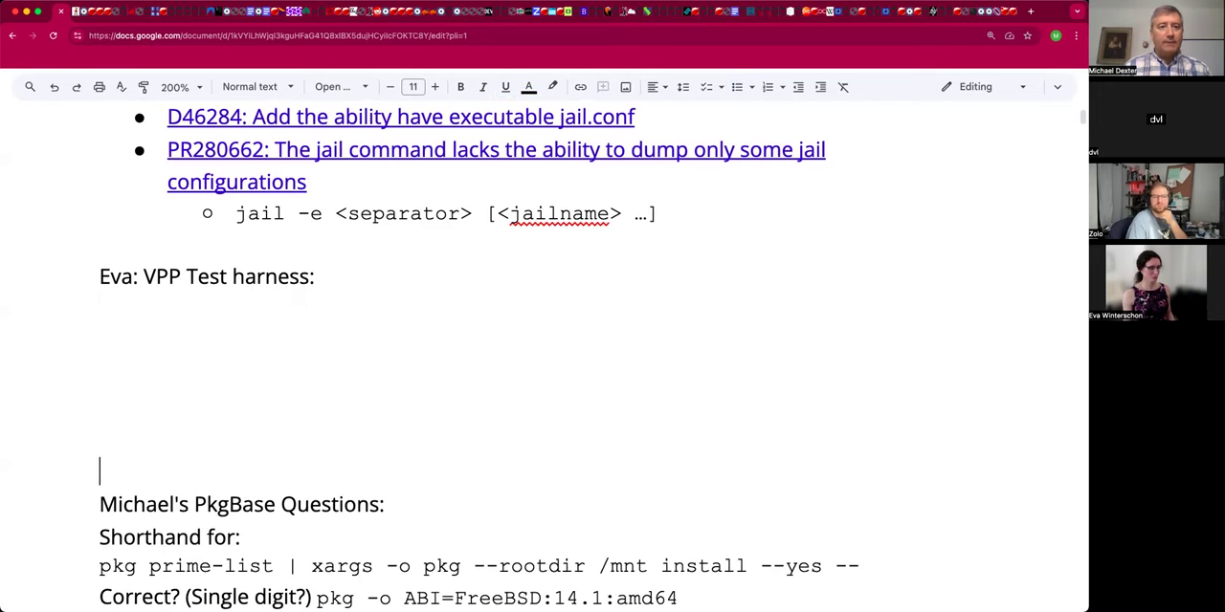
After Eva's heading, write 'Excited about VPP. Specifically with jails and VMs. Has a new system.'.
click(320, 275)
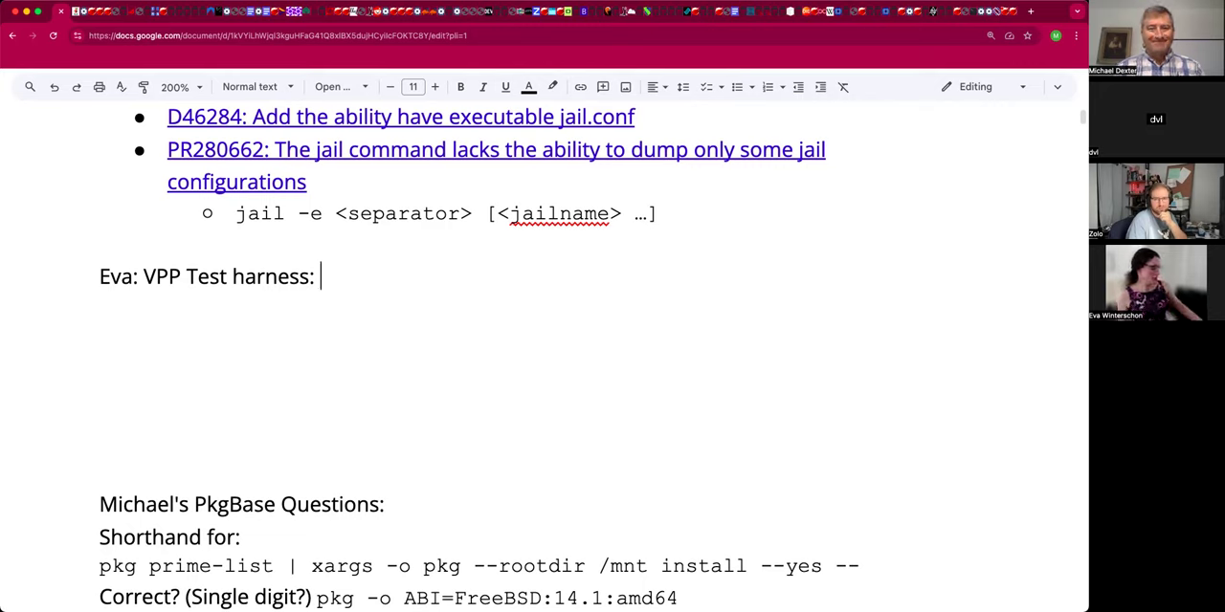
text(Excite)
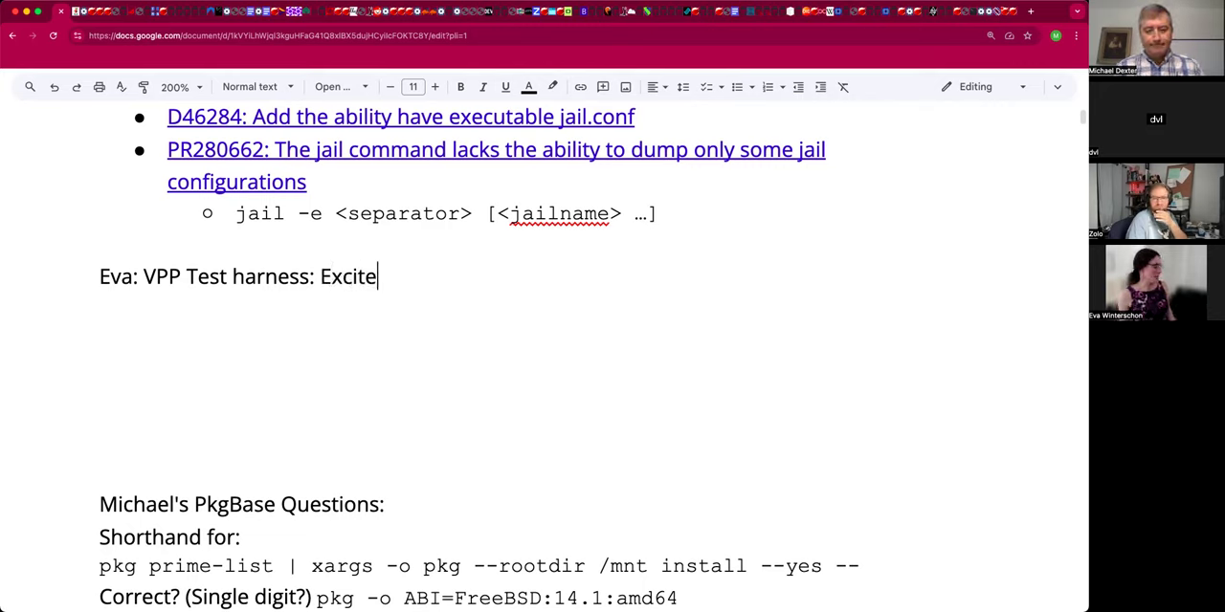
text(d about)
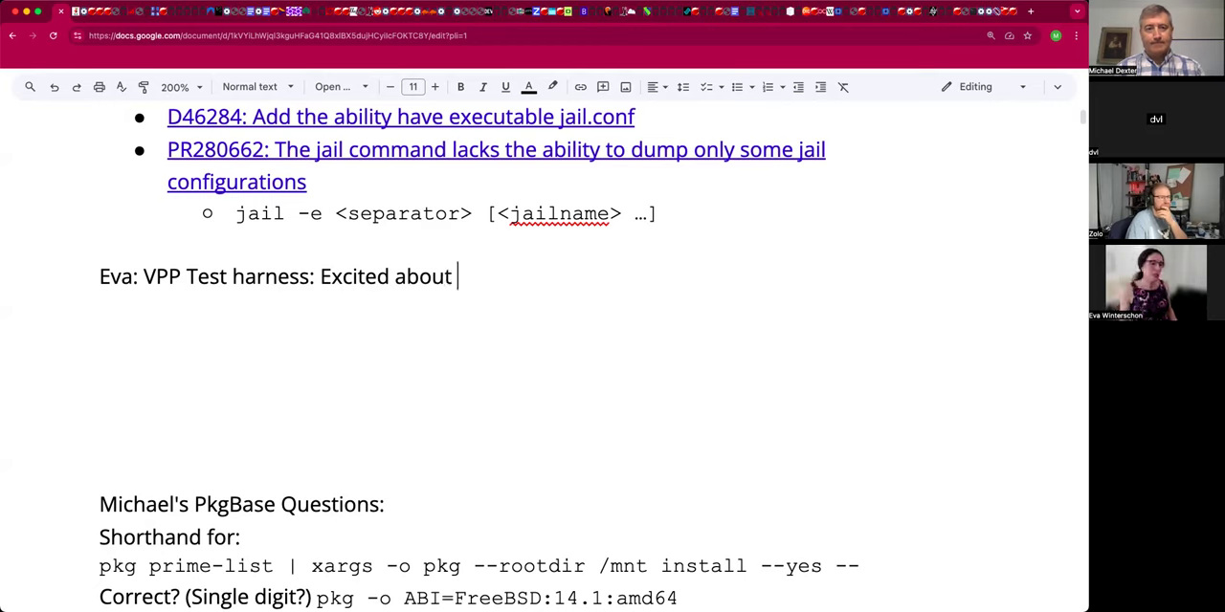
text(VPP. Specif)
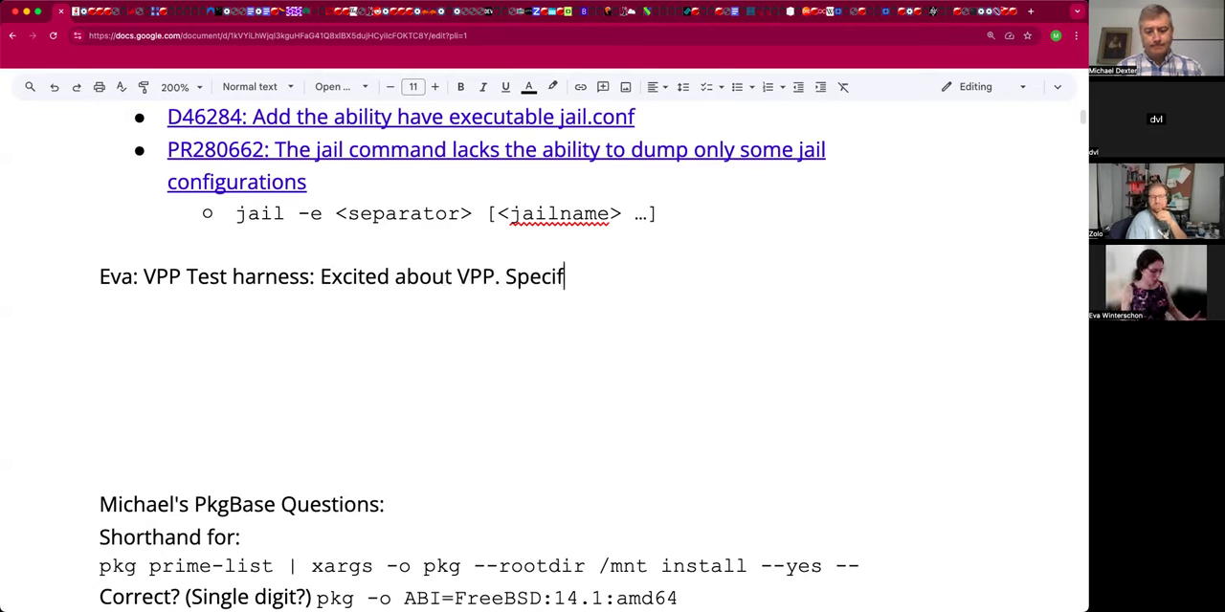
text(ically with ja)
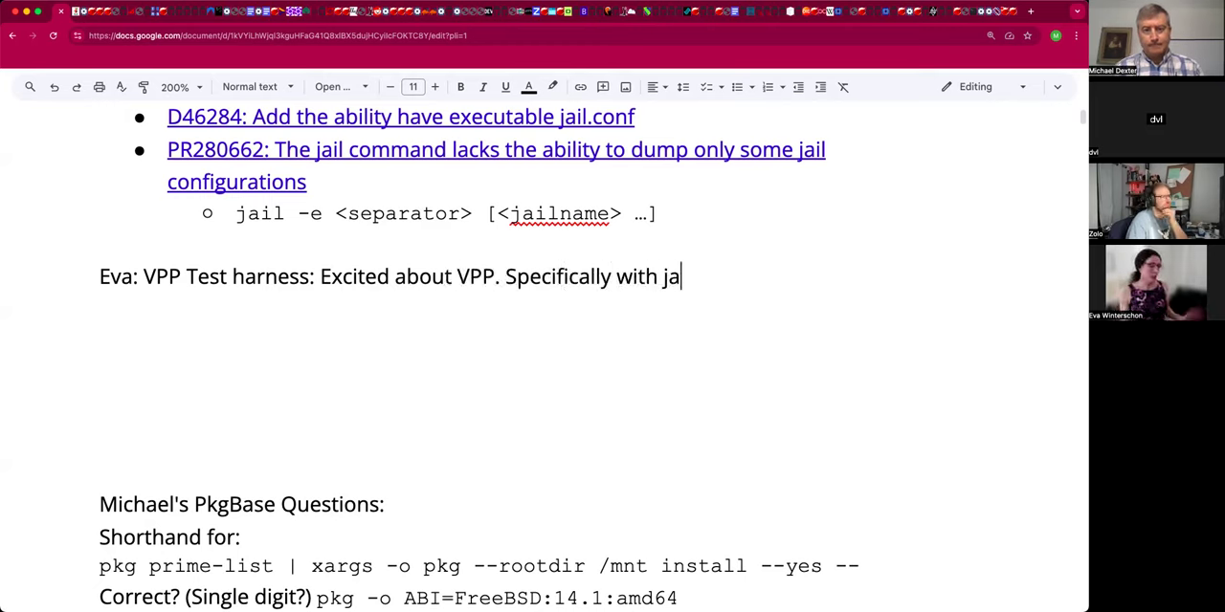
text(ils and VMs.)
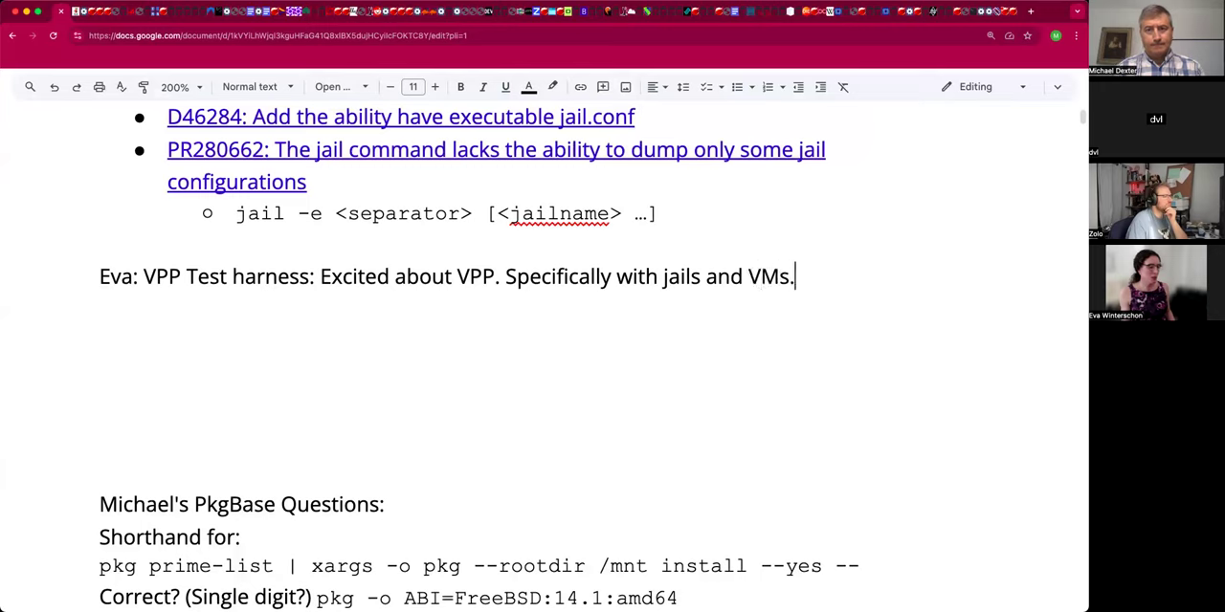
text(Has a)
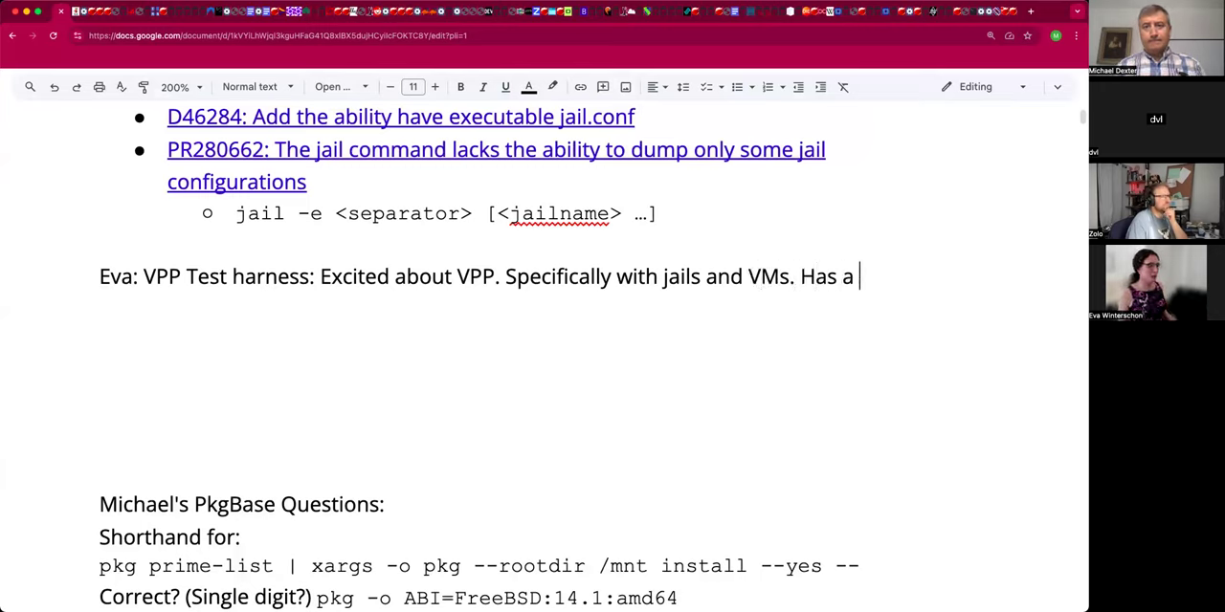
text(new system. Intel X710 four port. i226 of 2.5GbE. Plus and i350 quad 1GbE.)
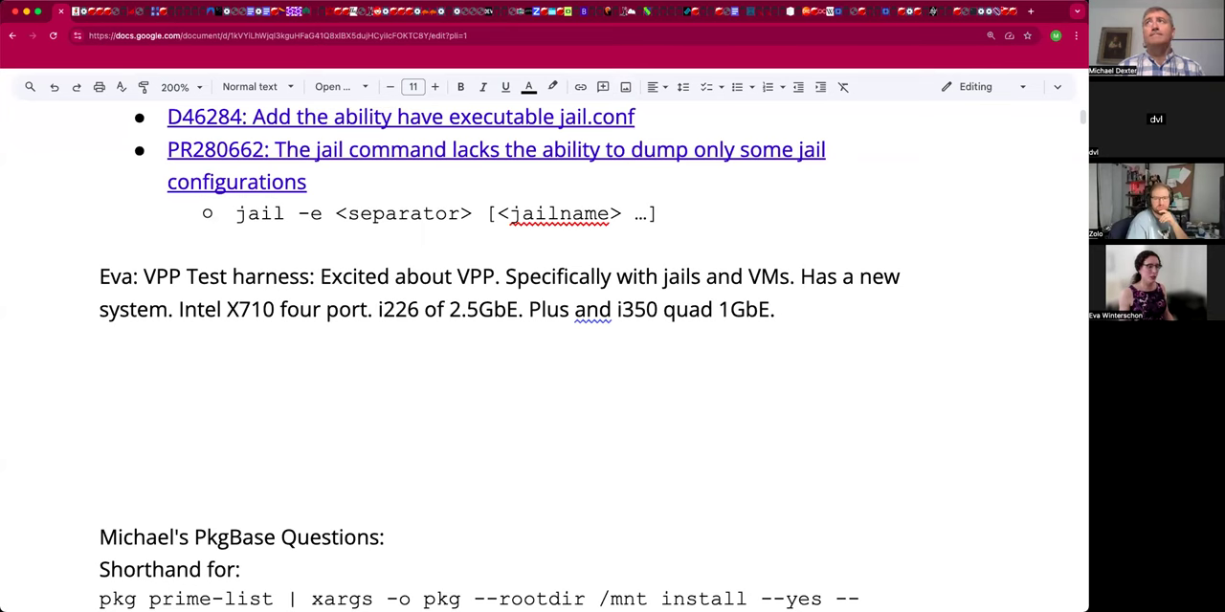
Start an indented line under Eva's notes: 'Planning to use Cisco T-REX: An open source'.
click(779, 309)
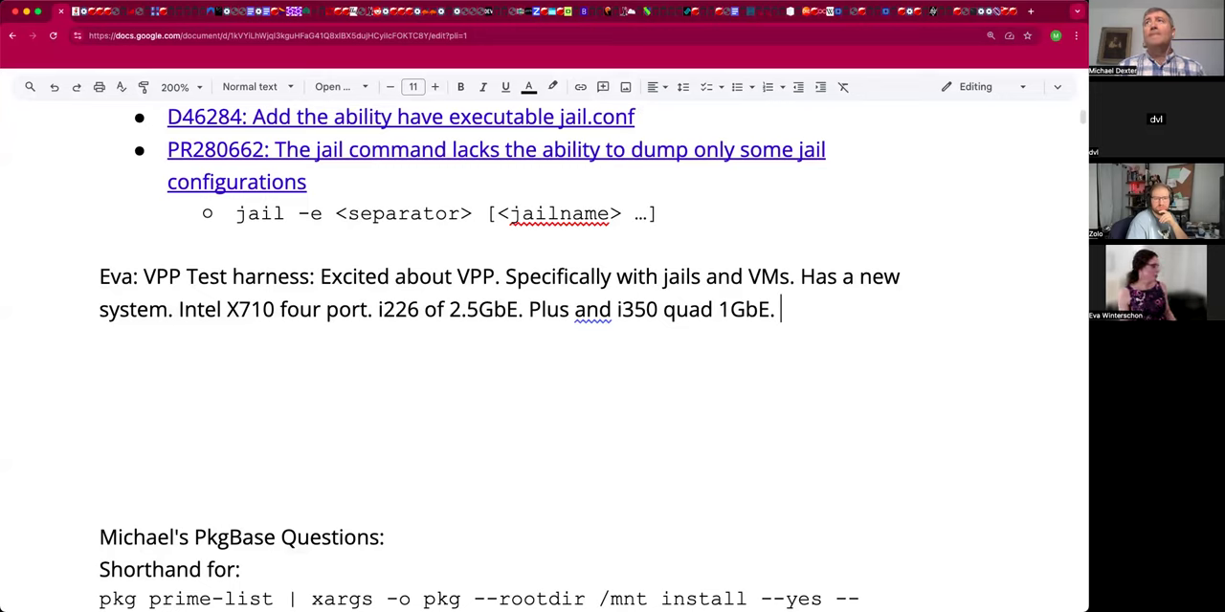
mouse_move(388, 75)
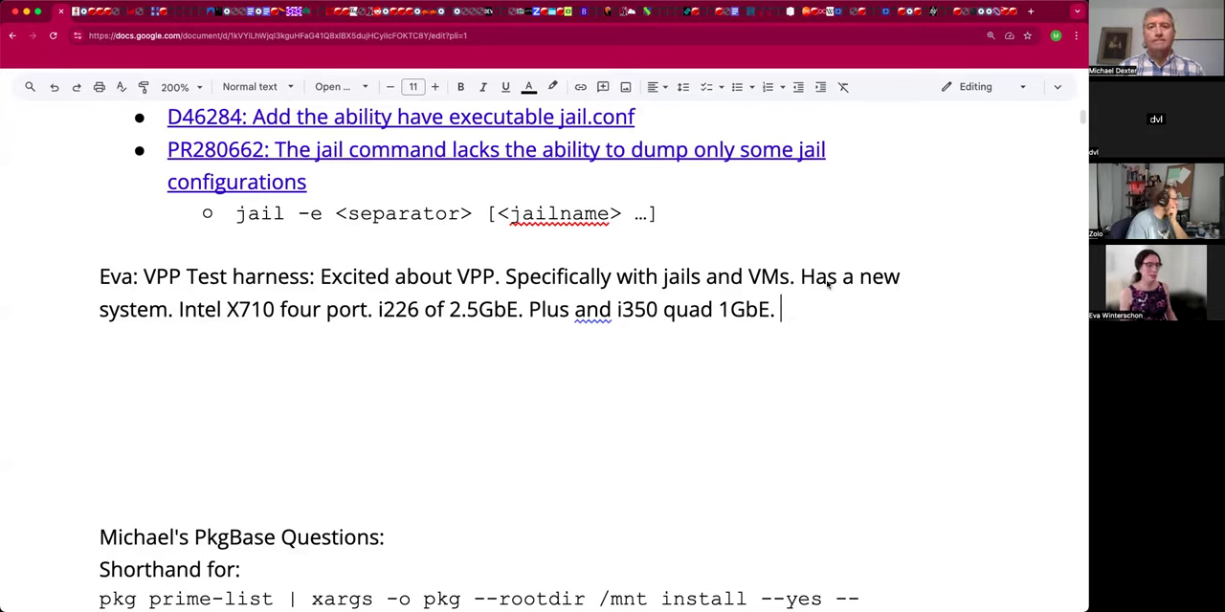
mouse_move(819, 317)
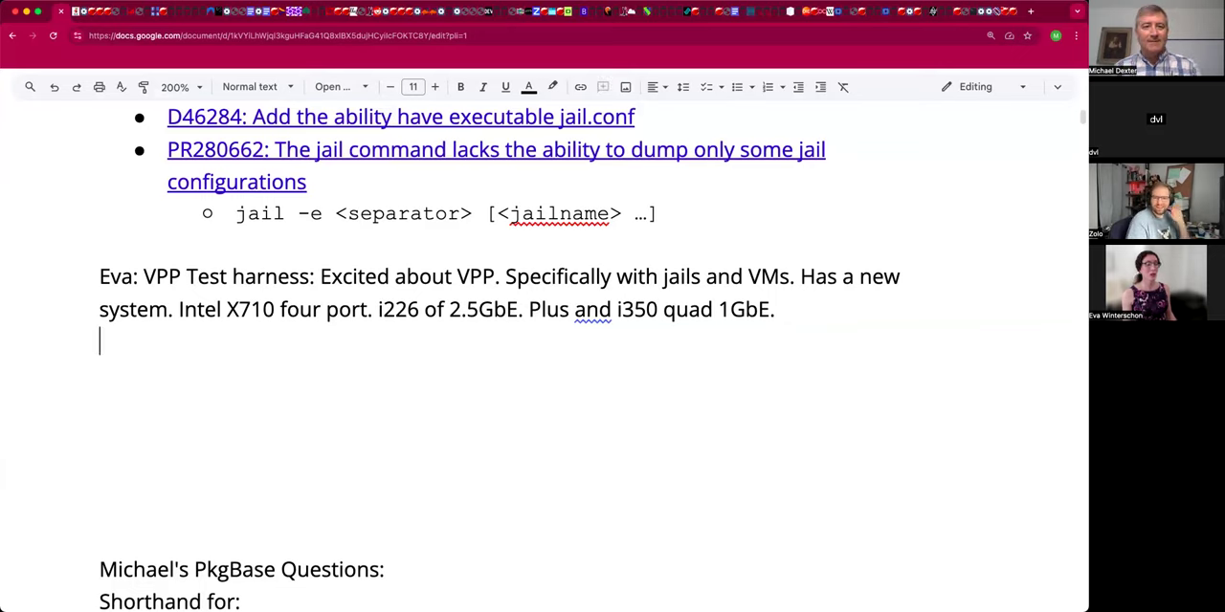
text(Planning)
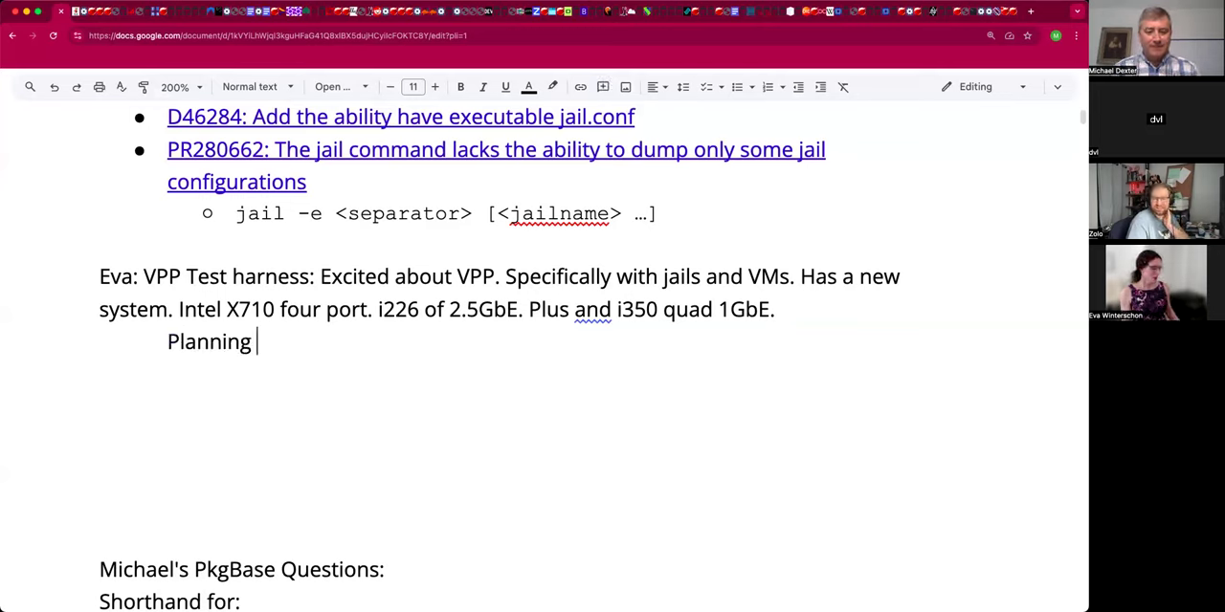
text(to use Cis)
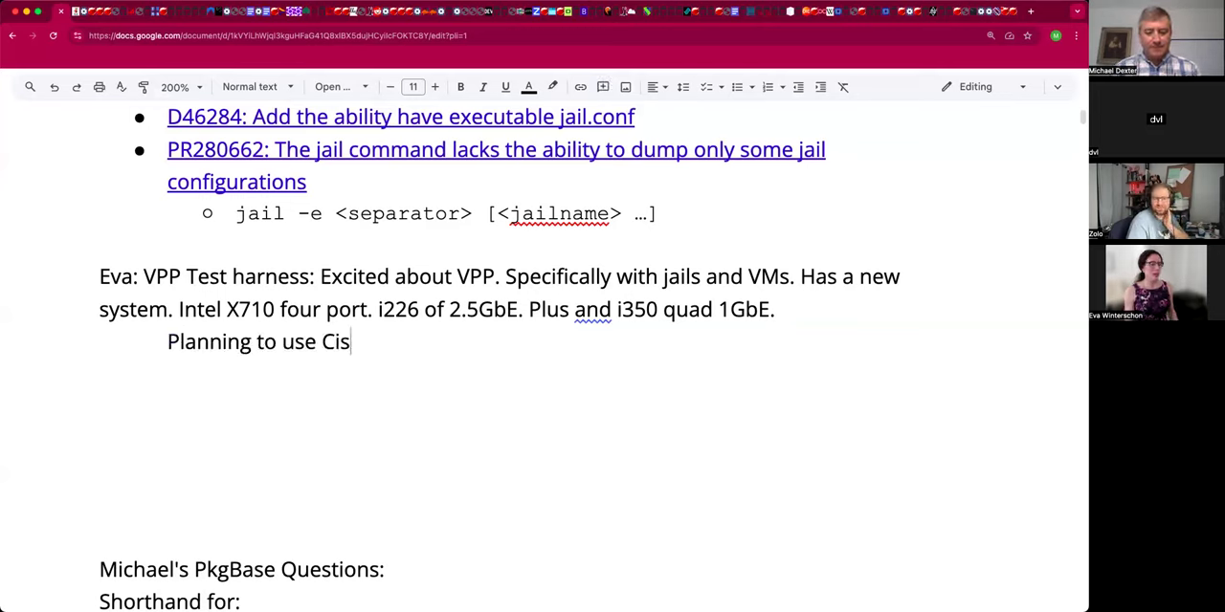
text(co T-REX)
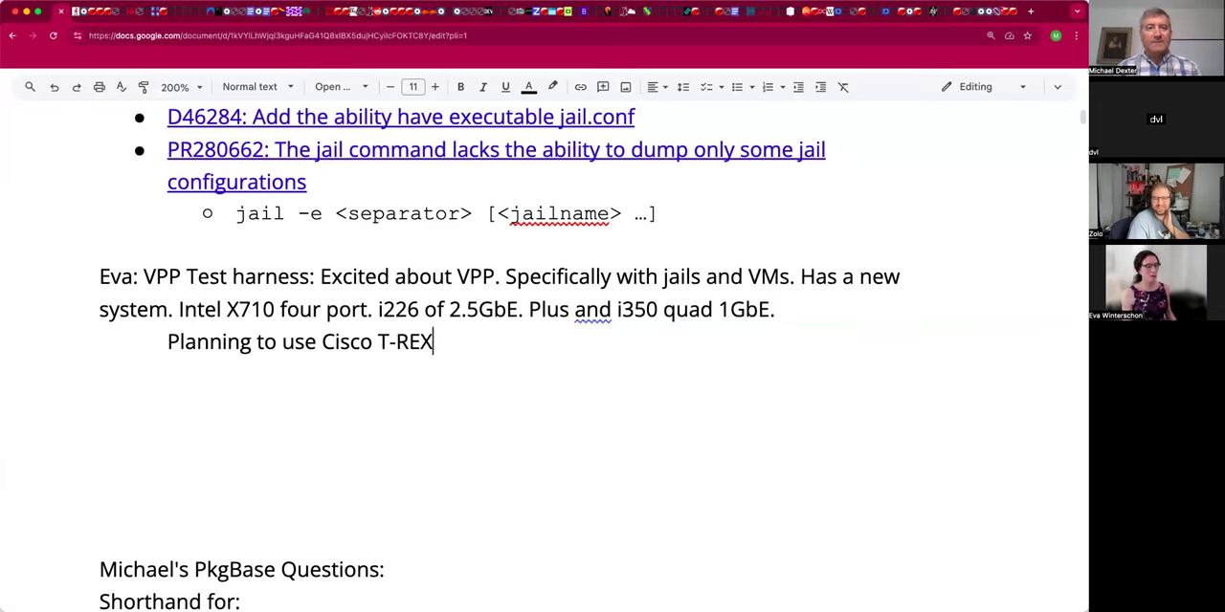
text(: A)
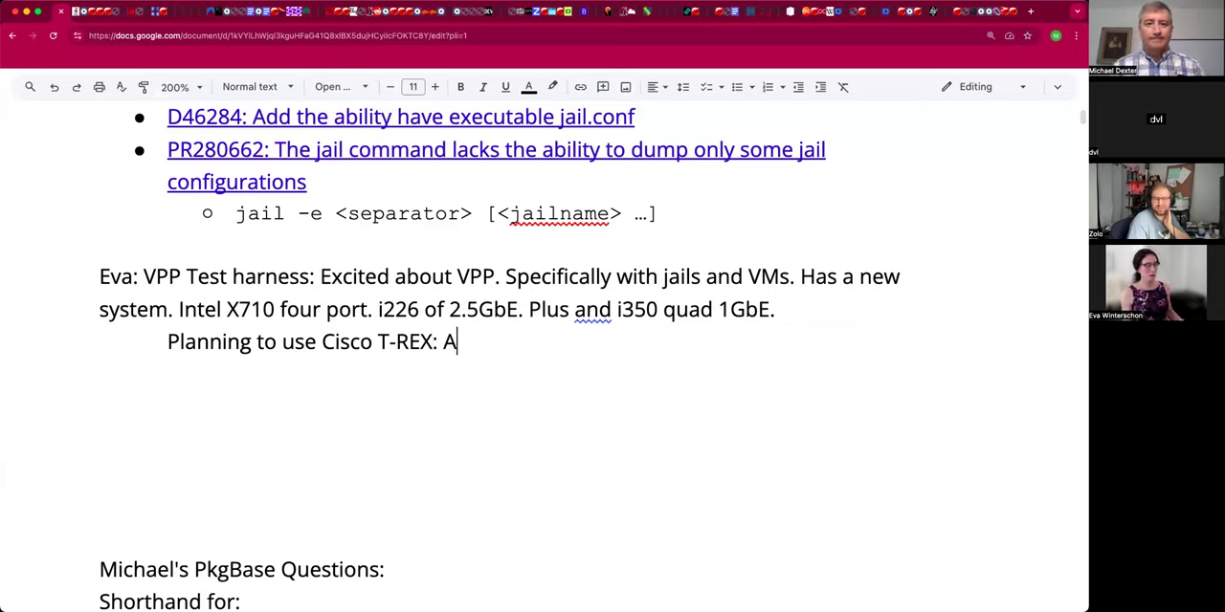
text(n open source)
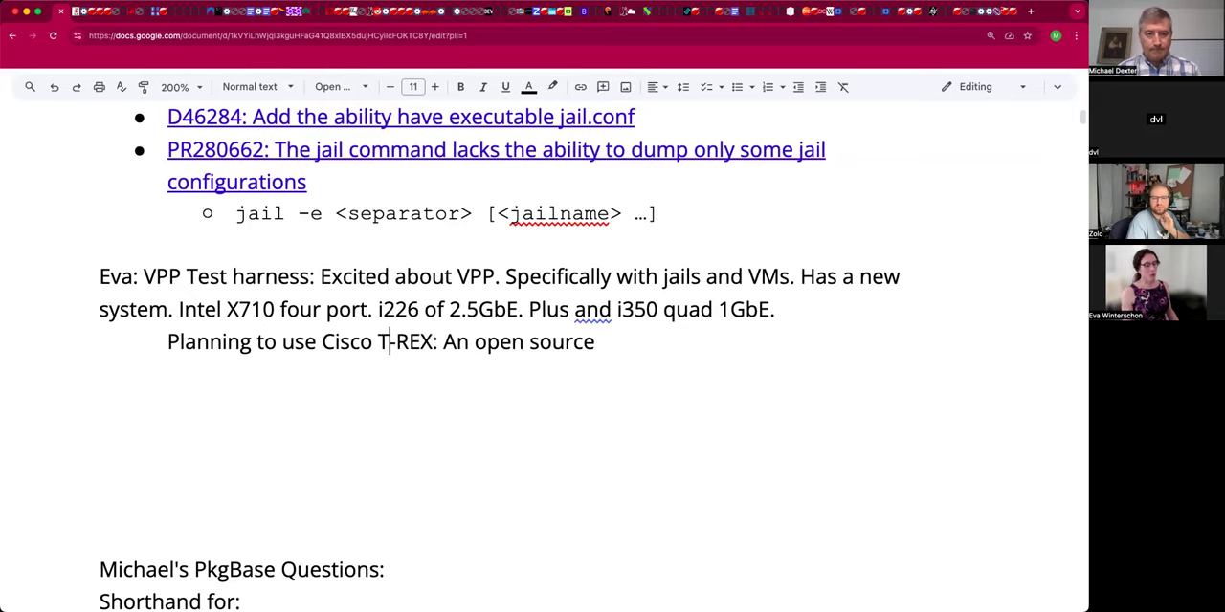
Make T-REX a link and complete the line with 'load generator.'.
double_click(402, 342)
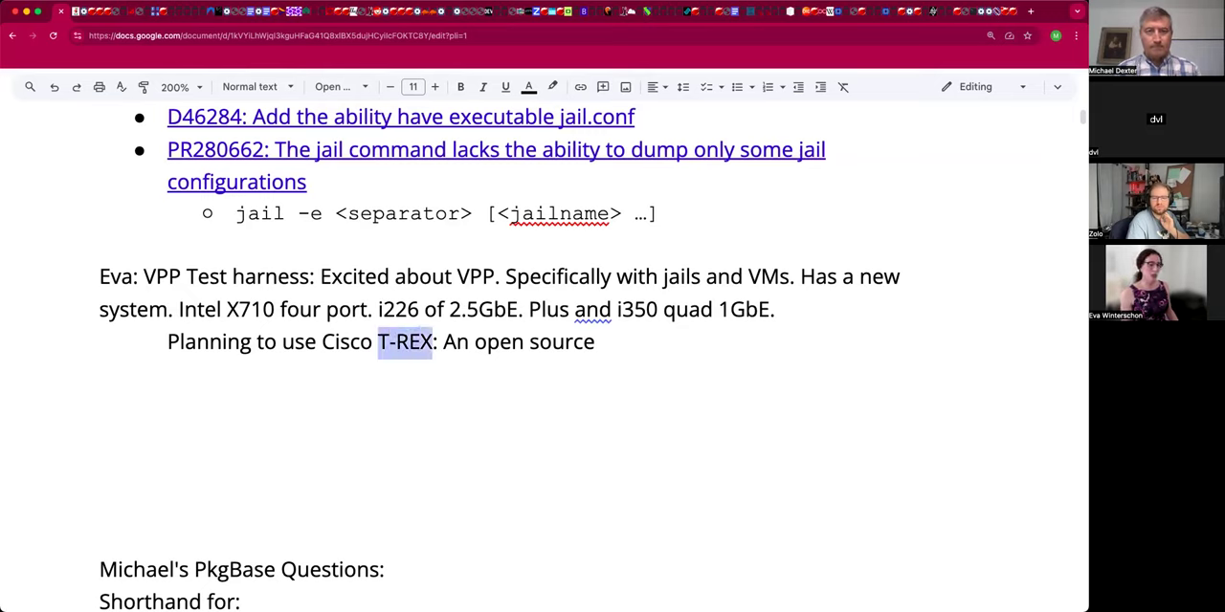
click(595, 342)
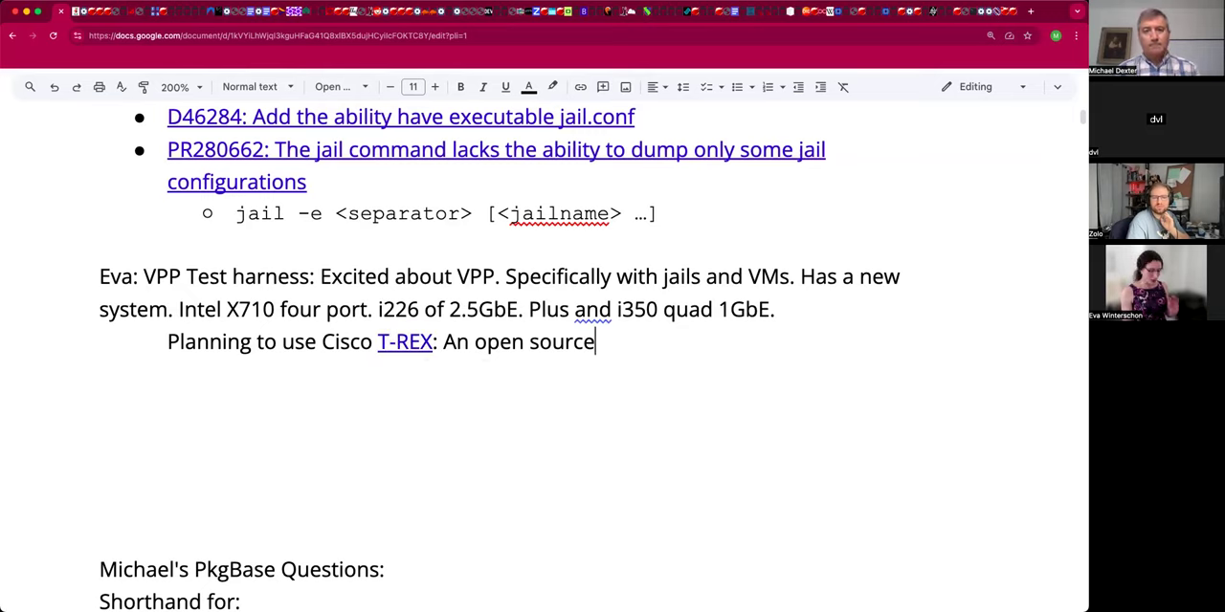
text(l)
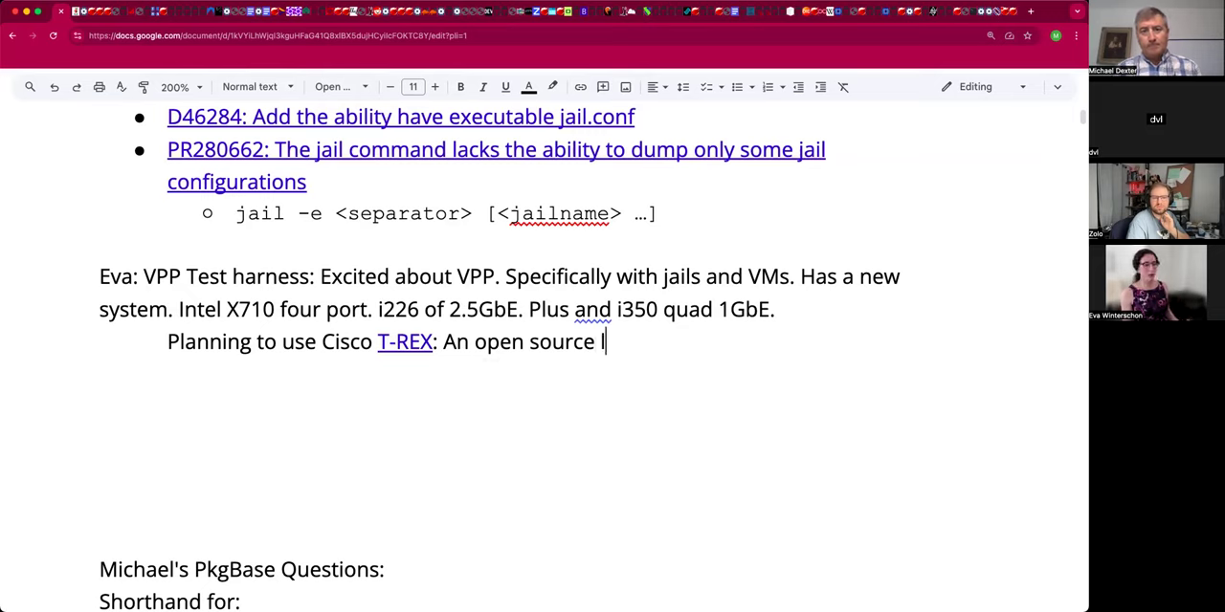
text(load gene)
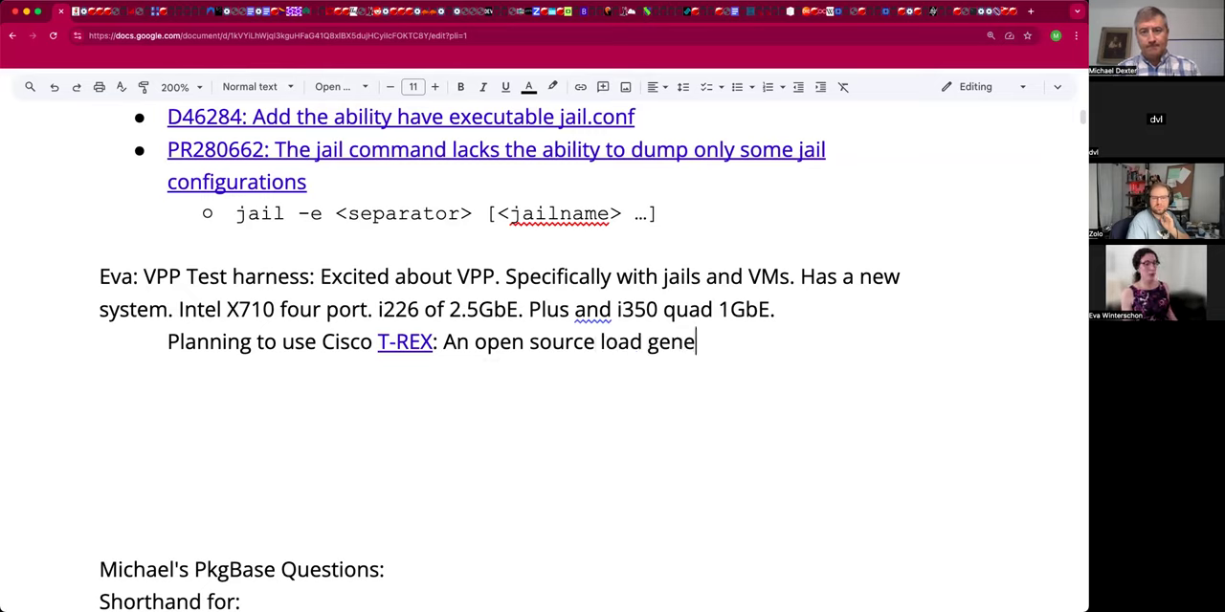
text(rator.)
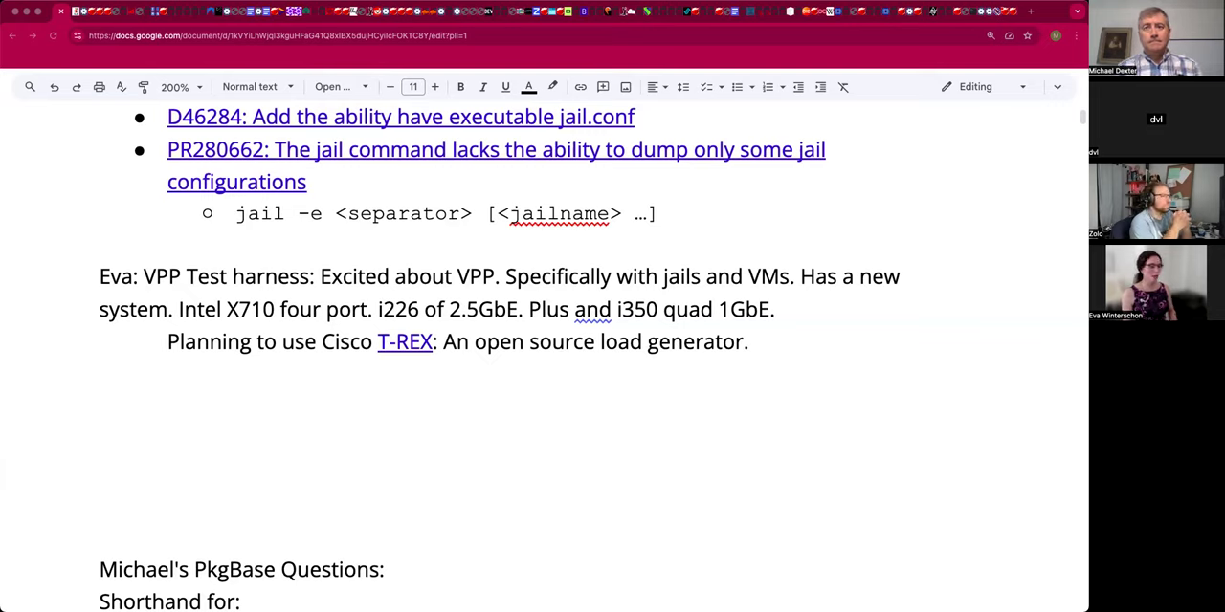
mouse_move(719, 366)
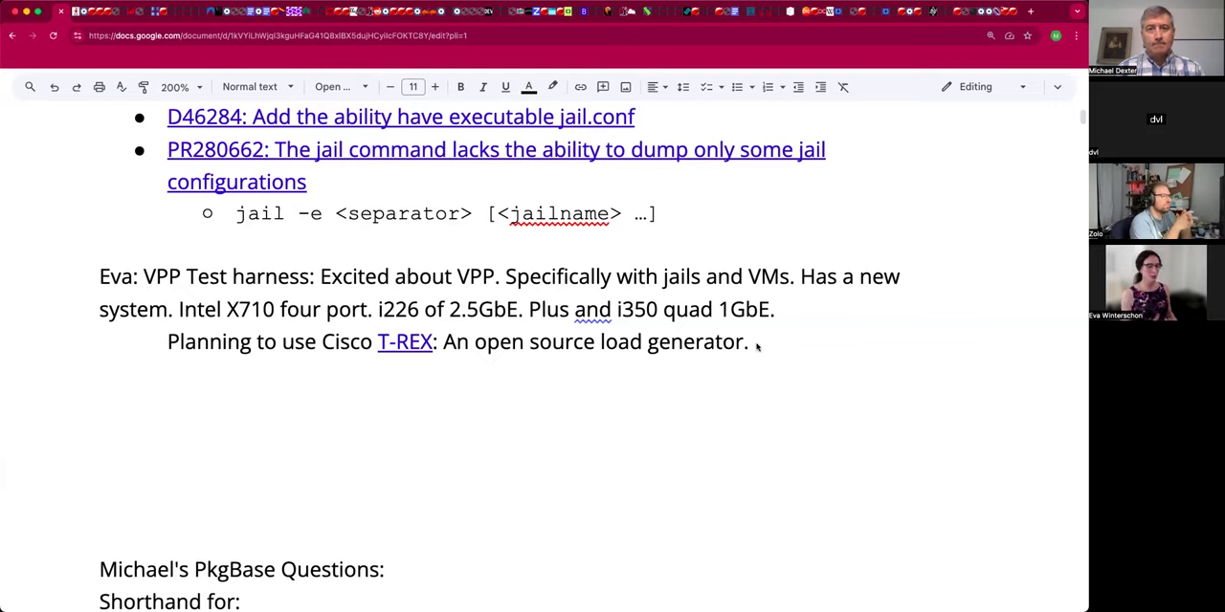
click(749, 342)
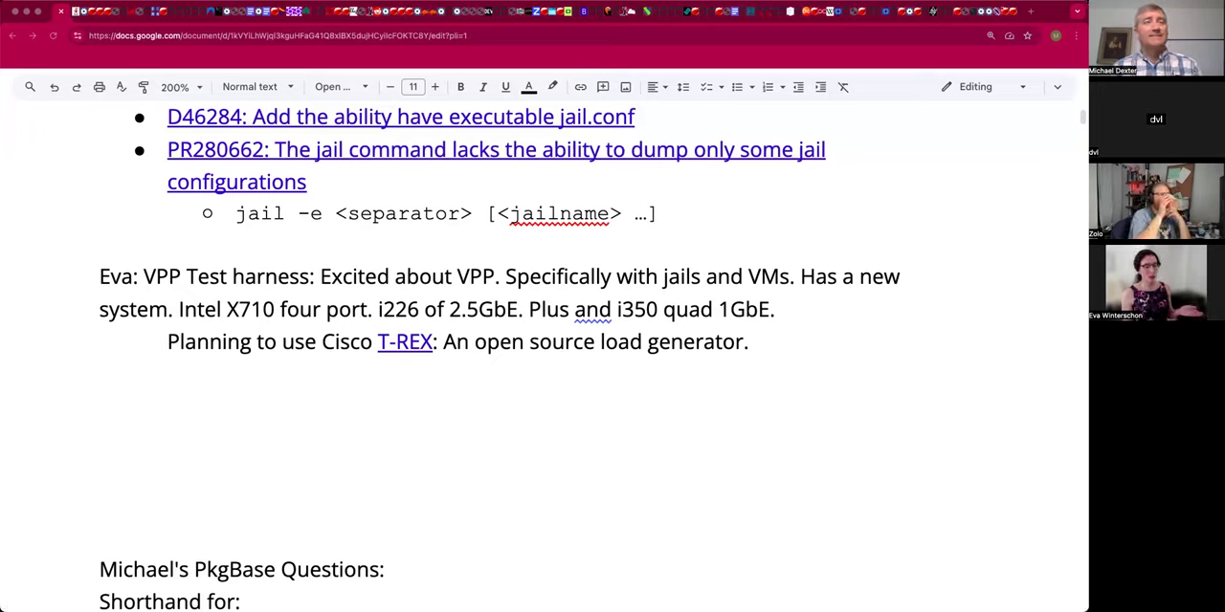
mouse_move(646, 404)
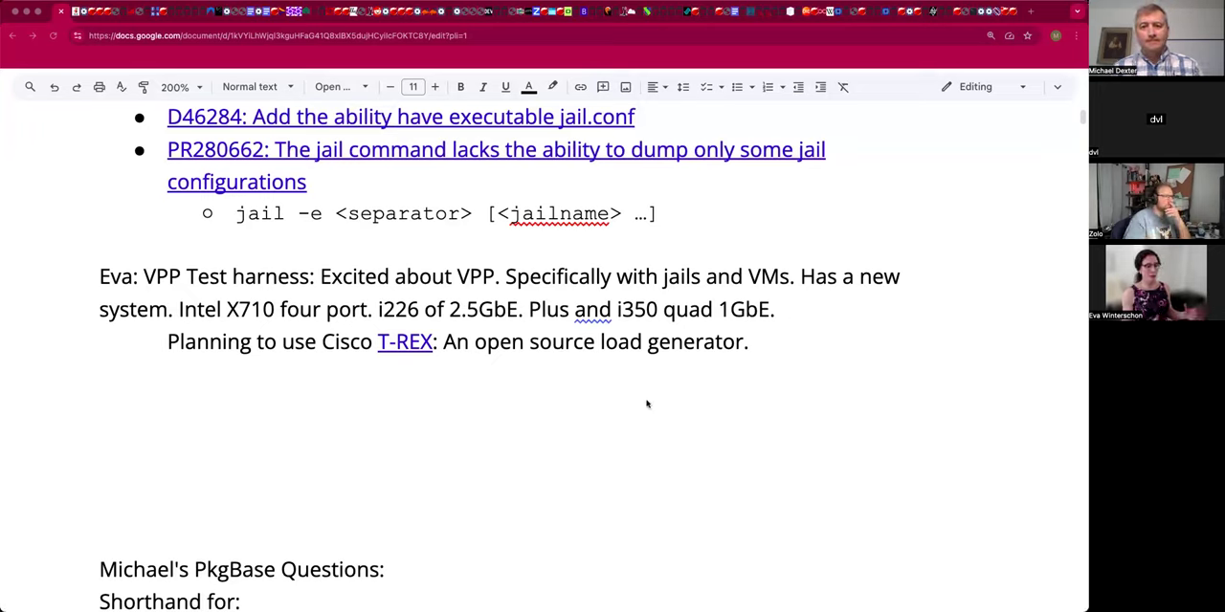
mouse_move(667, 364)
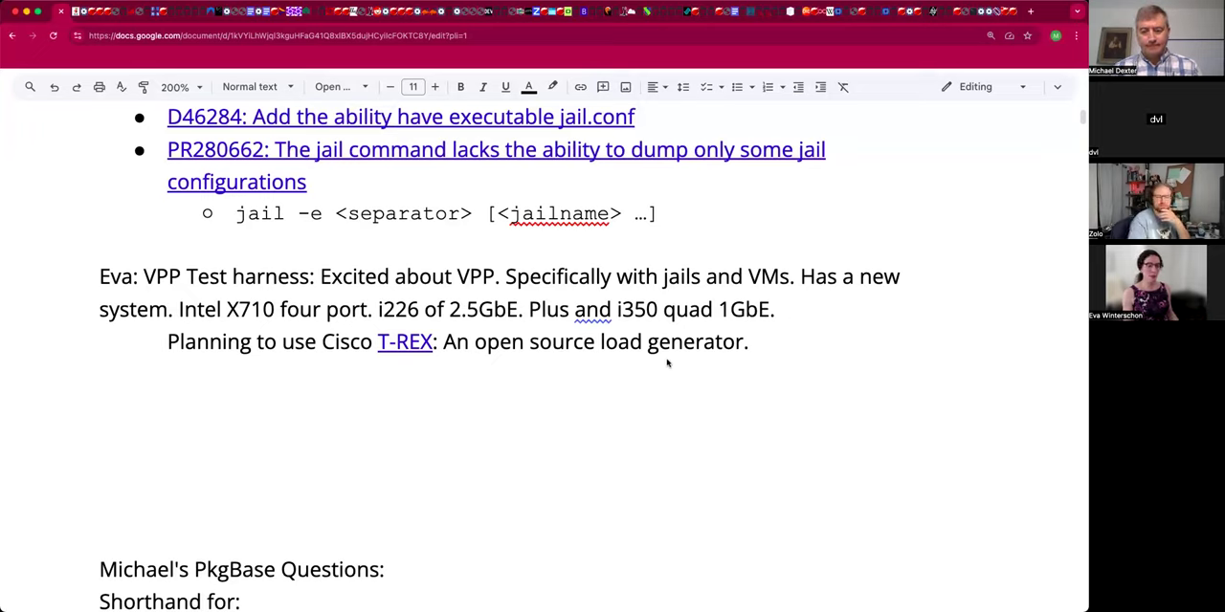
Add 'Runs in the terminal, can be scripted. Has a library for smart NICs. Napatech.'.
click(779, 341)
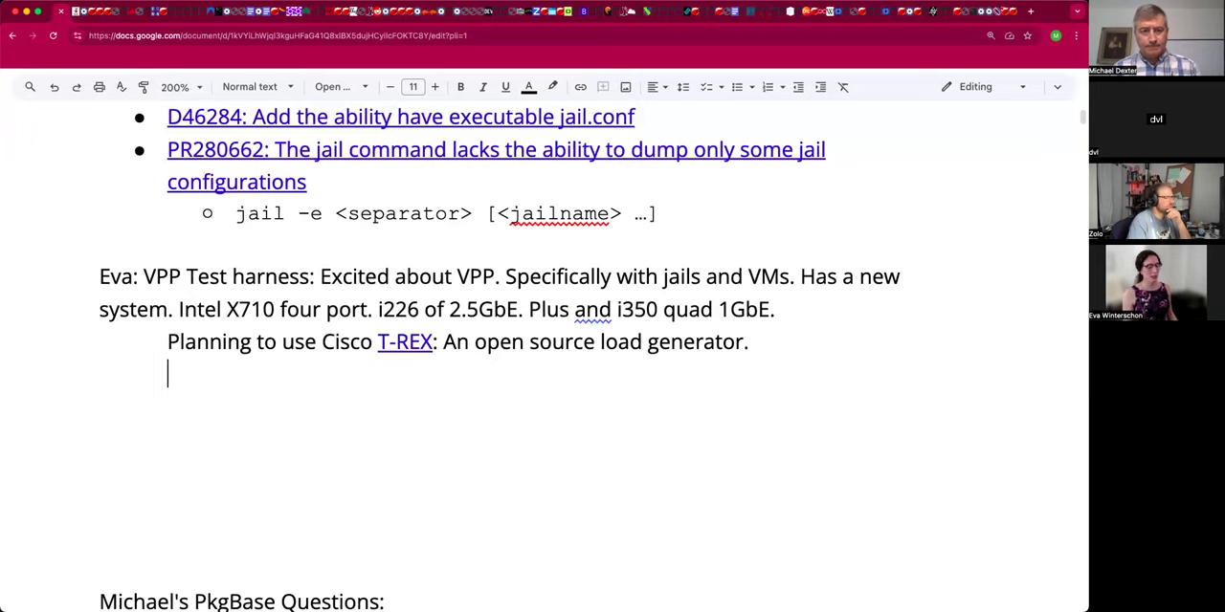
text(Runs in thee)
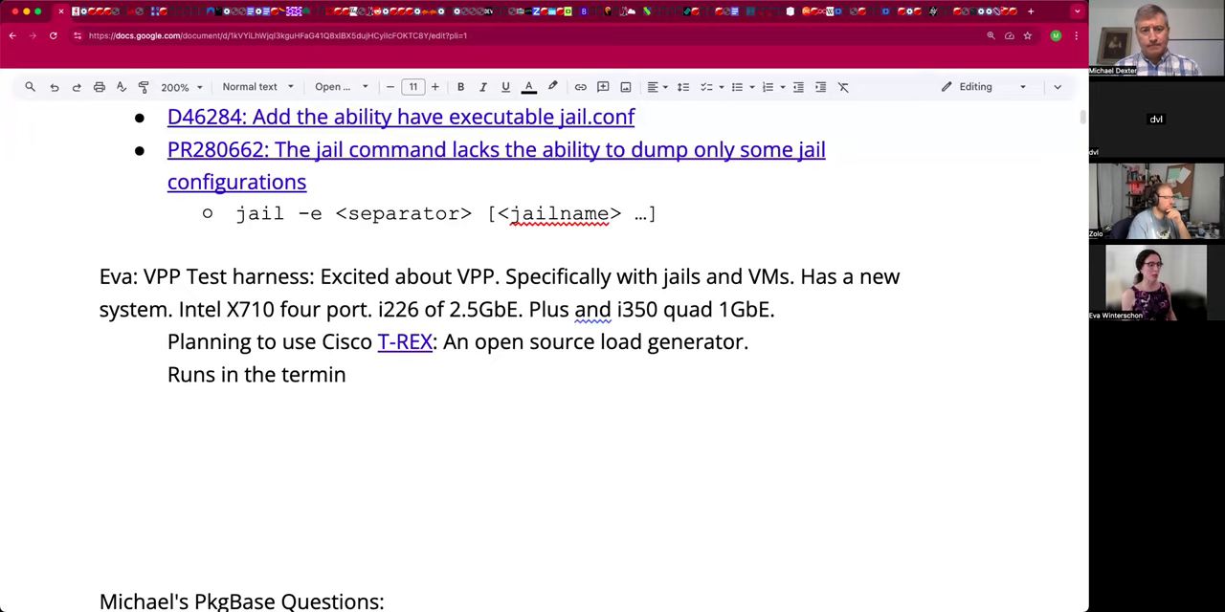
text(al, can be scripted.)
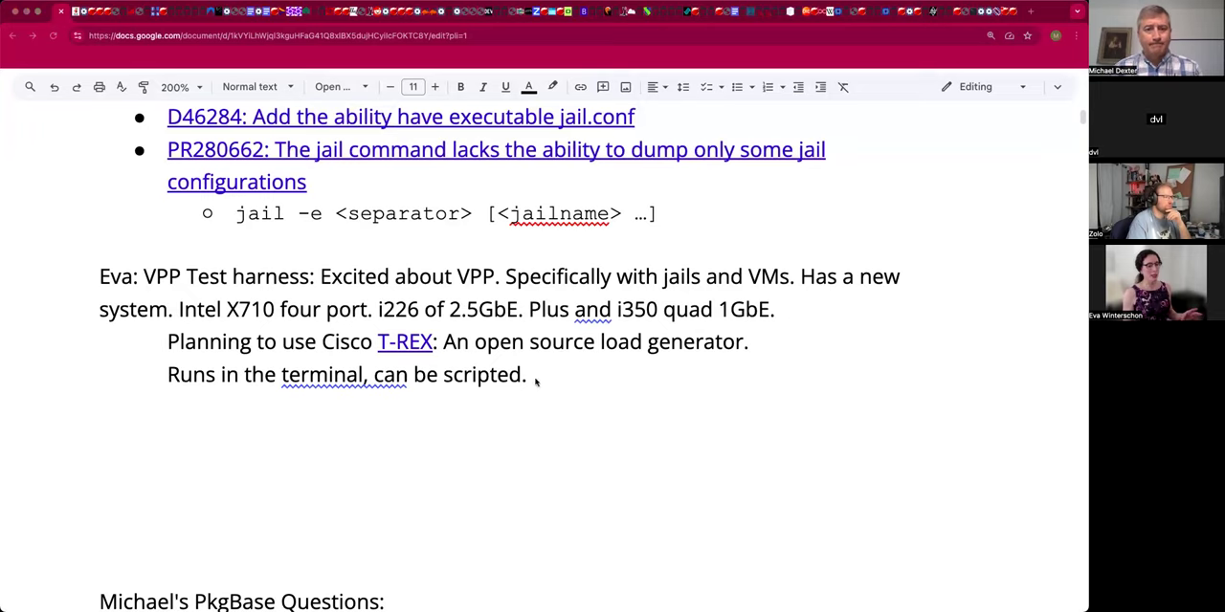
text(Has)
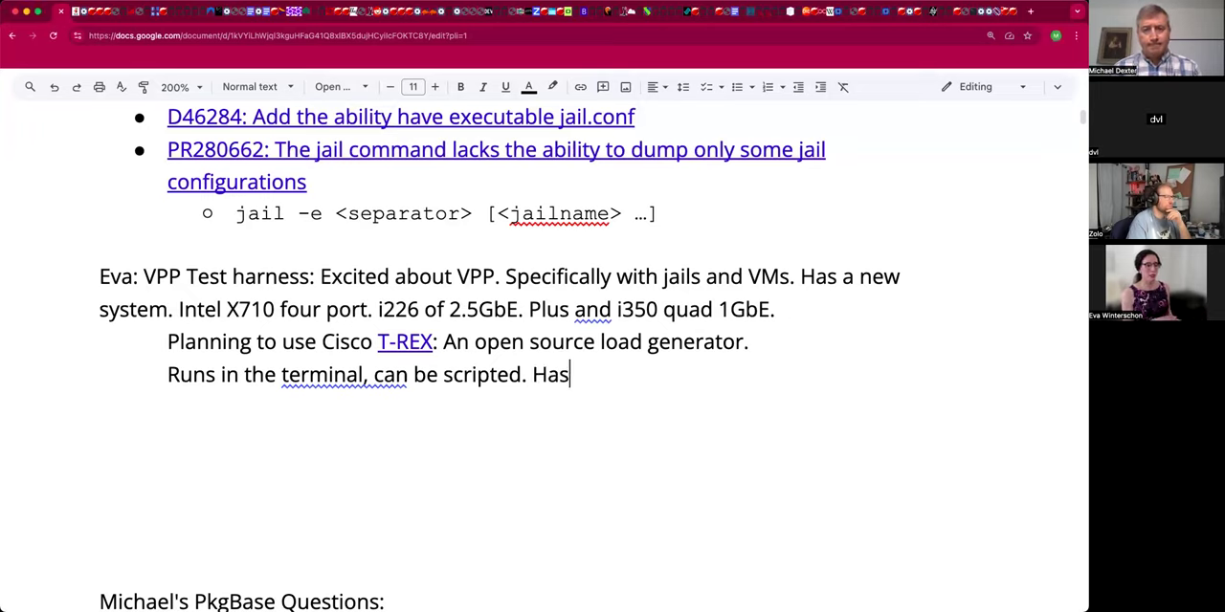
text(a)
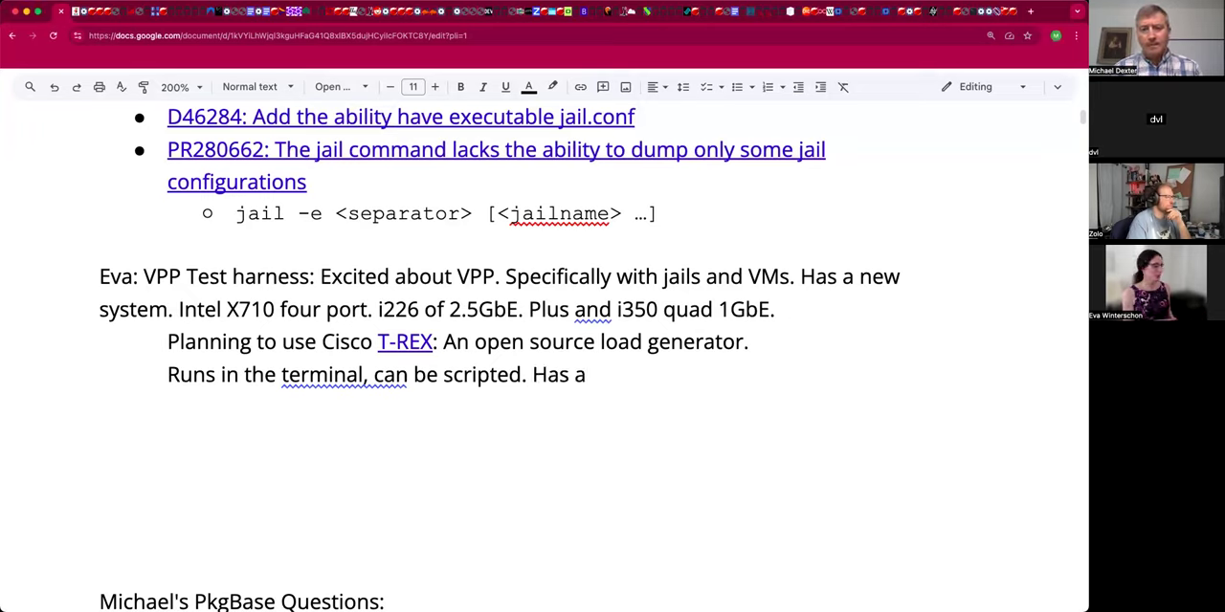
text(librar)
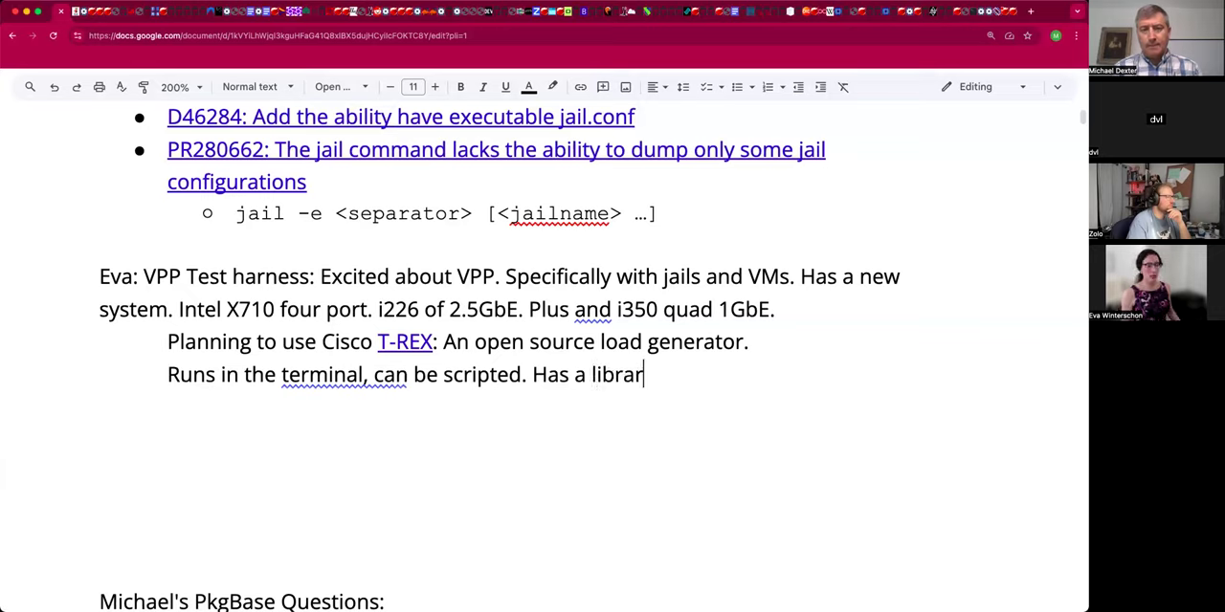
text(y for smart NIC)
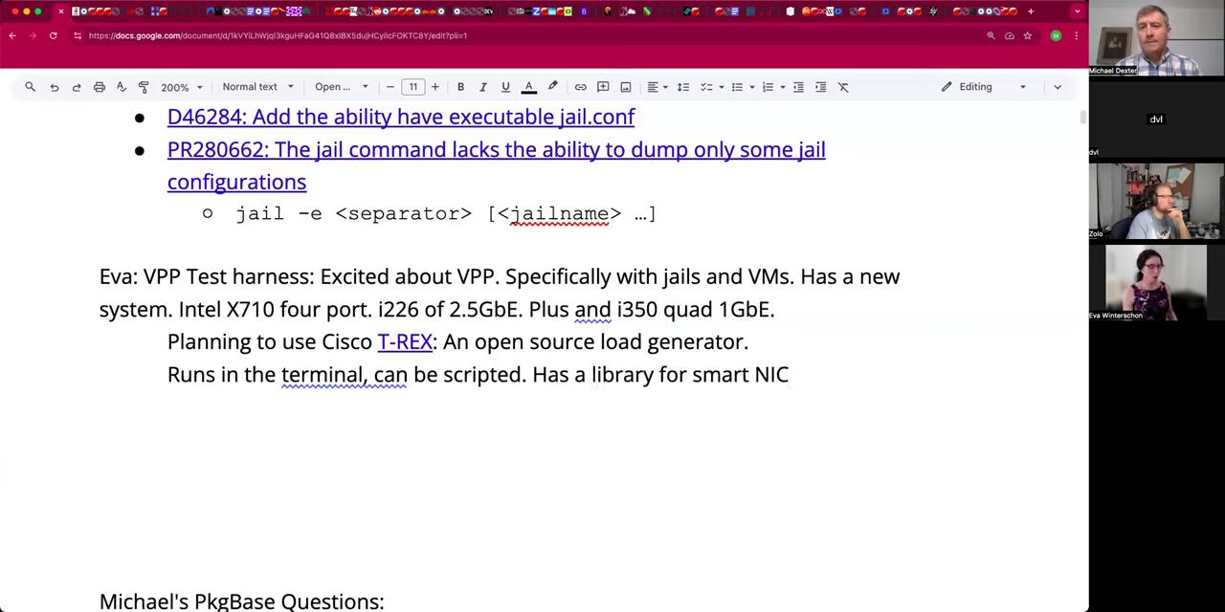
text(s.)
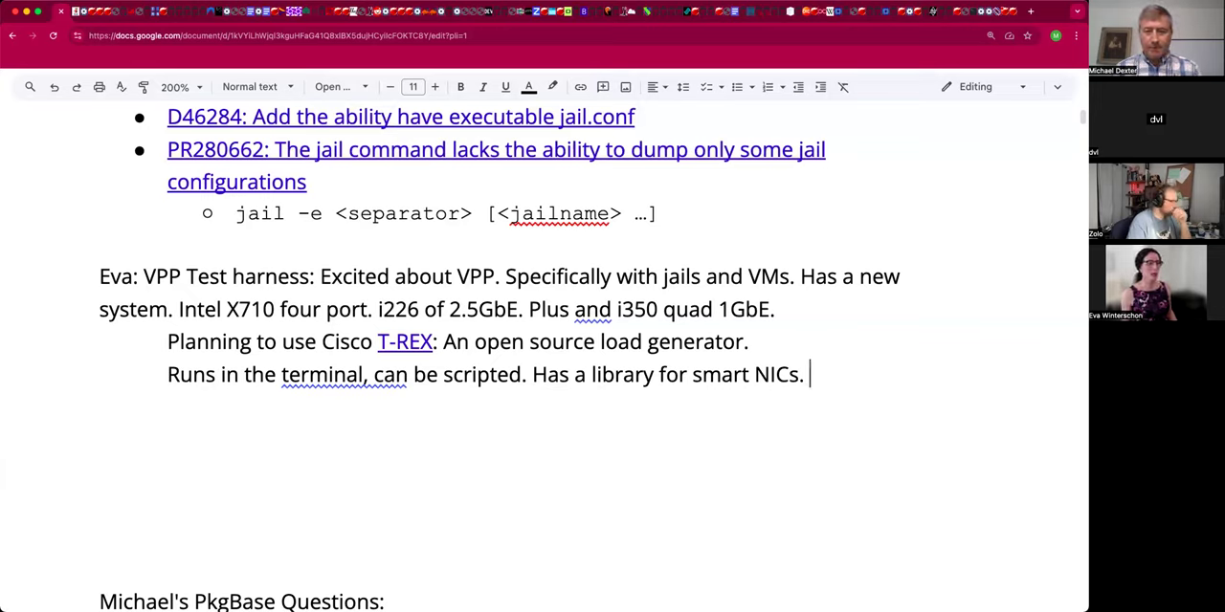
text(Napatech)
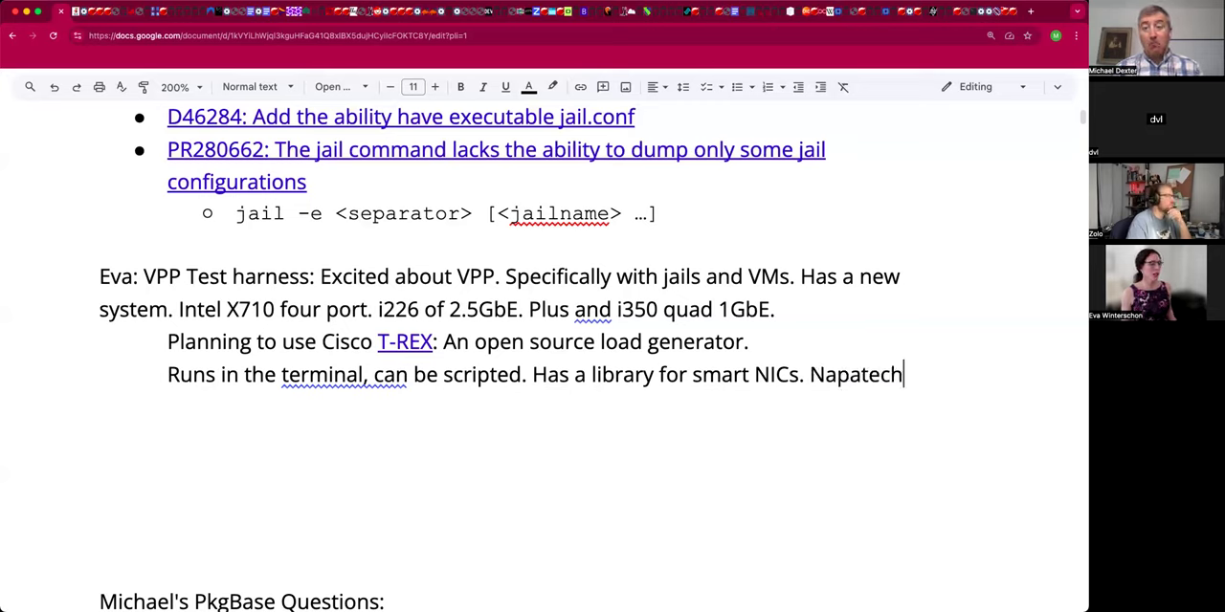
text(.)
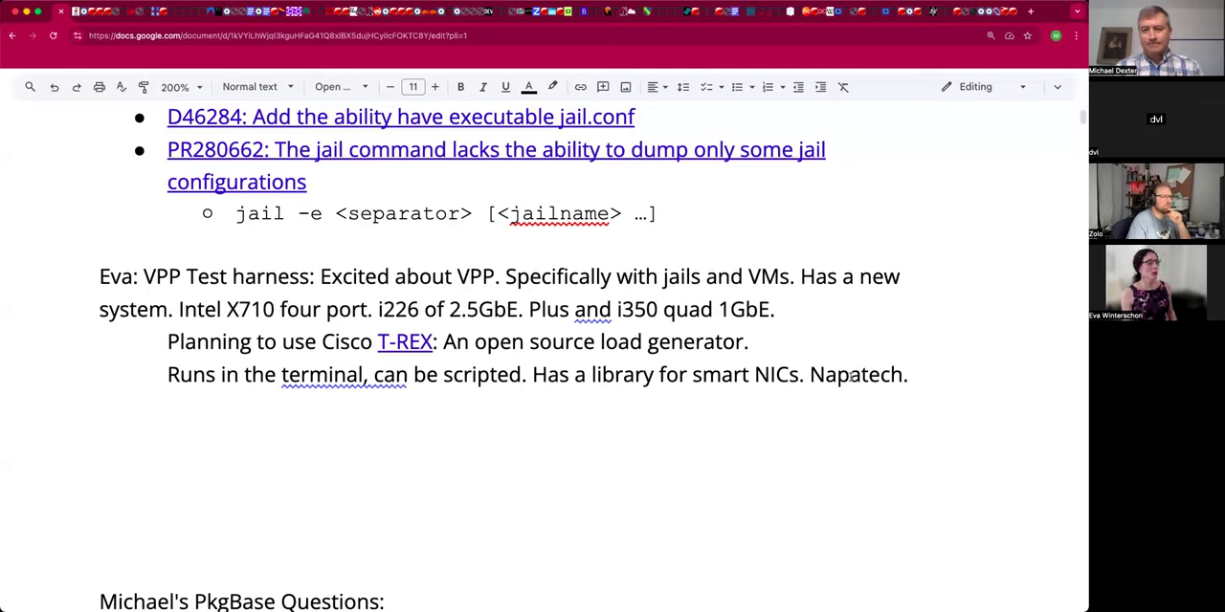
Link napa:tech and add the line 'For FPGA off-load support. Allows full line rate.'.
click(865, 374)
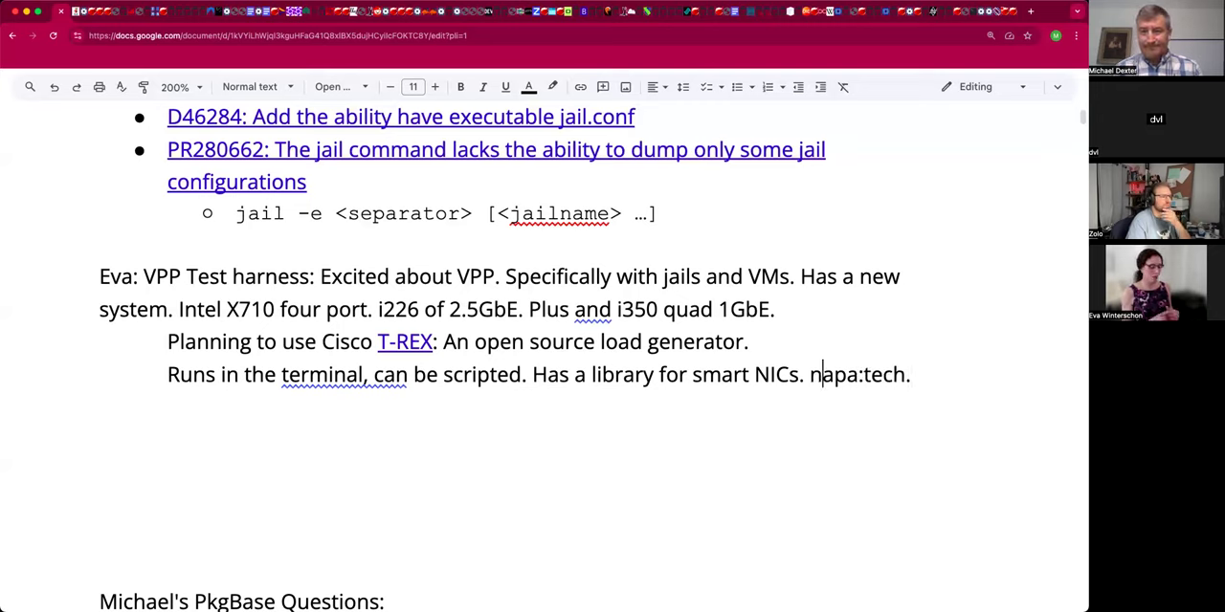
double_click(856, 374)
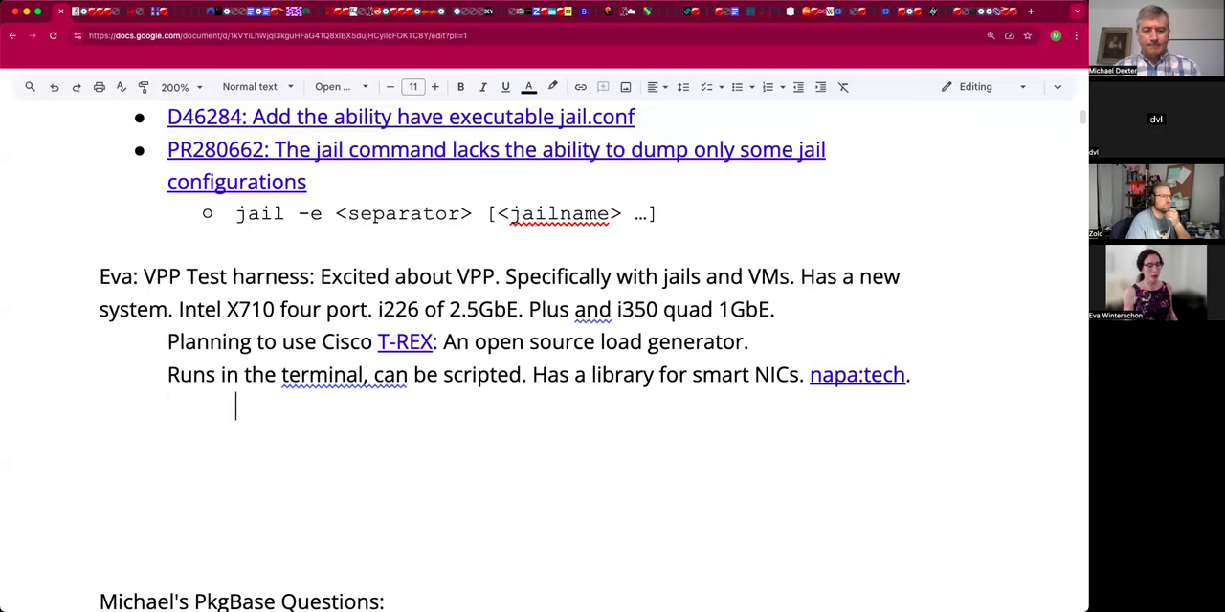
text(For FPG)
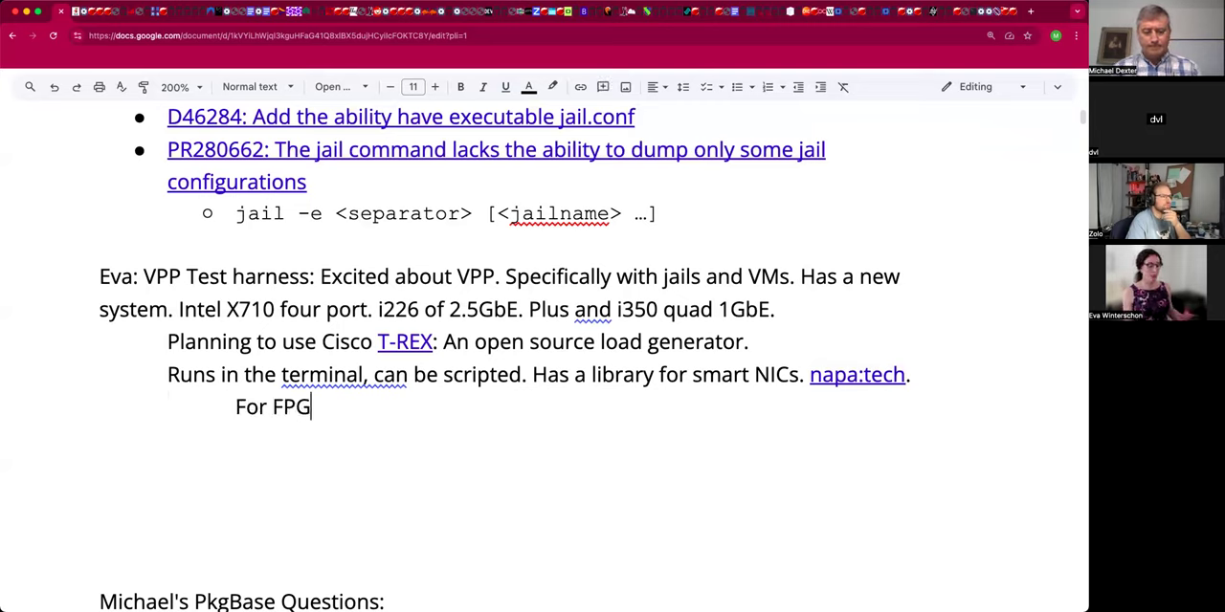
text(A off-load su)
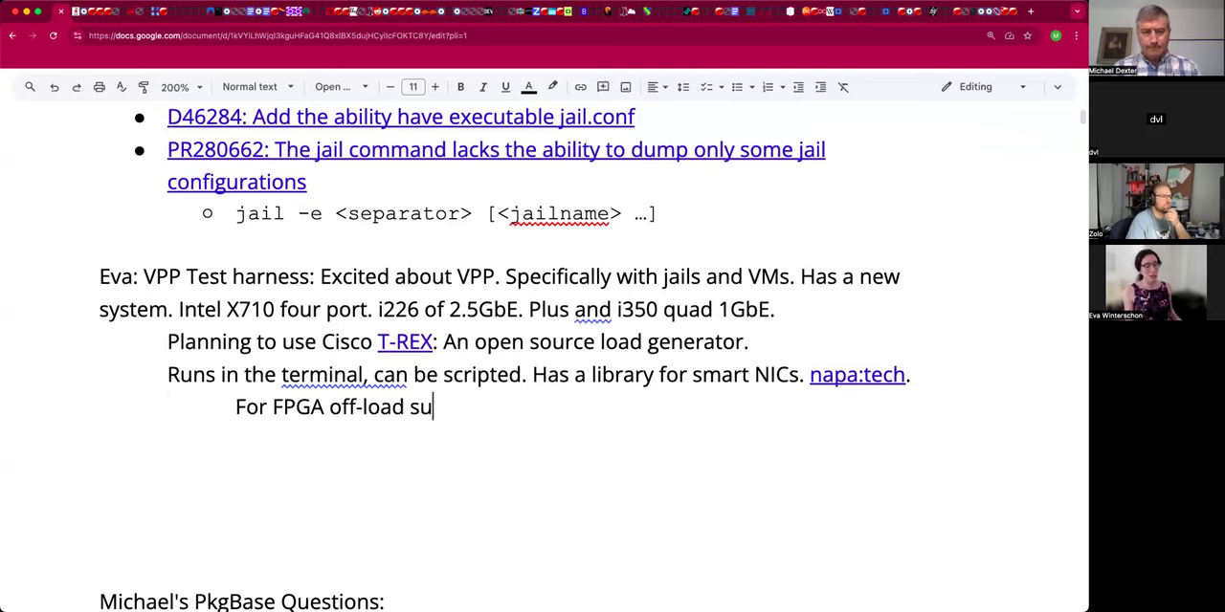
text(pport.)
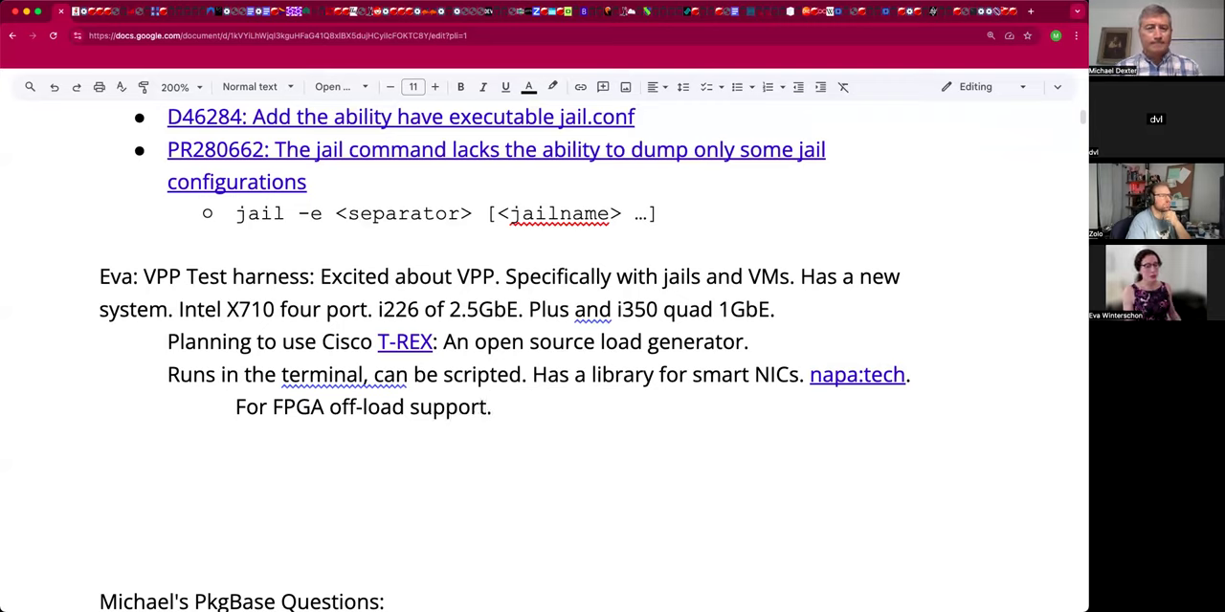
text(Allows u)
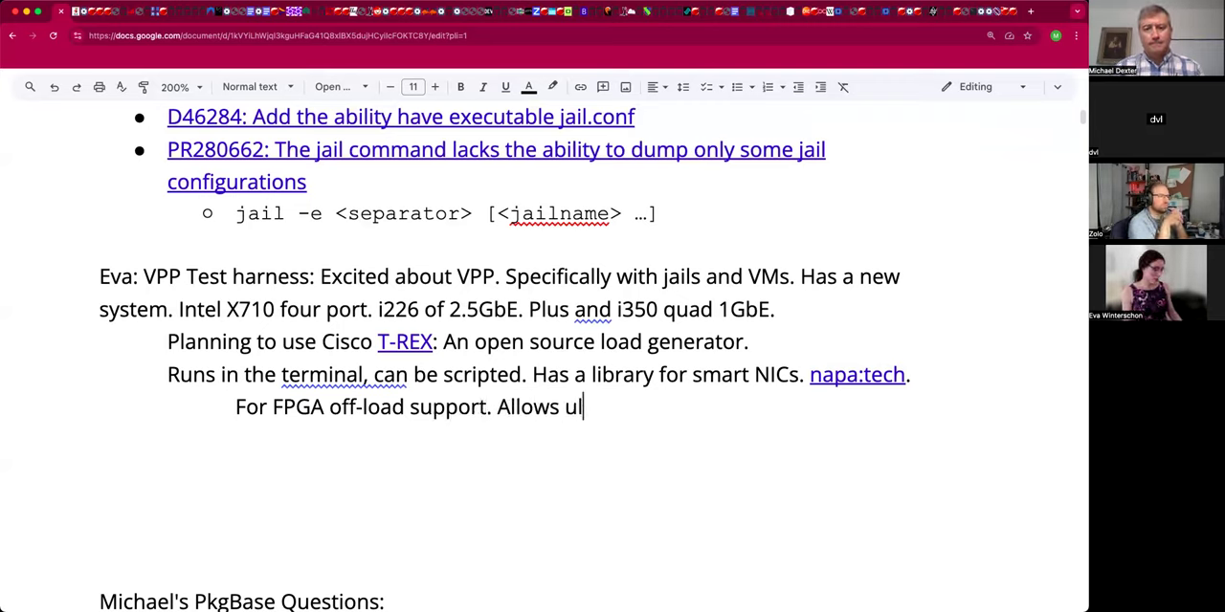
text(l line ra)
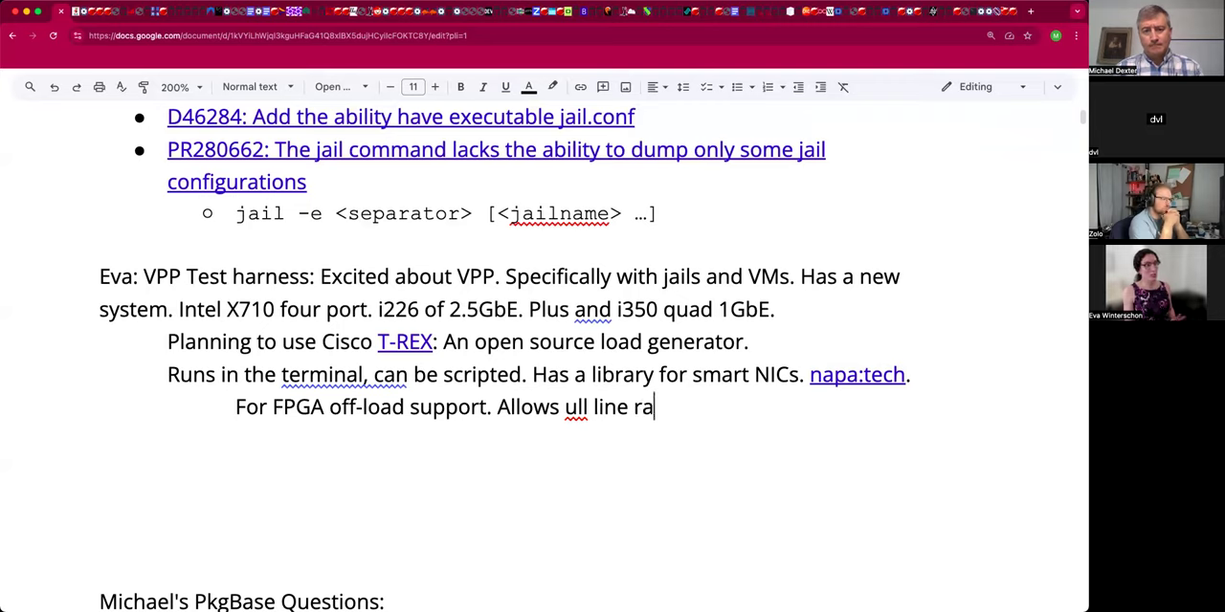
text(te.)
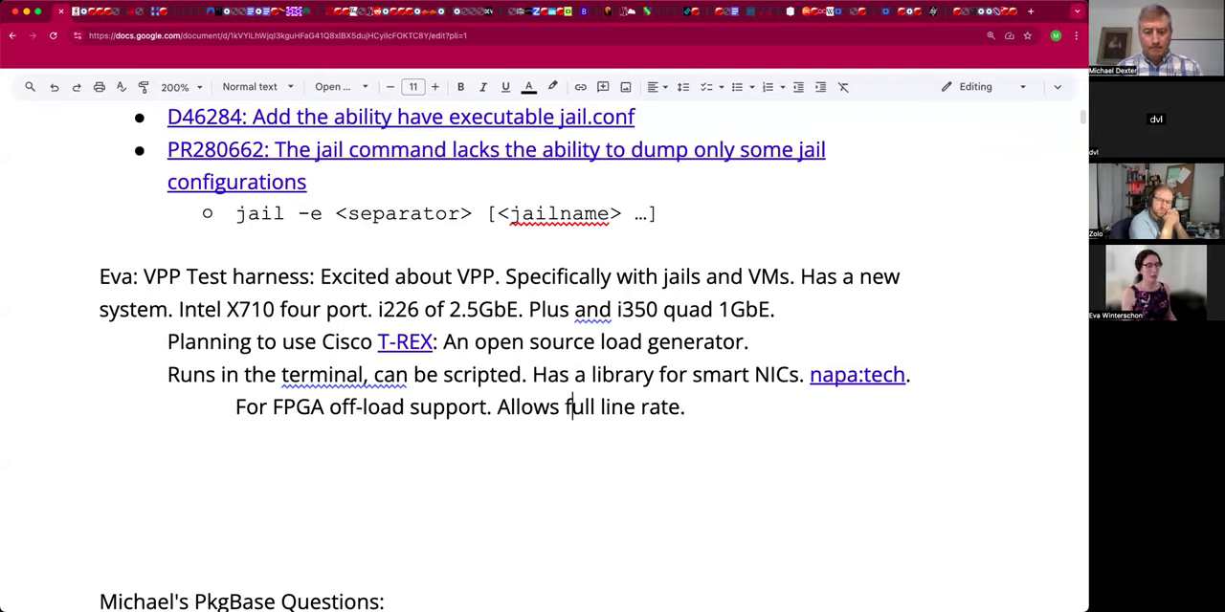
Continue the FPGA note with 'As low a latency profile as you can get on off-the-shelf'.
click(687, 406)
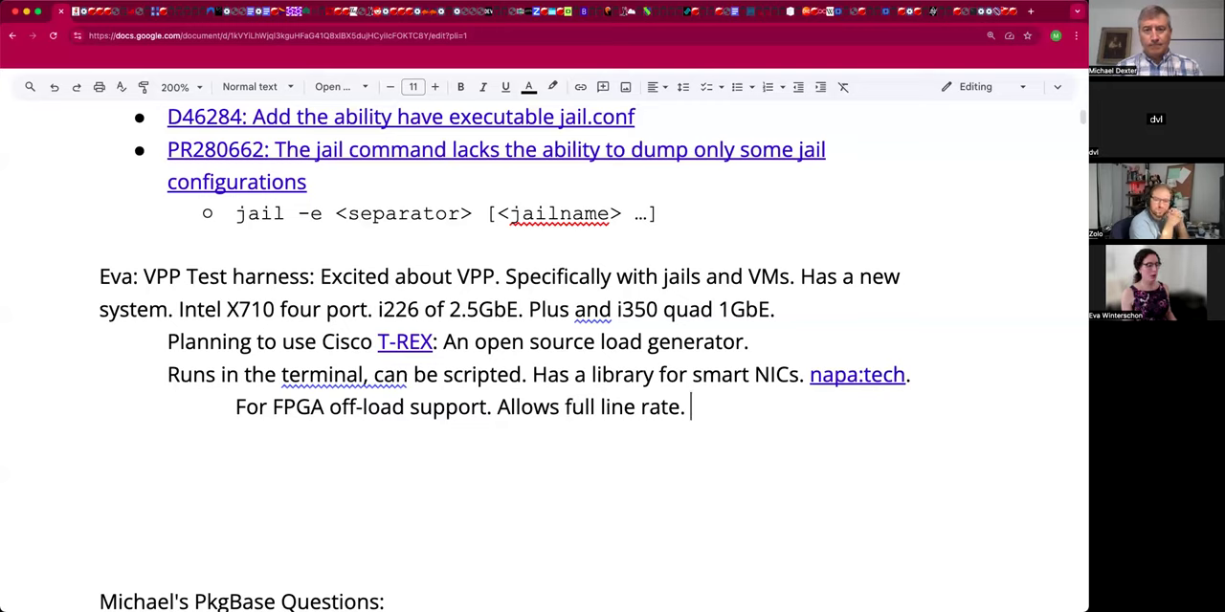
text(As lo)
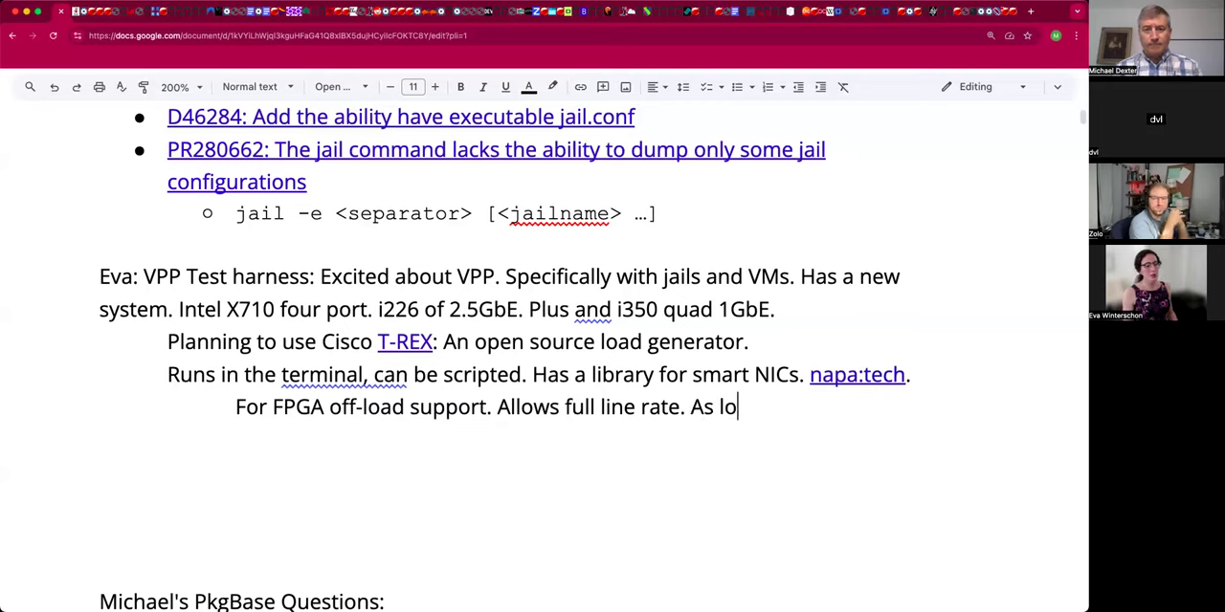
text(w a)
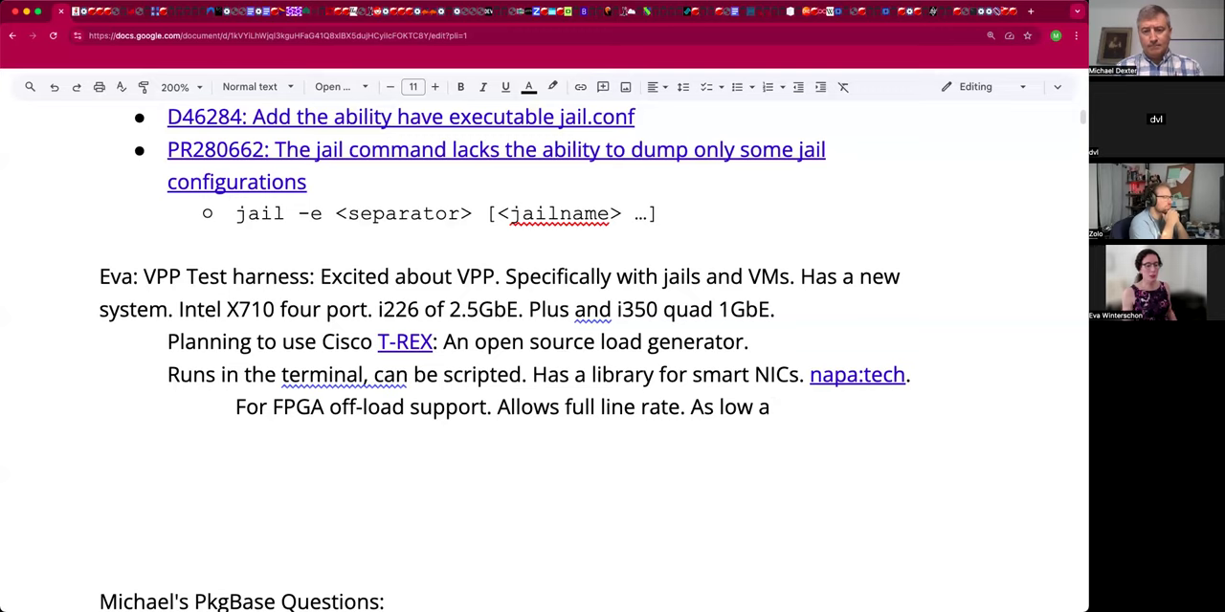
text(latency profile as)
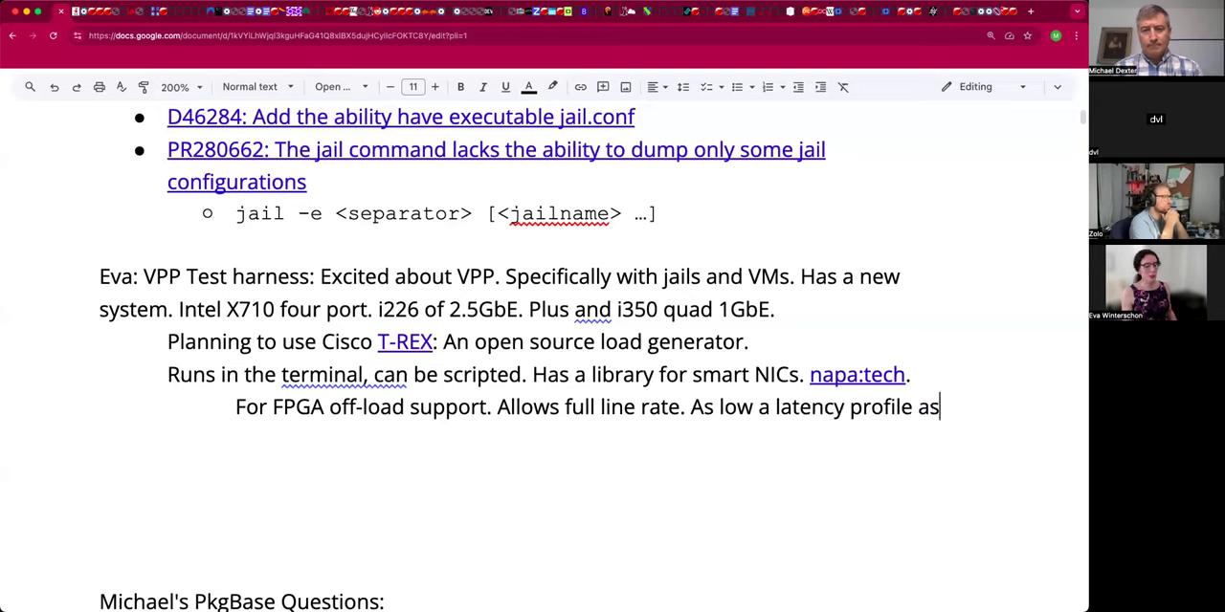
text(you can get)
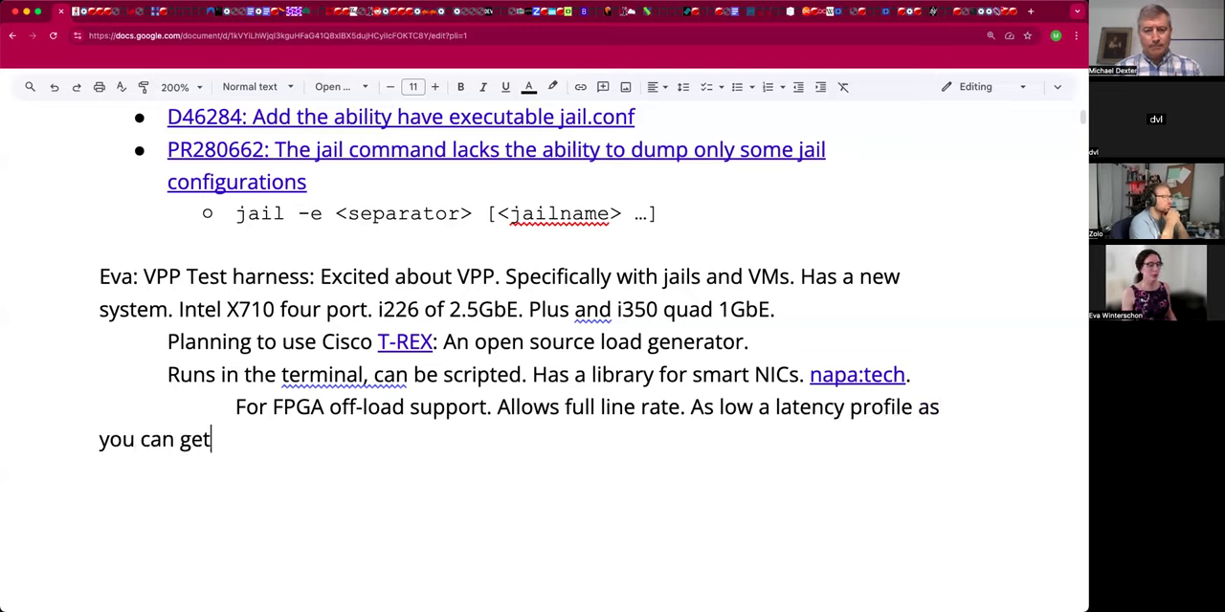
text(on off)
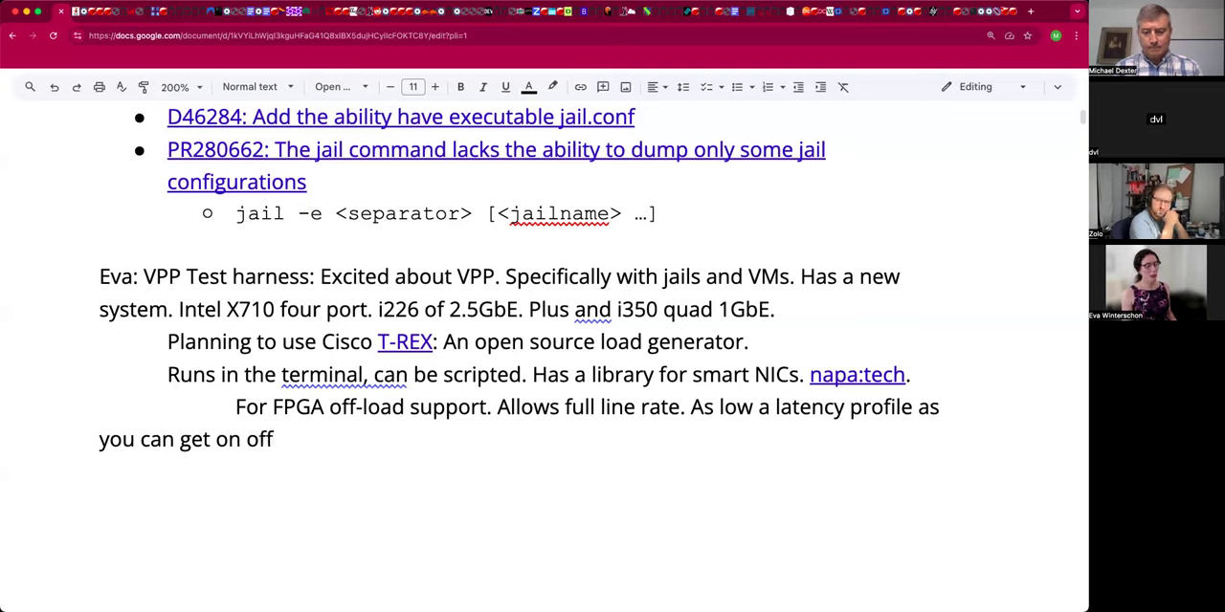
text(-the-shelf hardware.)
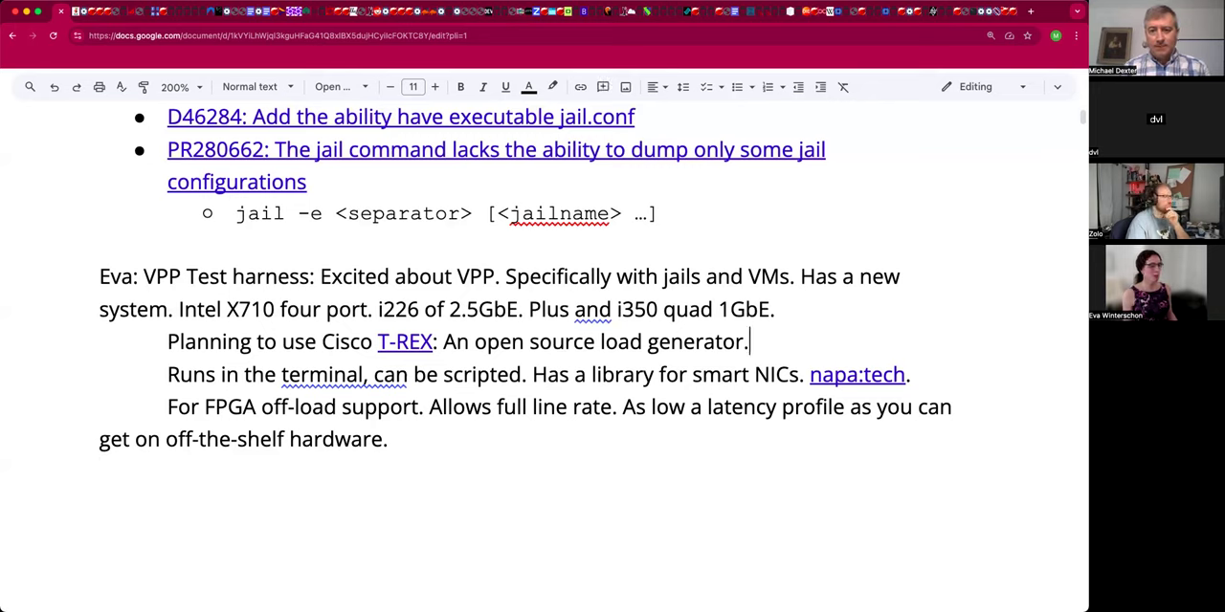
Tag the T-REX load generator line with '(DPDK)'.
text((DPDK)
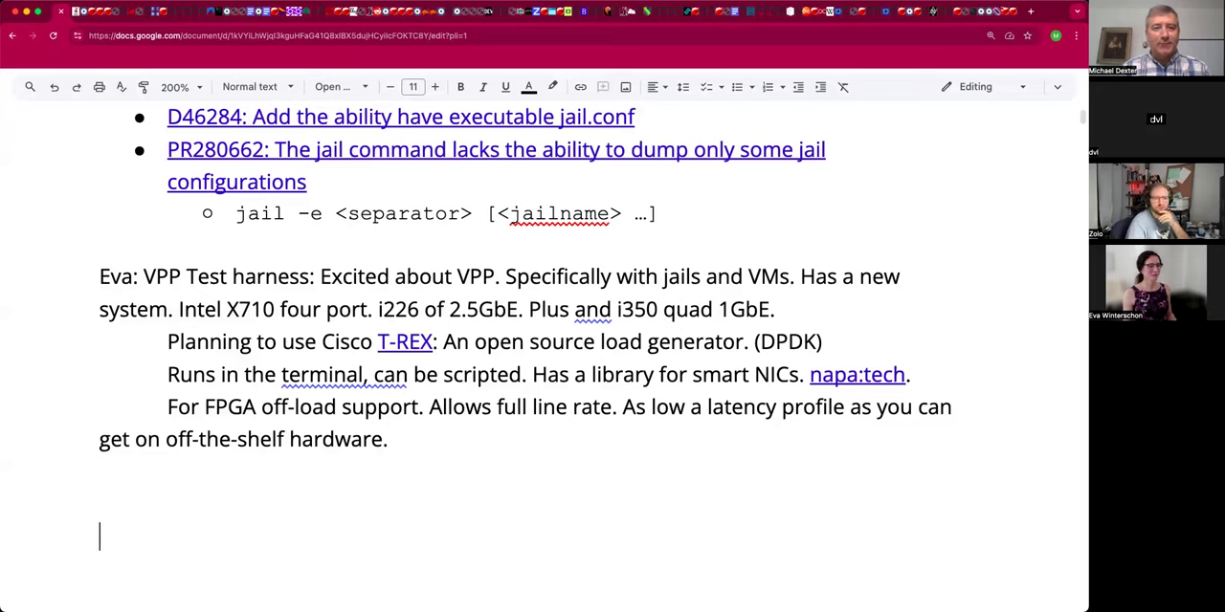
scroll(down, 3)
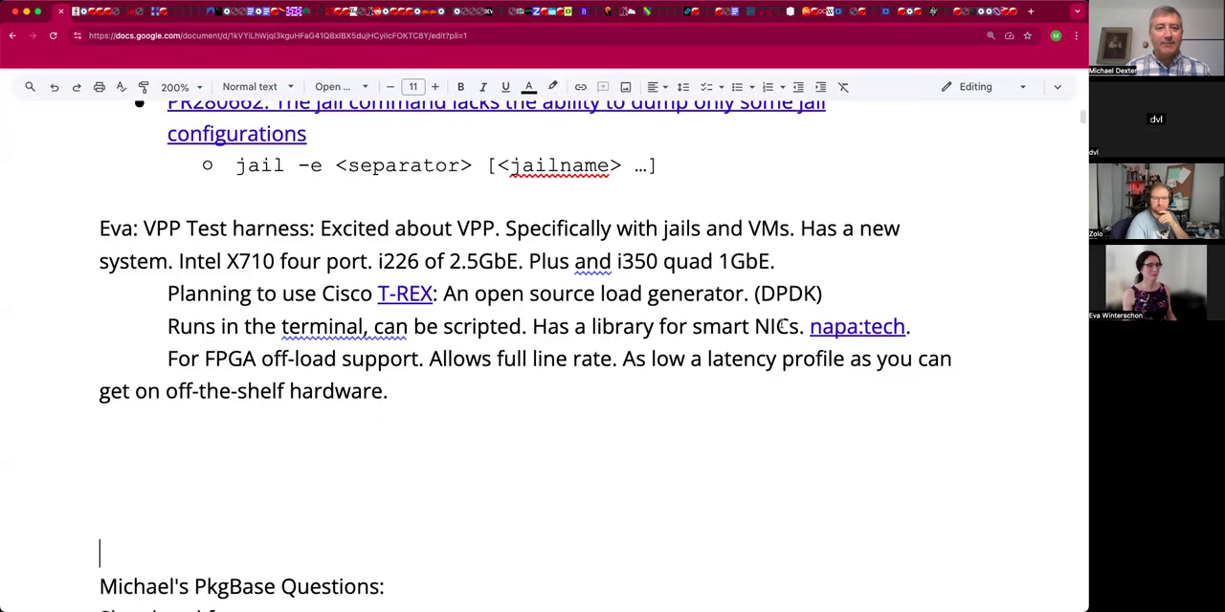
scroll(down, 3)
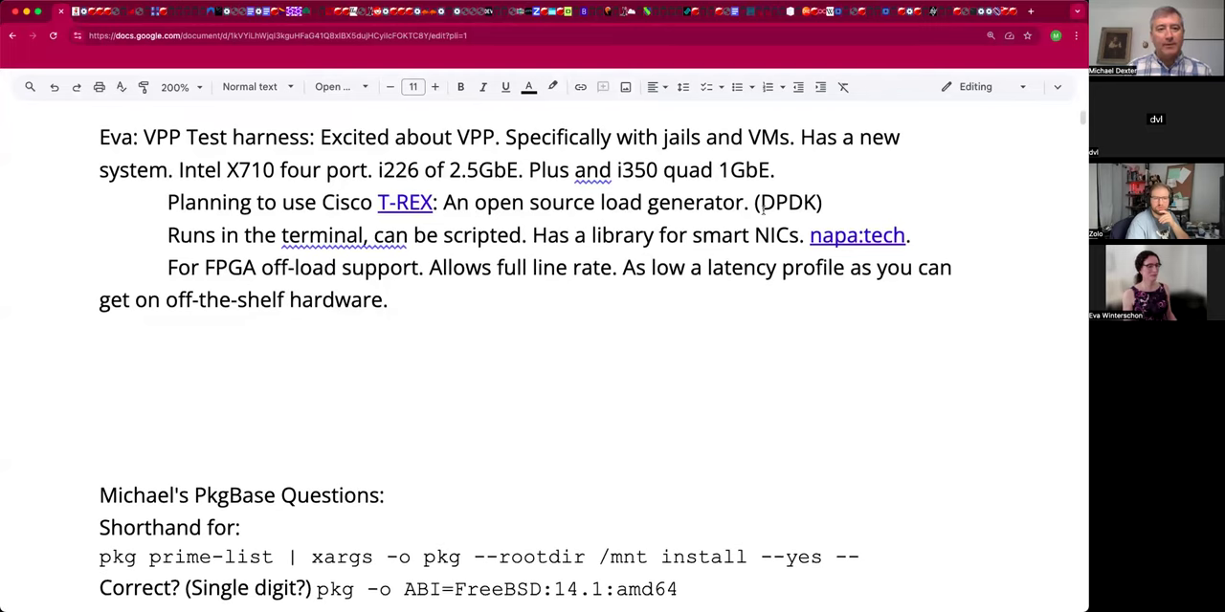
click(439, 427)
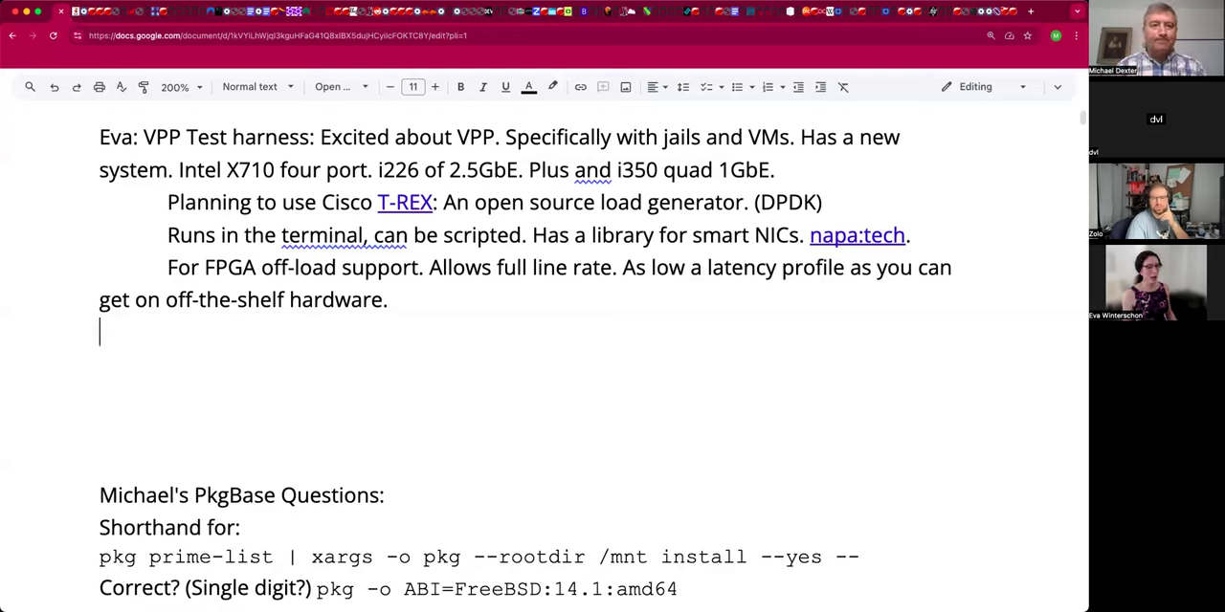
Write 'X710: Has had several revisions: The FreeBSD driver is stable.'.
text(X710:)
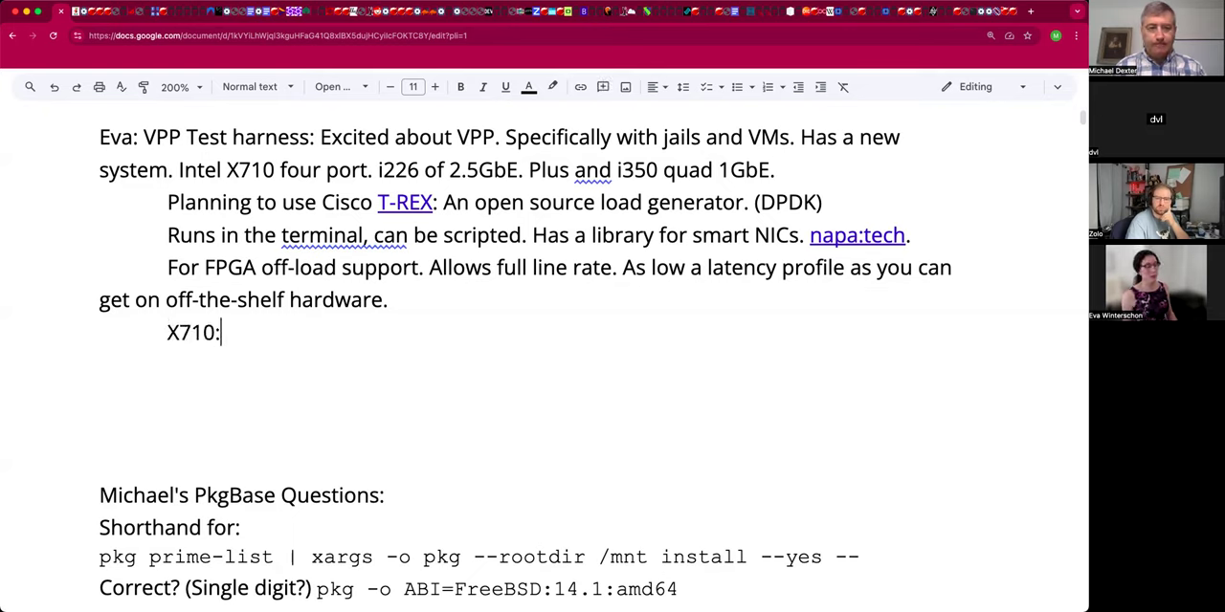
text(Has had se)
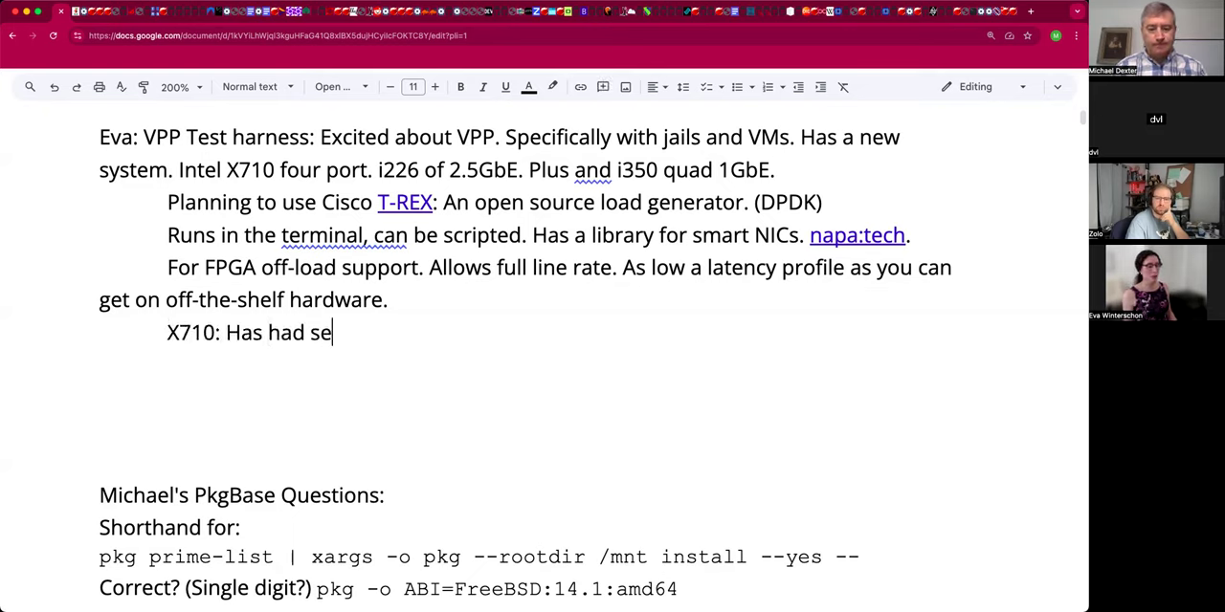
text(veral)
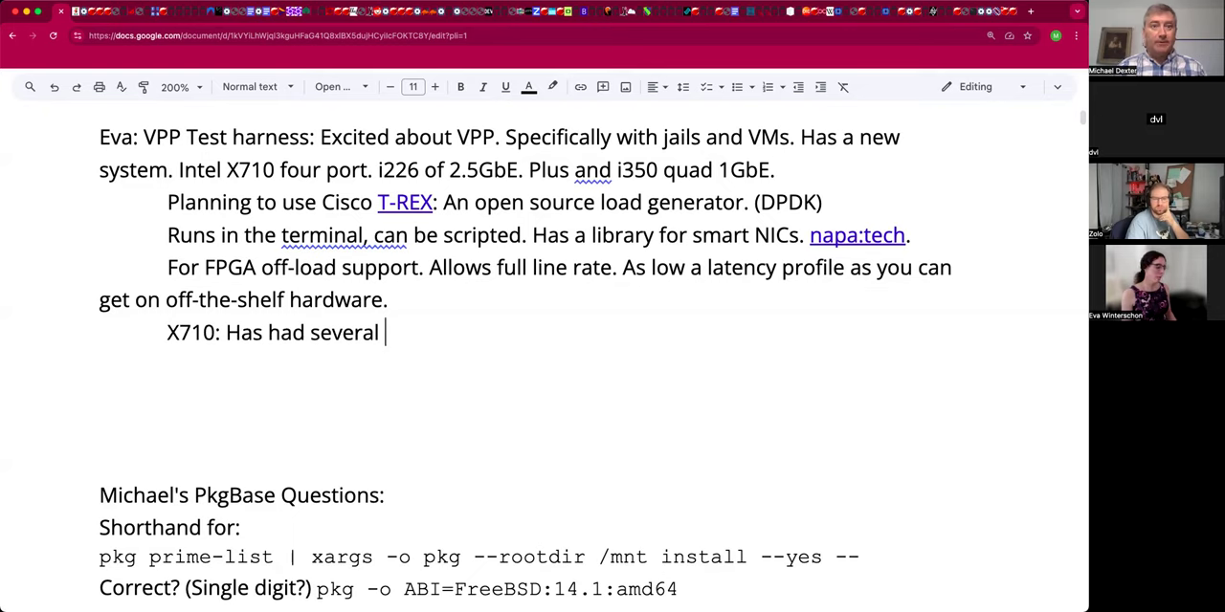
text(revi)
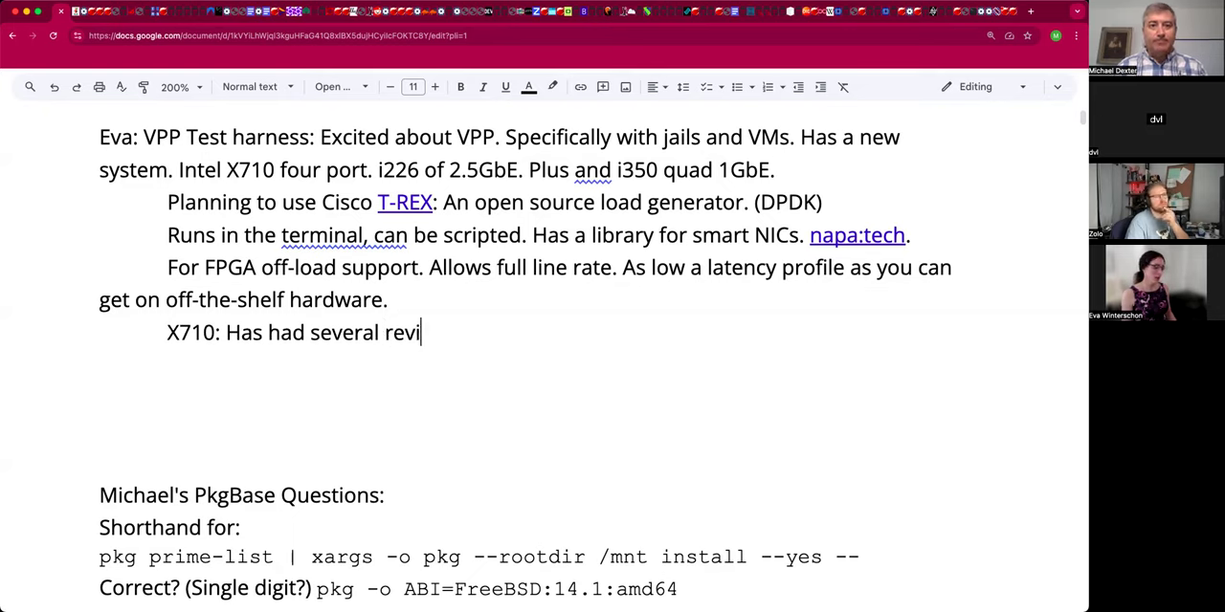
text(sions:)
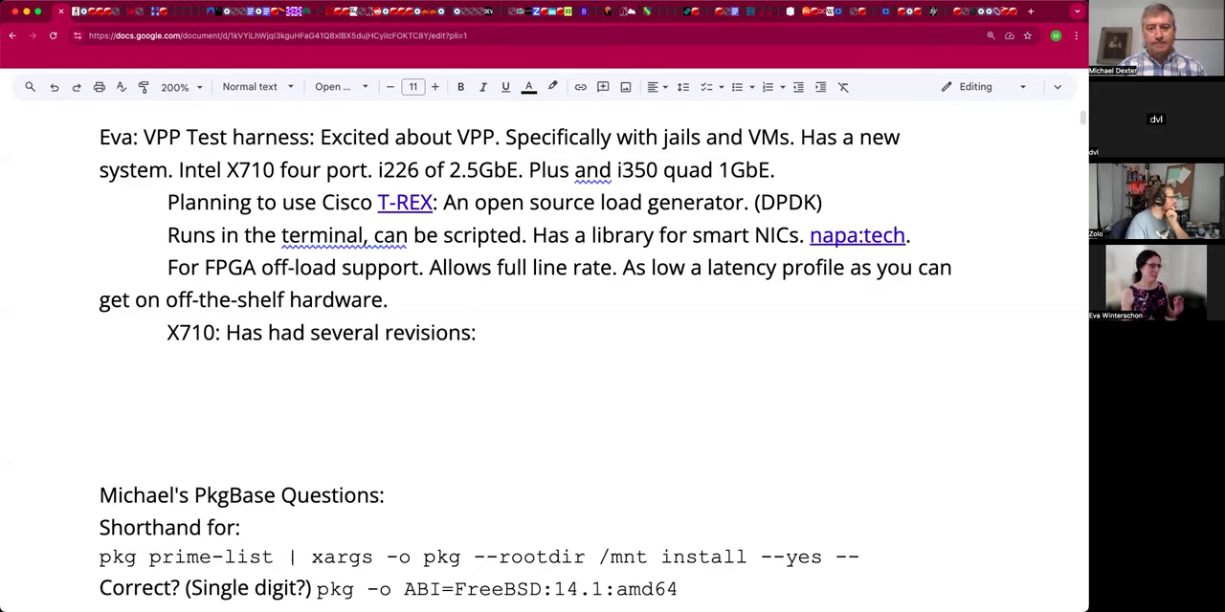
text(The FreeBSD)
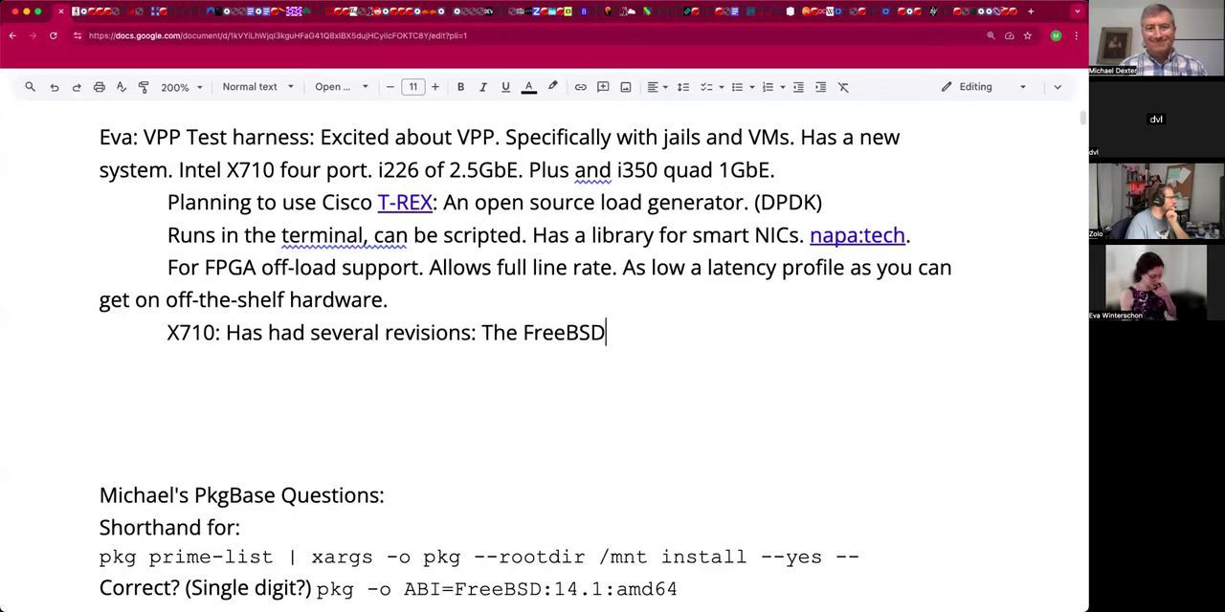
text(driver)
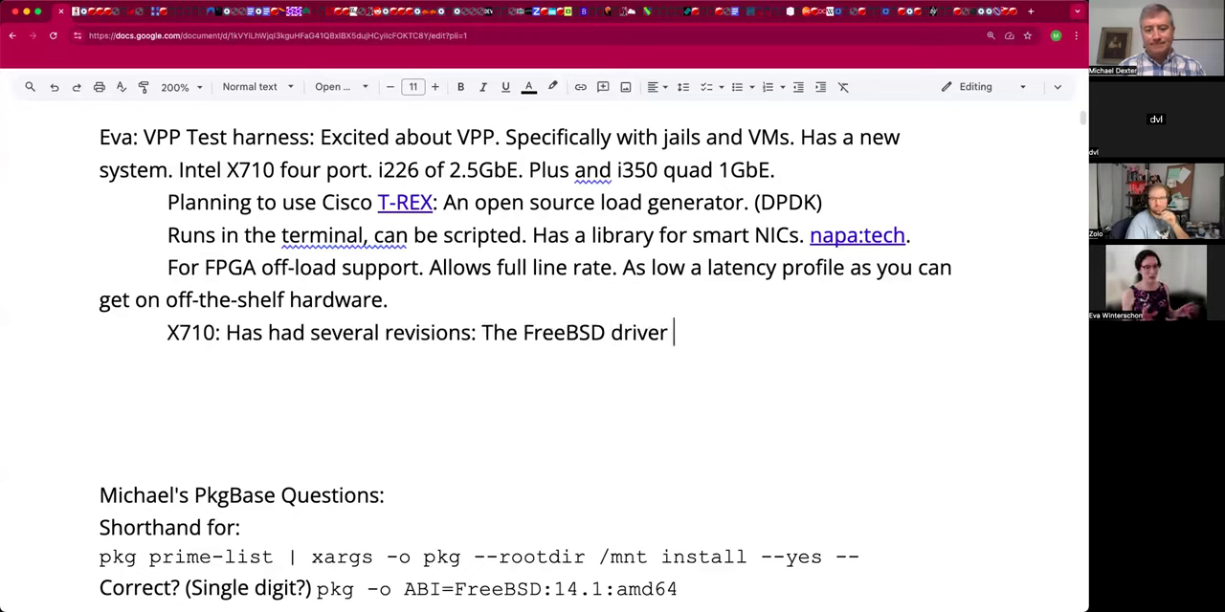
text(is stable.)
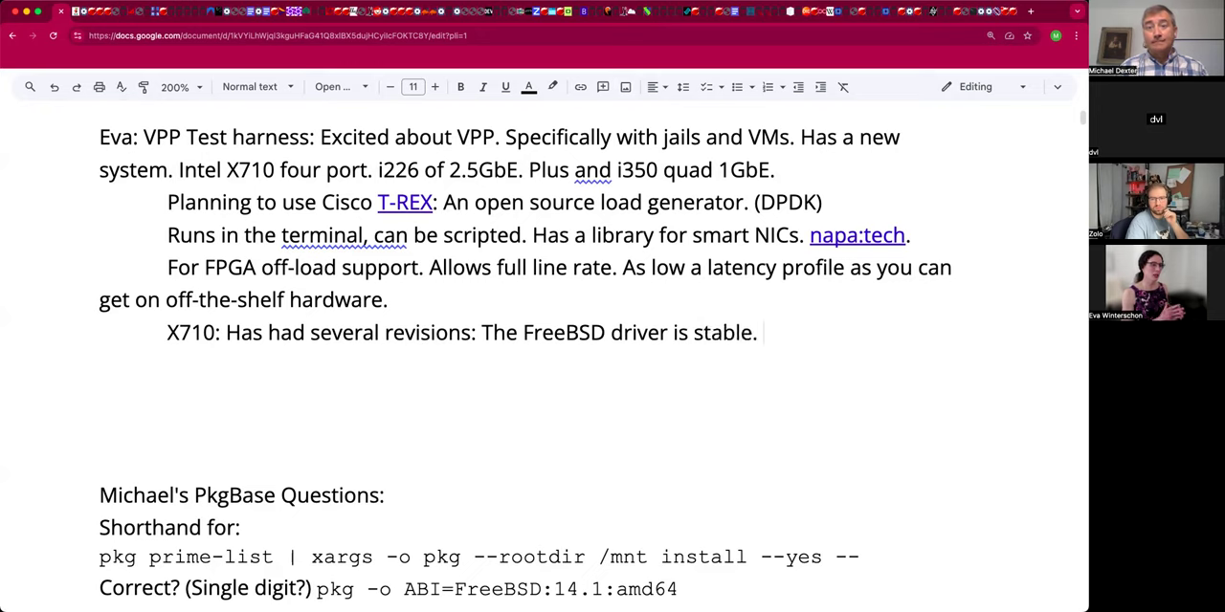
Add the warning 'Make sure you have real Intel and not a cheap clone. (!)'.
text(Make)
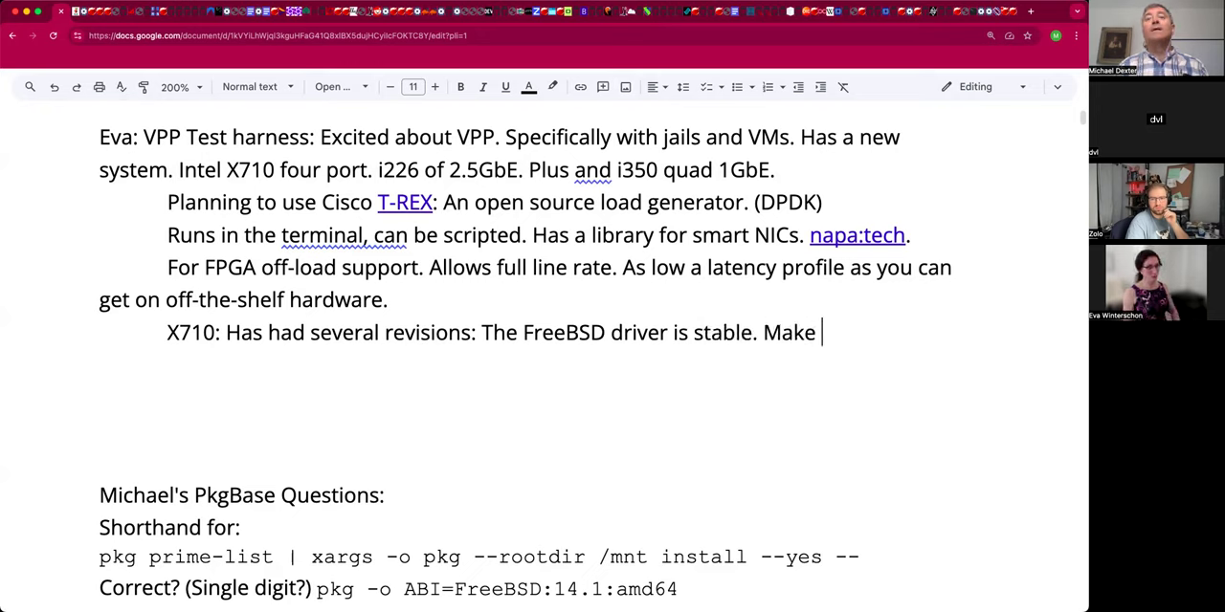
text(sure you have real)
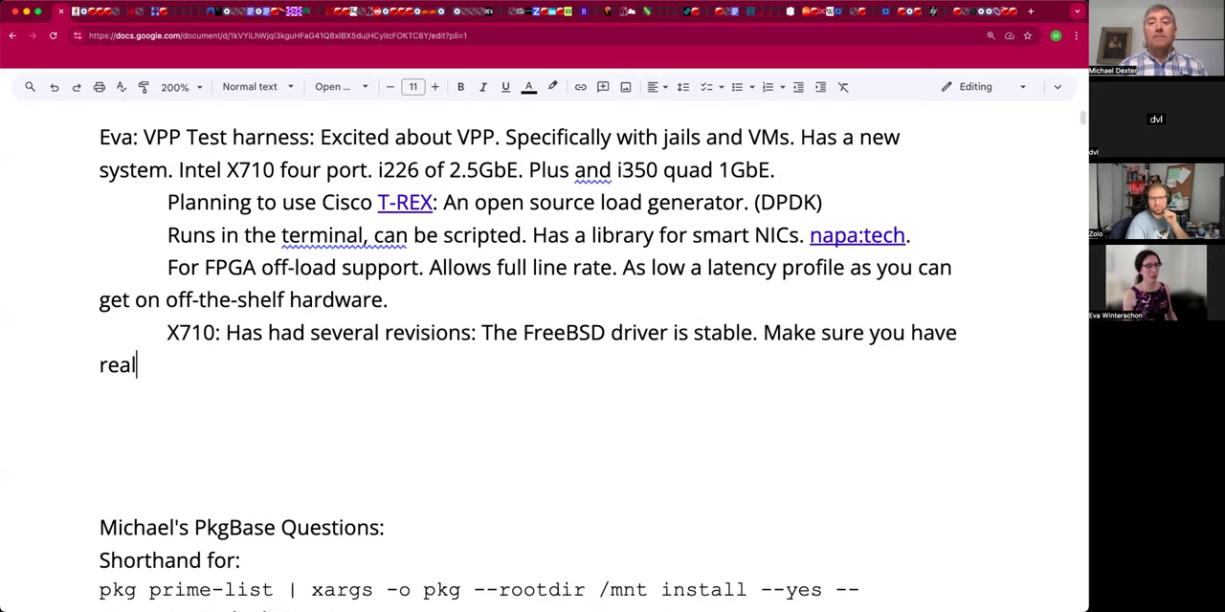
text(Int)
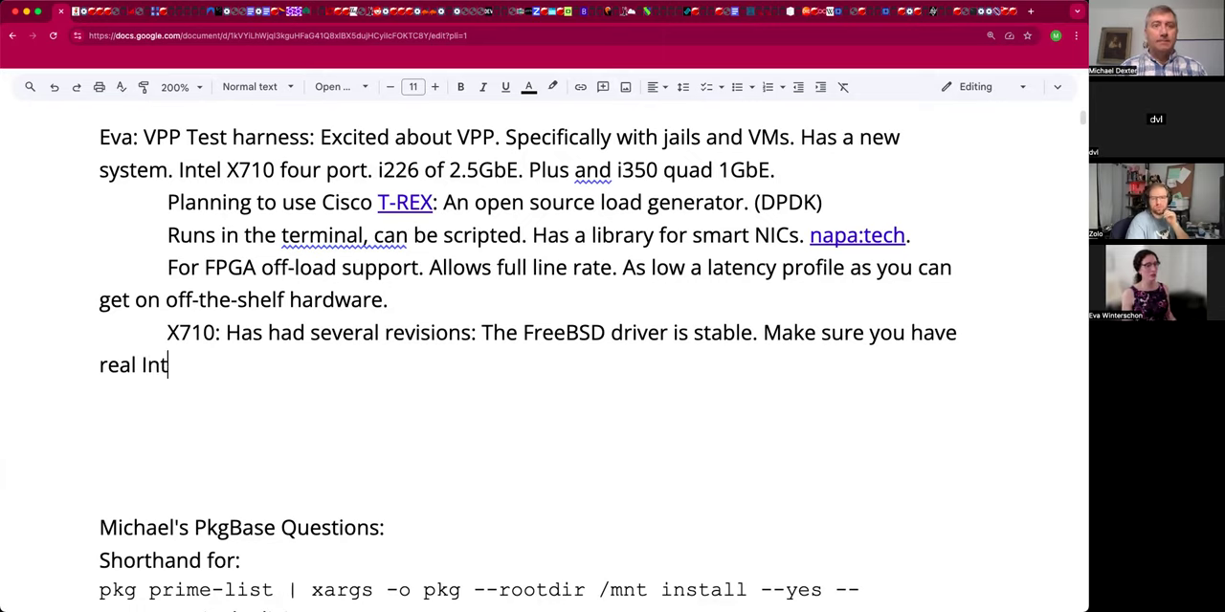
text(el.)
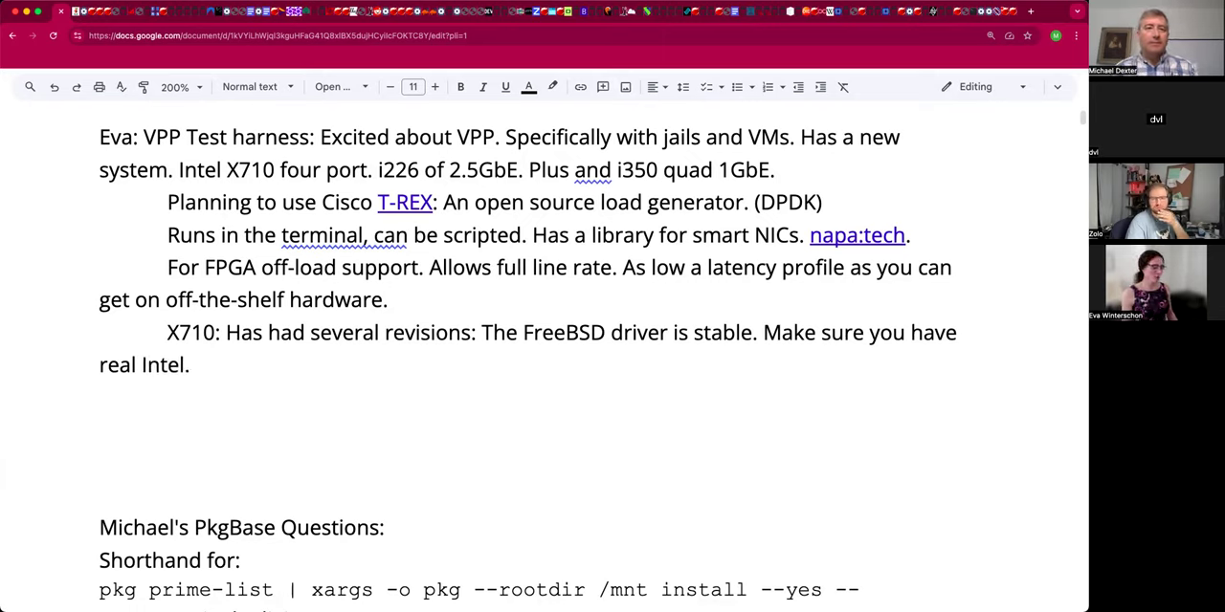
text(and n)
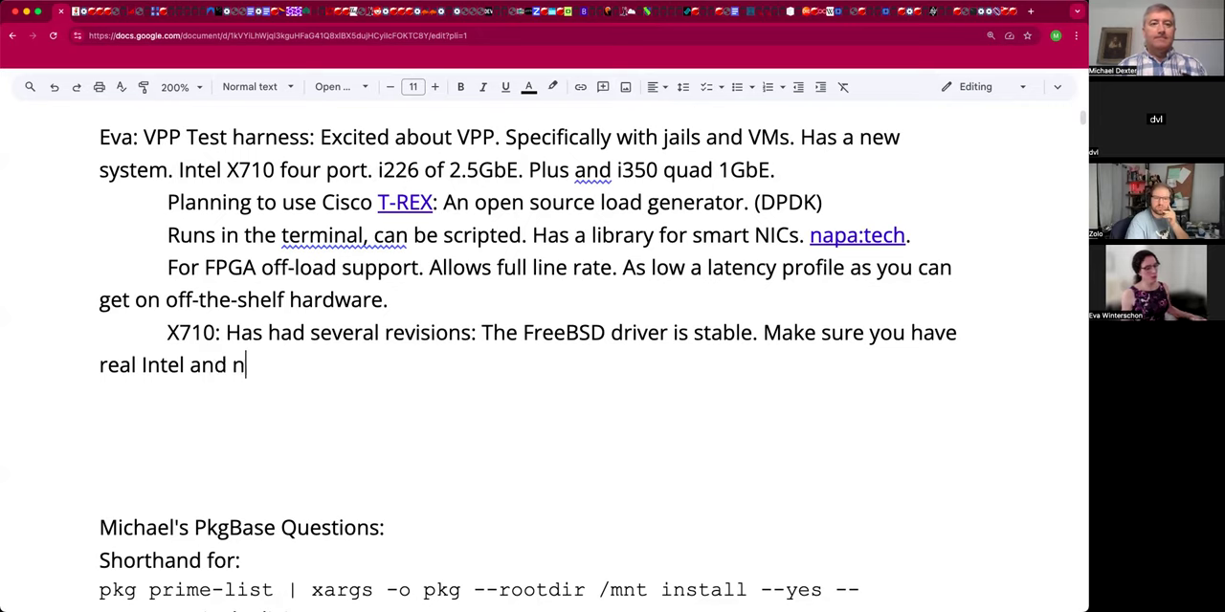
text(ot a)
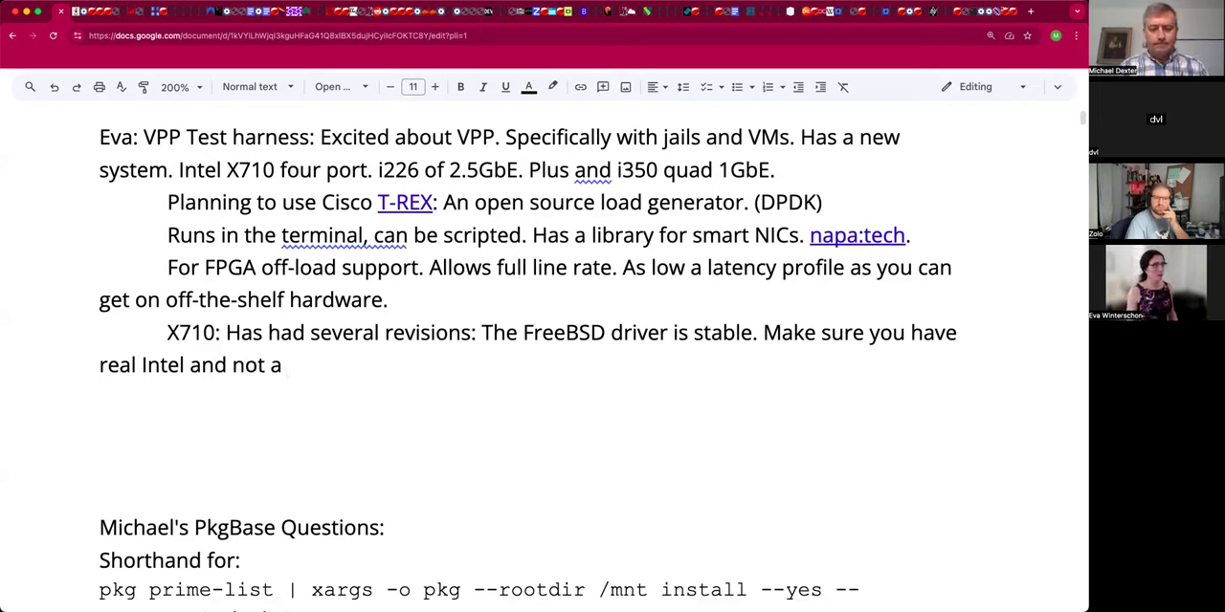
text(cheap c)
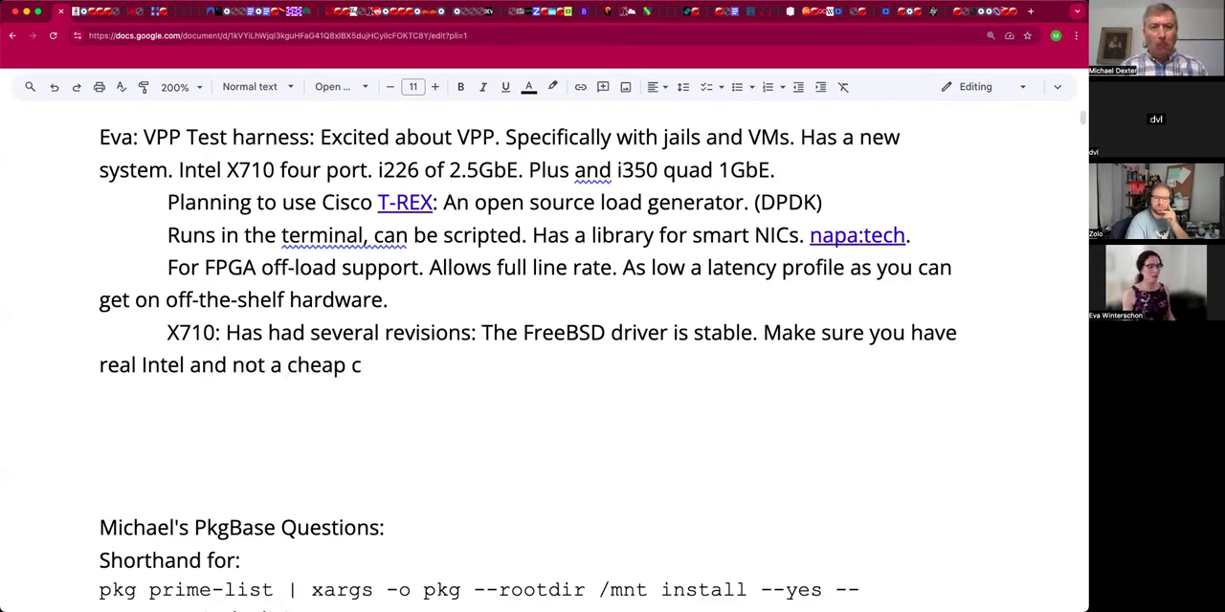
text(lone.)
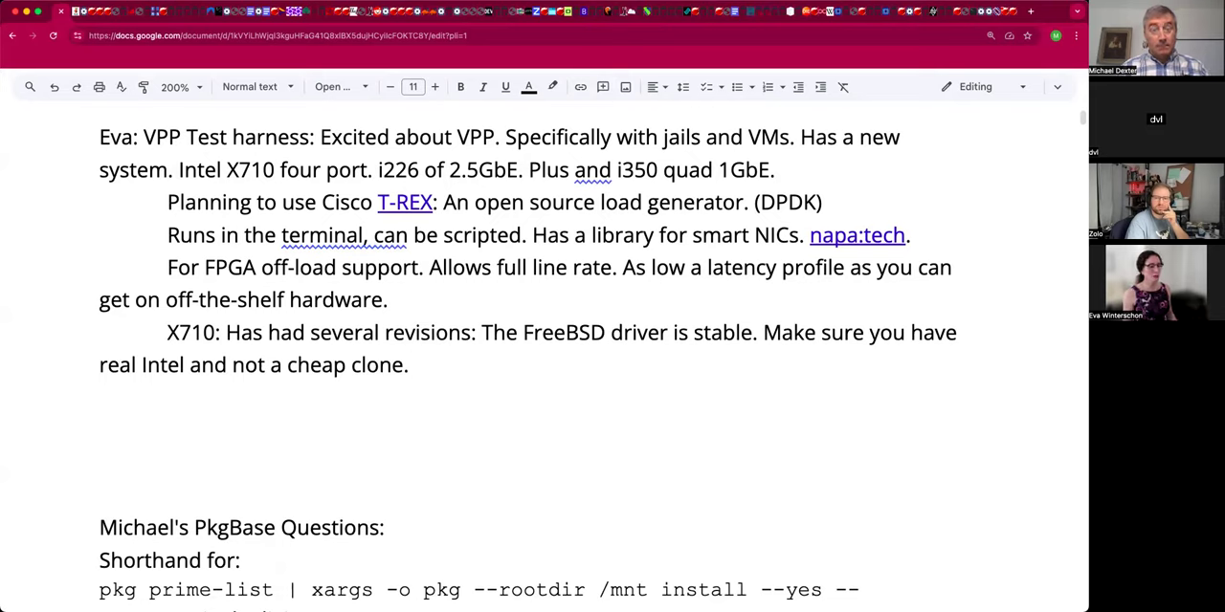
text((!))
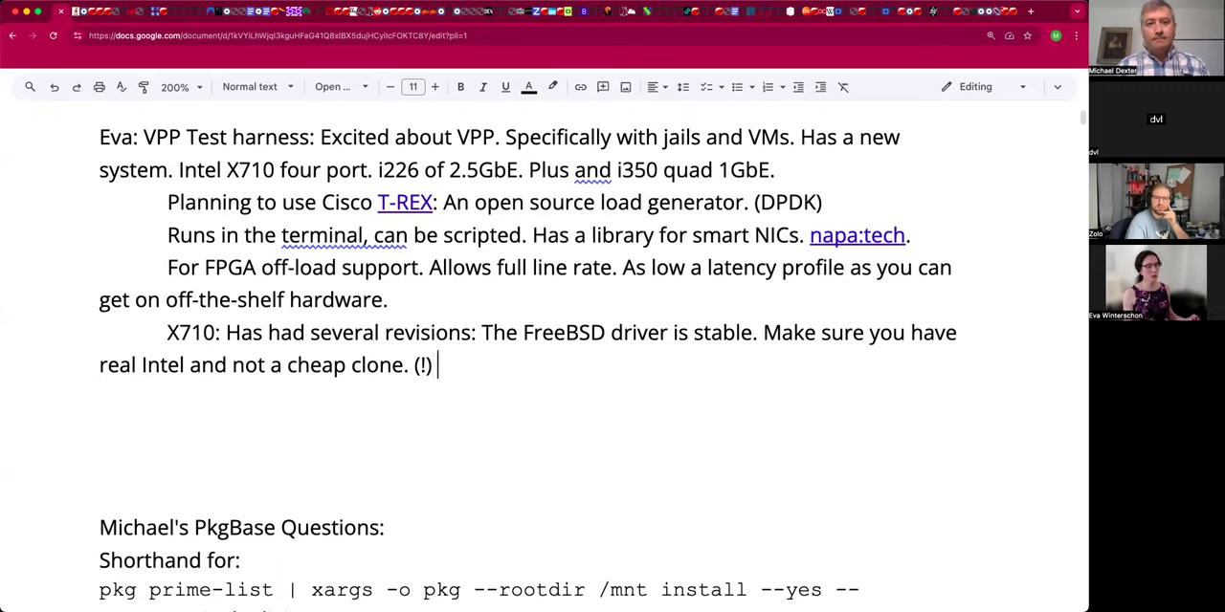
Add 'There are license companies like 10GTech.'.
text(There are l)
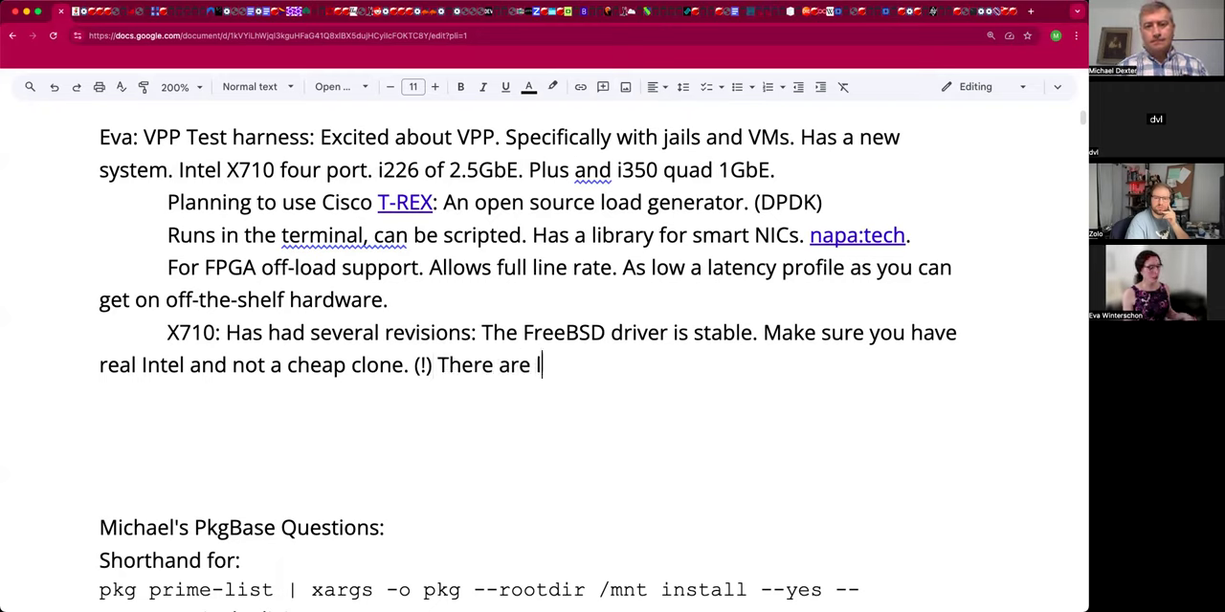
text(license com)
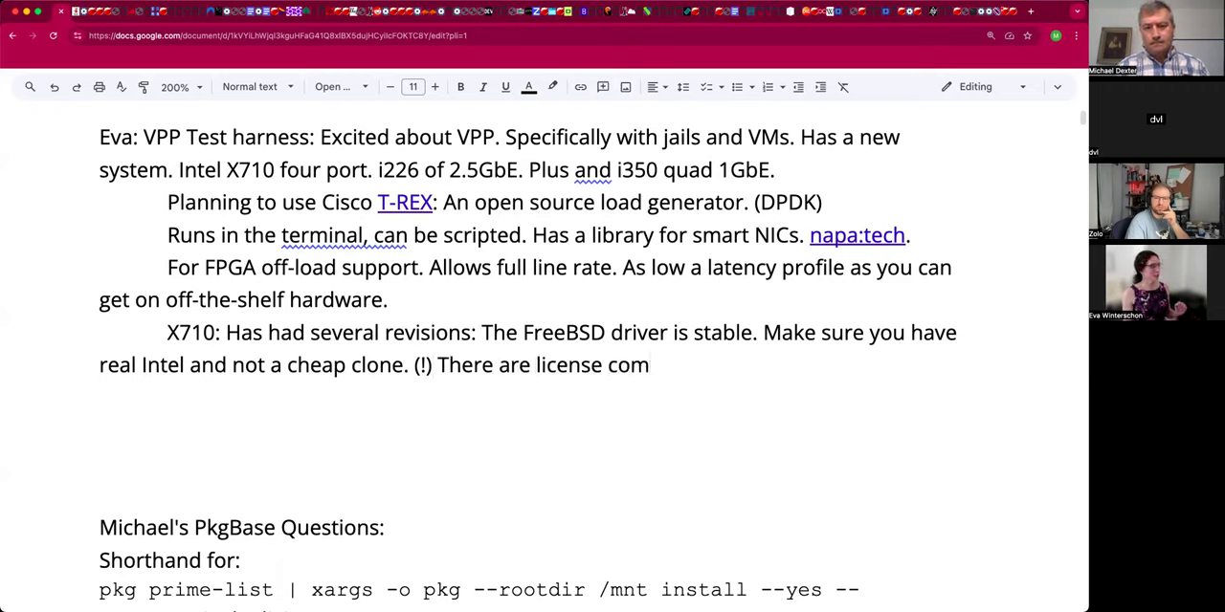
text(panies like 1)
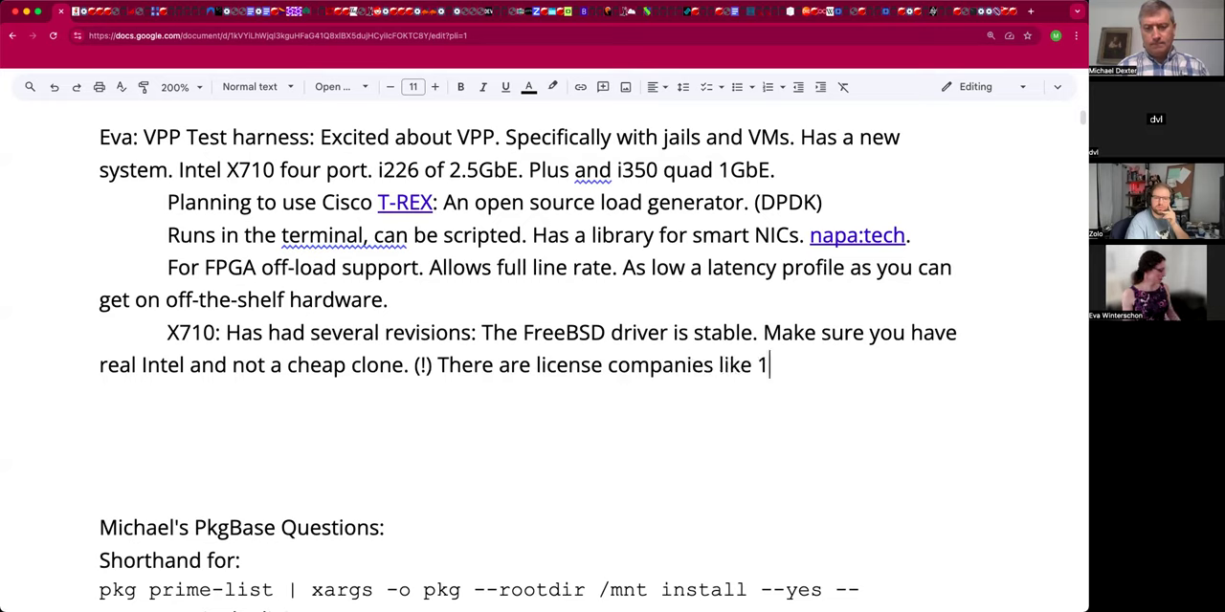
text(0GTech)
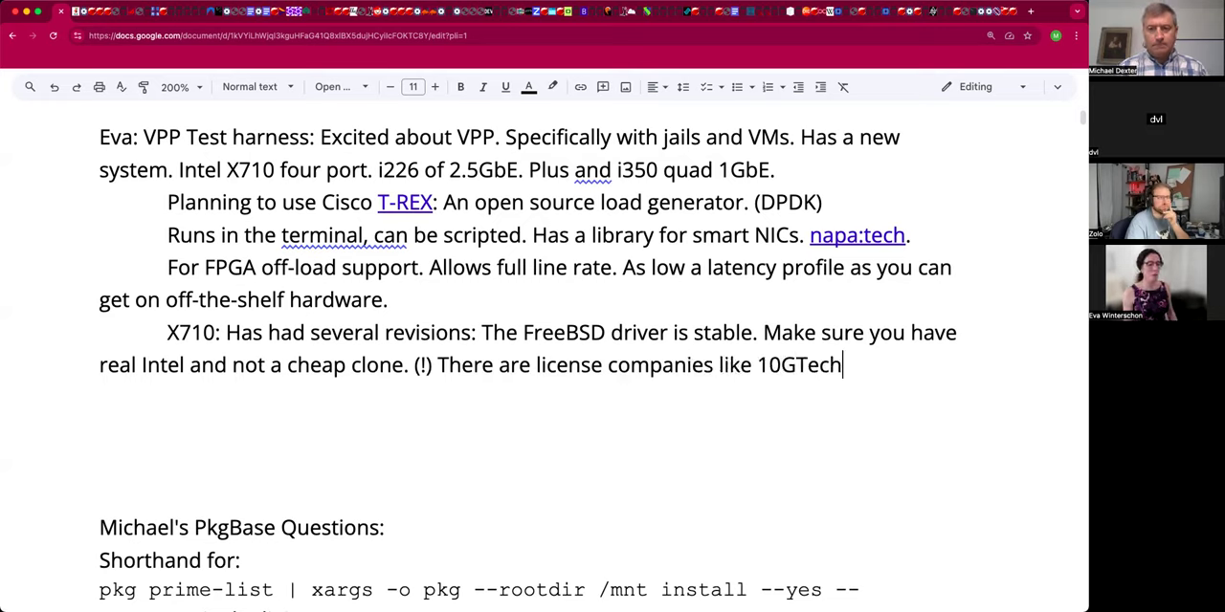
text(.)
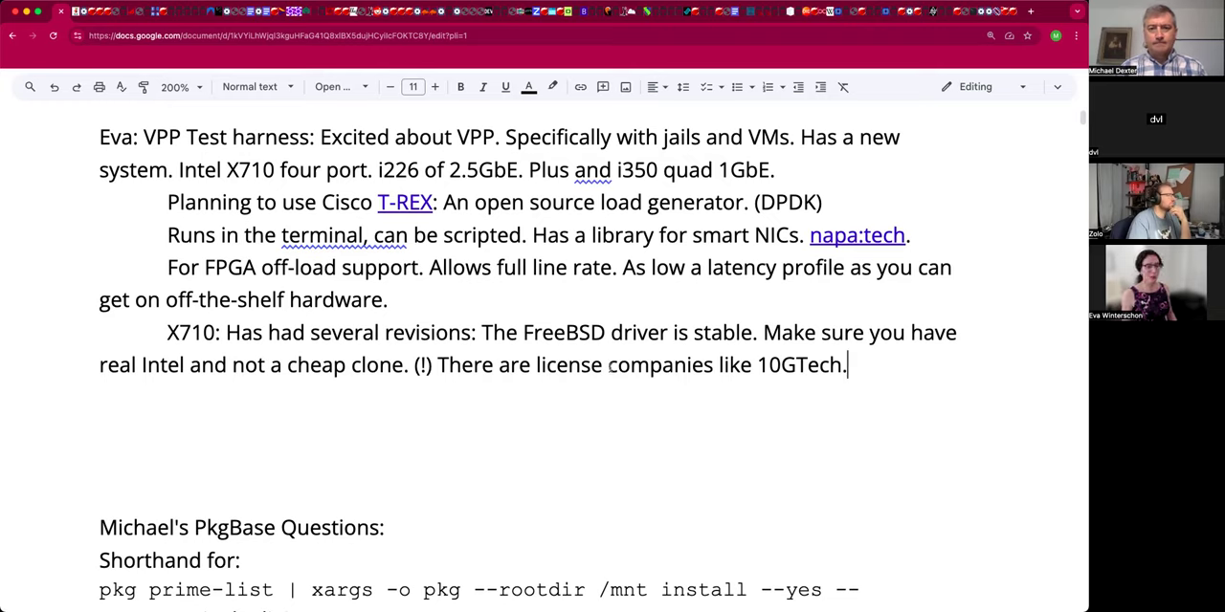
text(d)
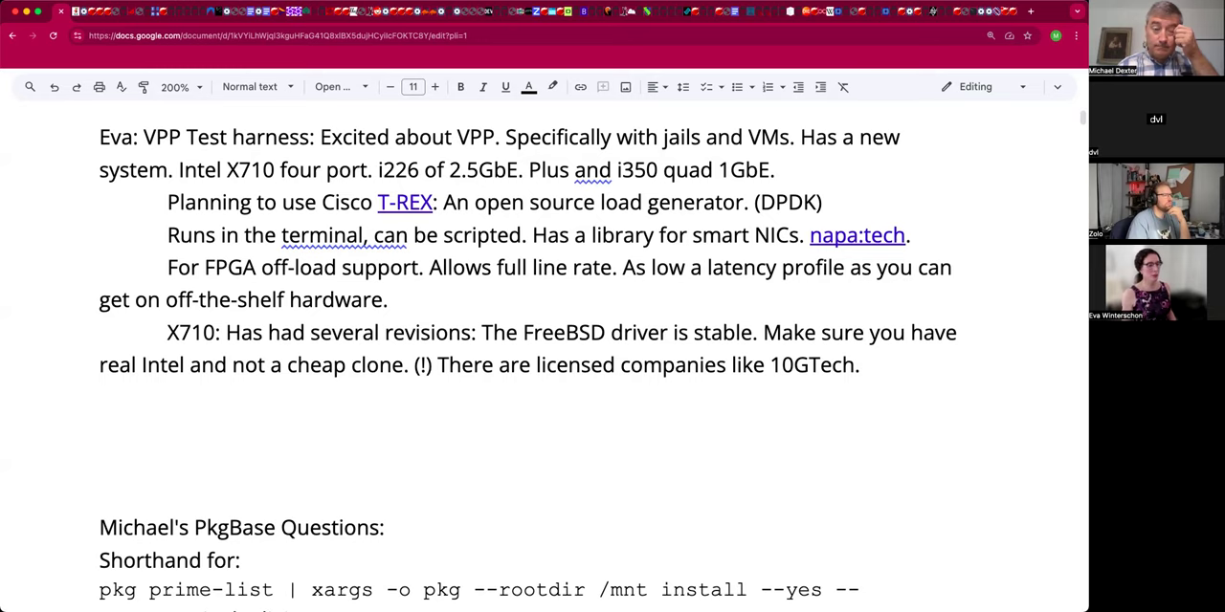
Note 'Physical differences but identical to the OS.'.
text(Phys)
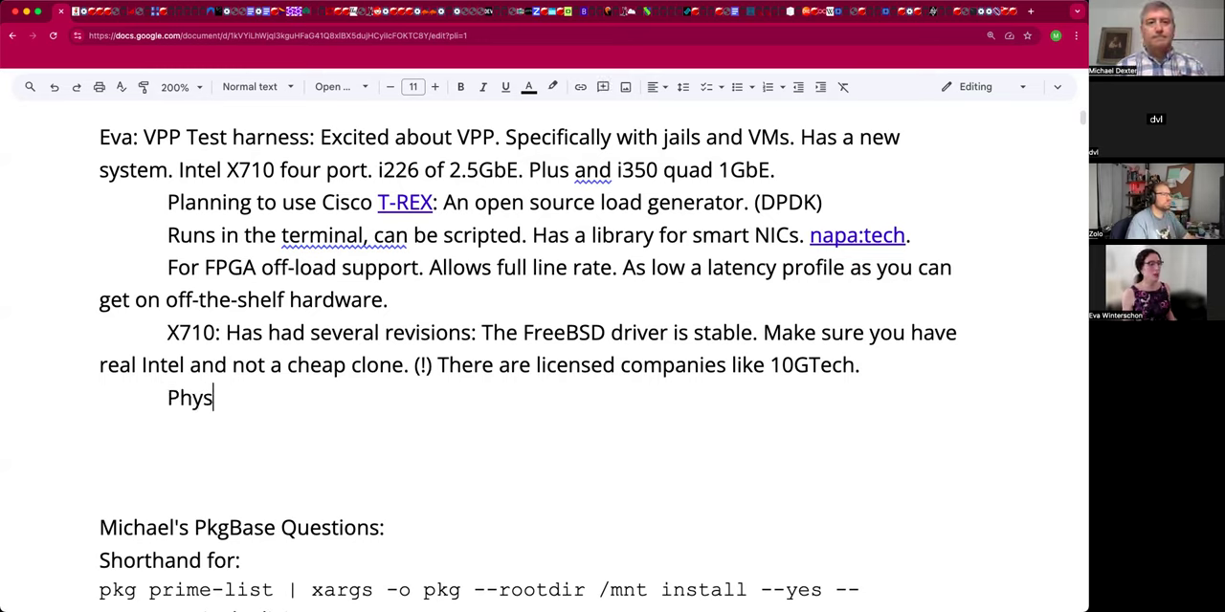
text(i)
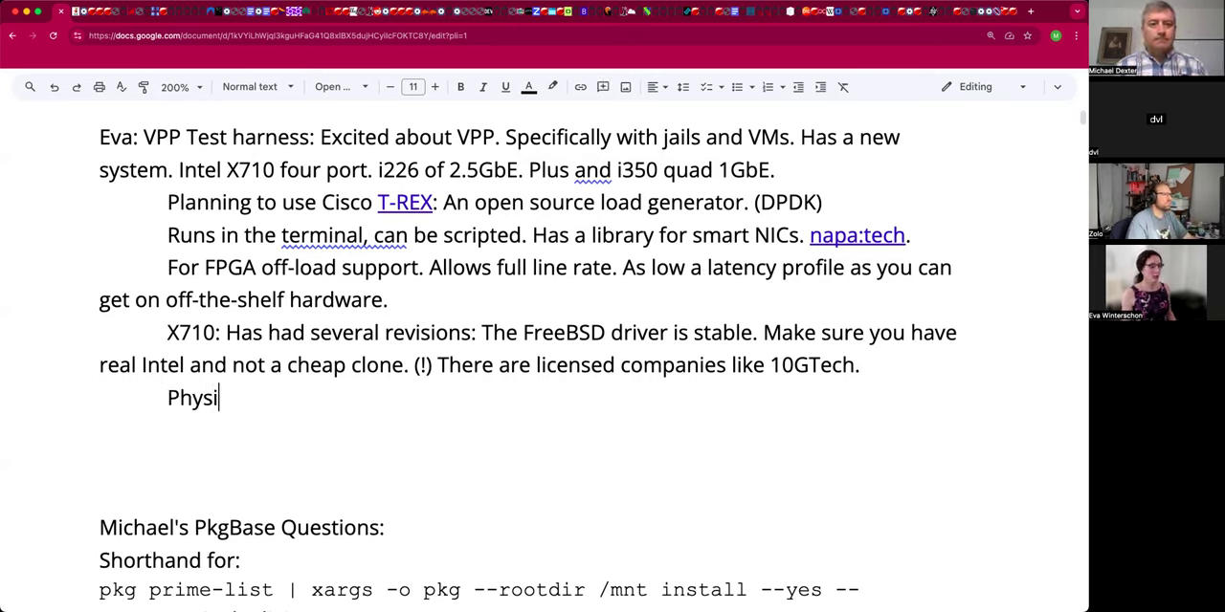
text(cal differences)
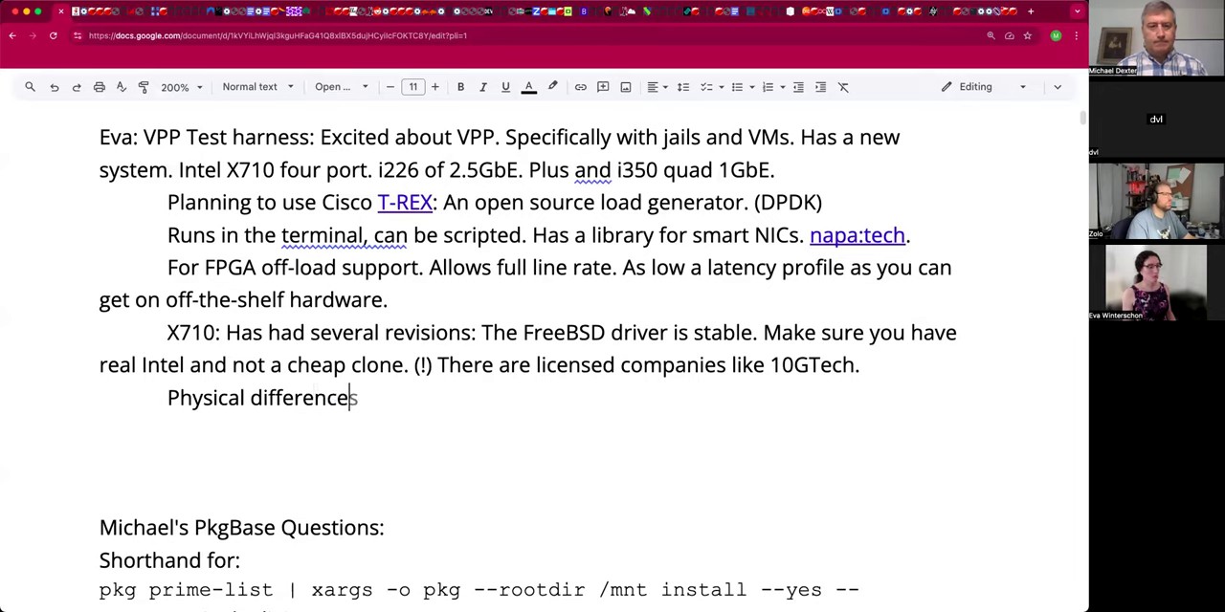
text(but identical)
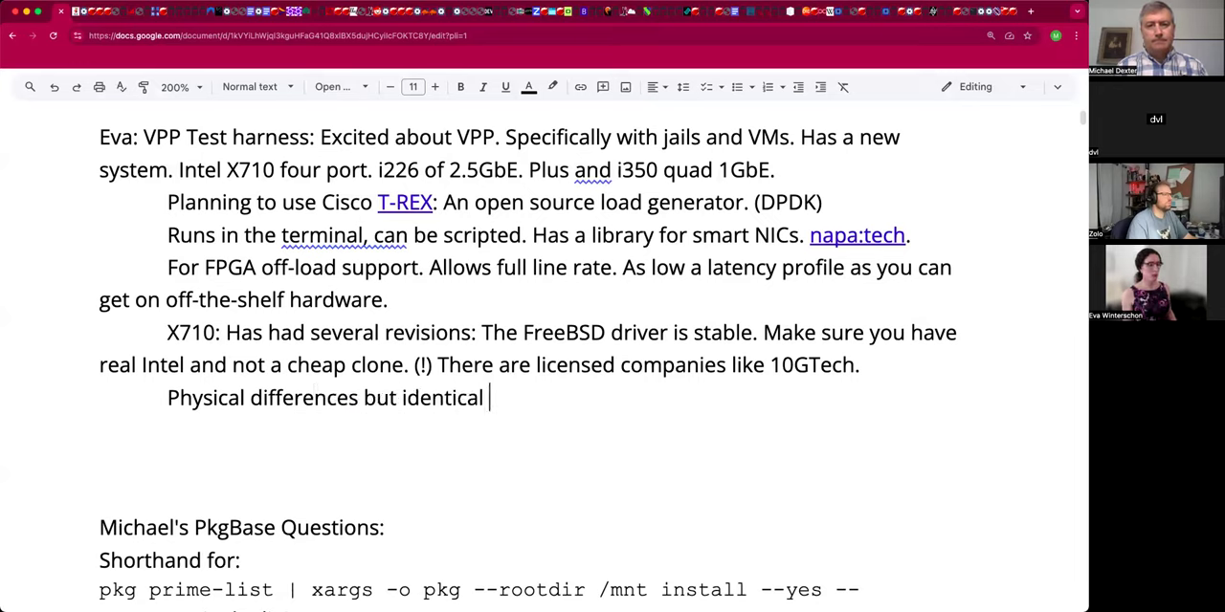
text(to the)
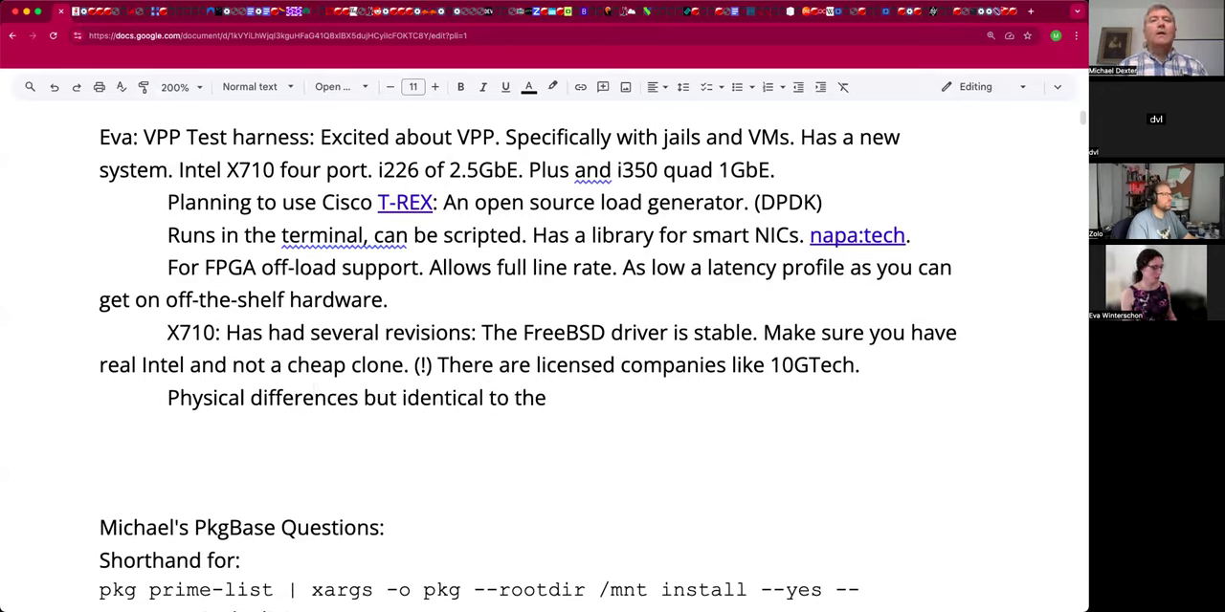
text(OS.)
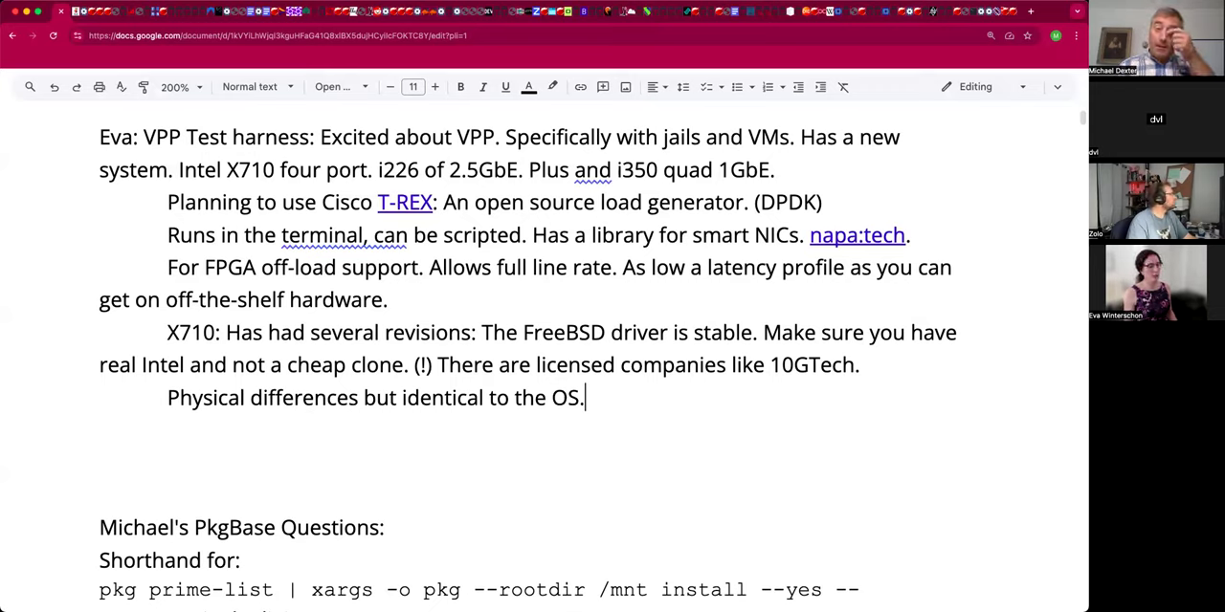
Add 'Run HOT' with the quote "Thermally active.", correcting the misspelled Termally.
text(Run HO)
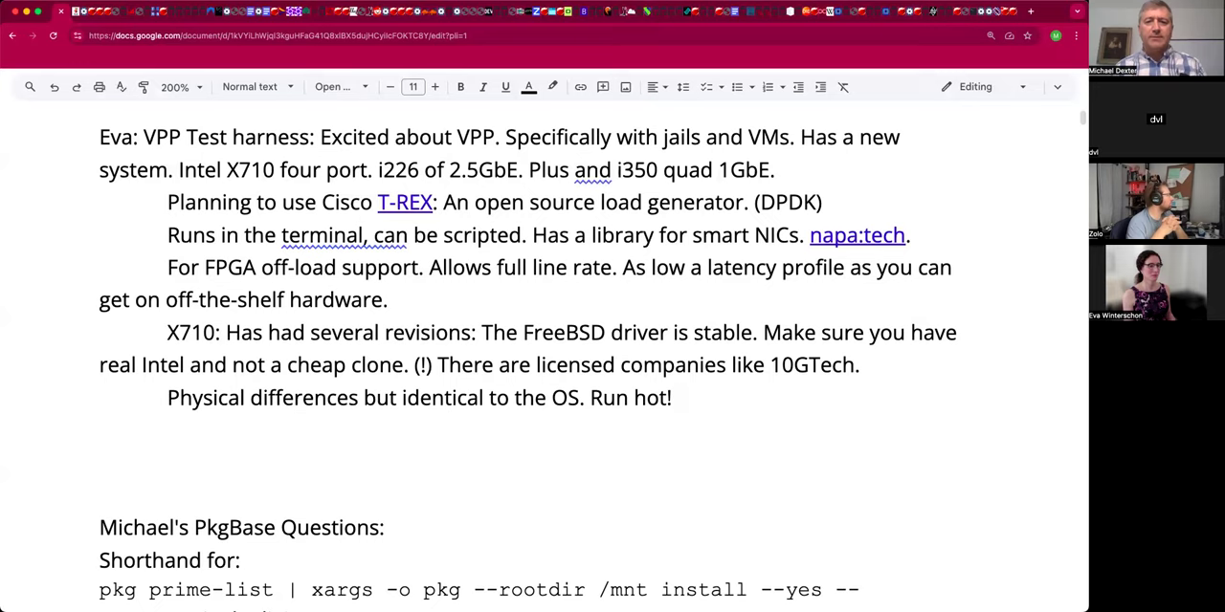
click(679, 397)
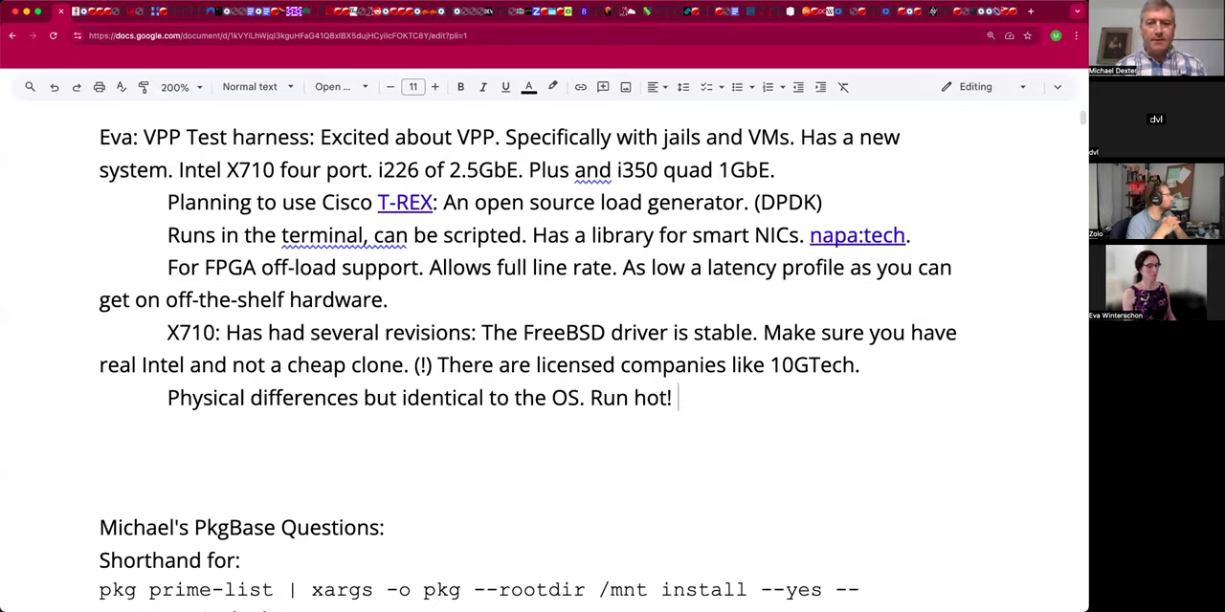
text(T)
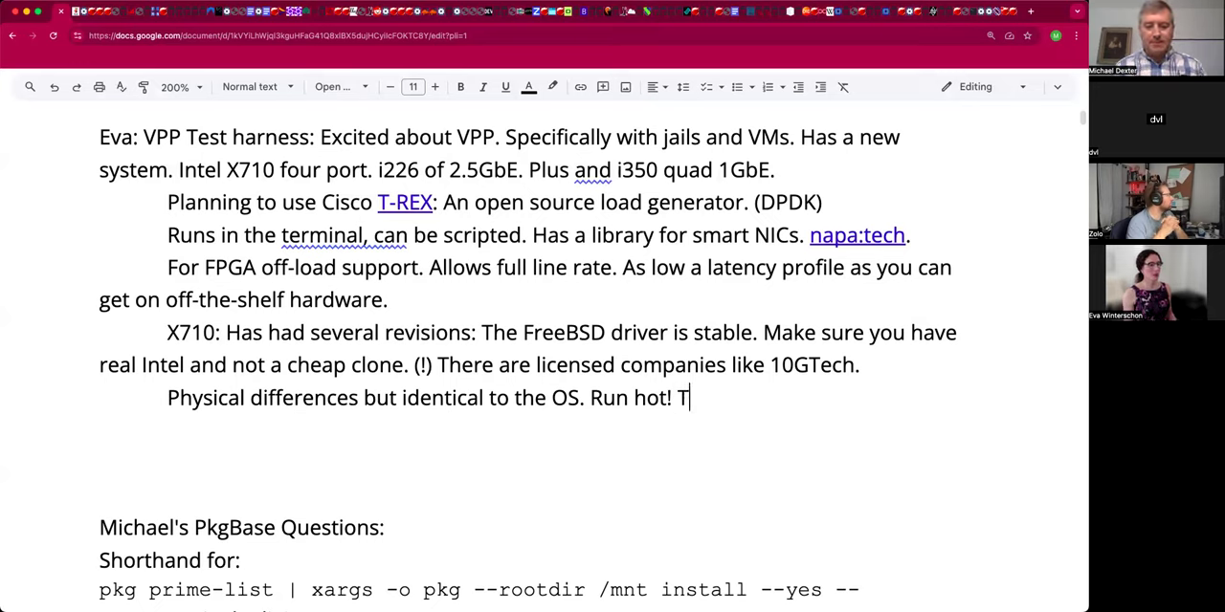
text(ermally acti)
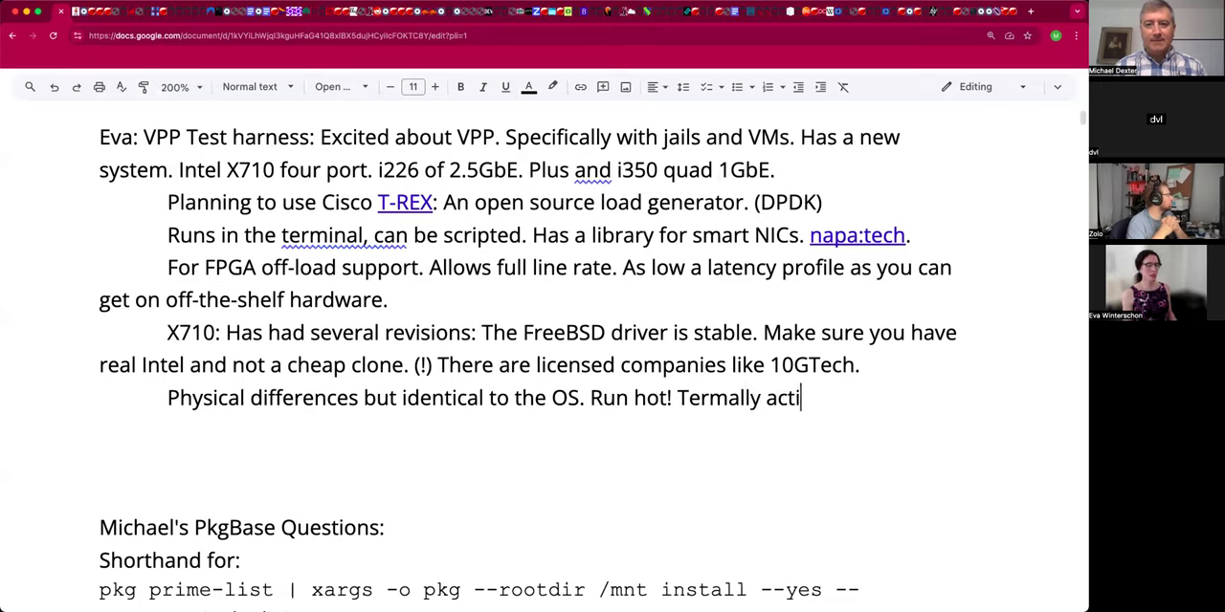
text(ve.")
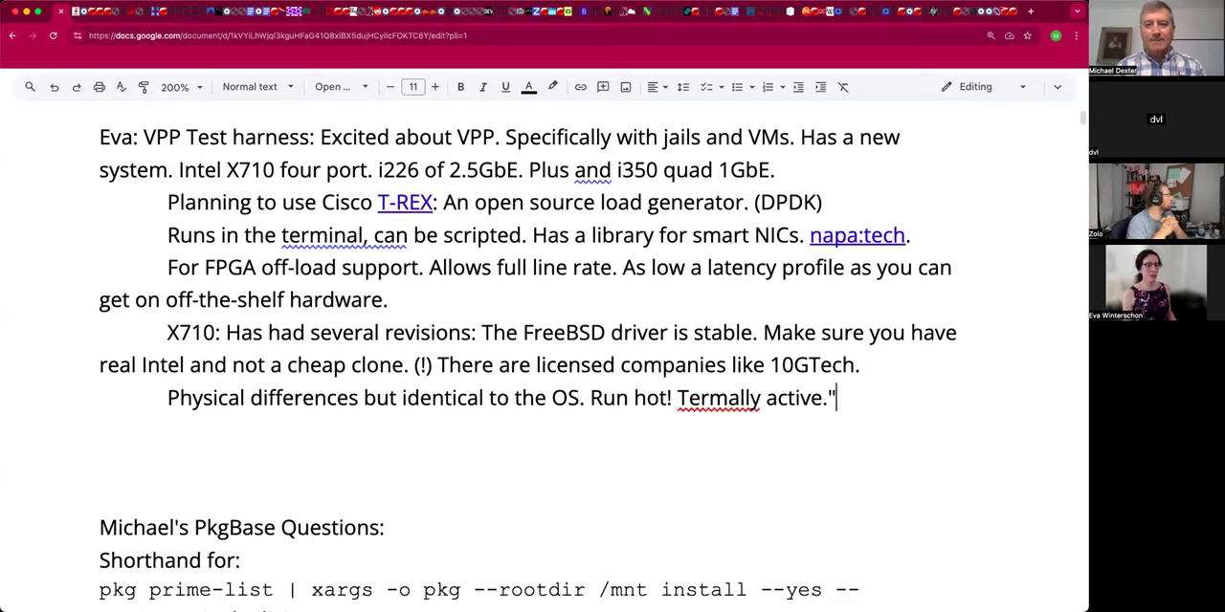
click(718, 398)
text(")
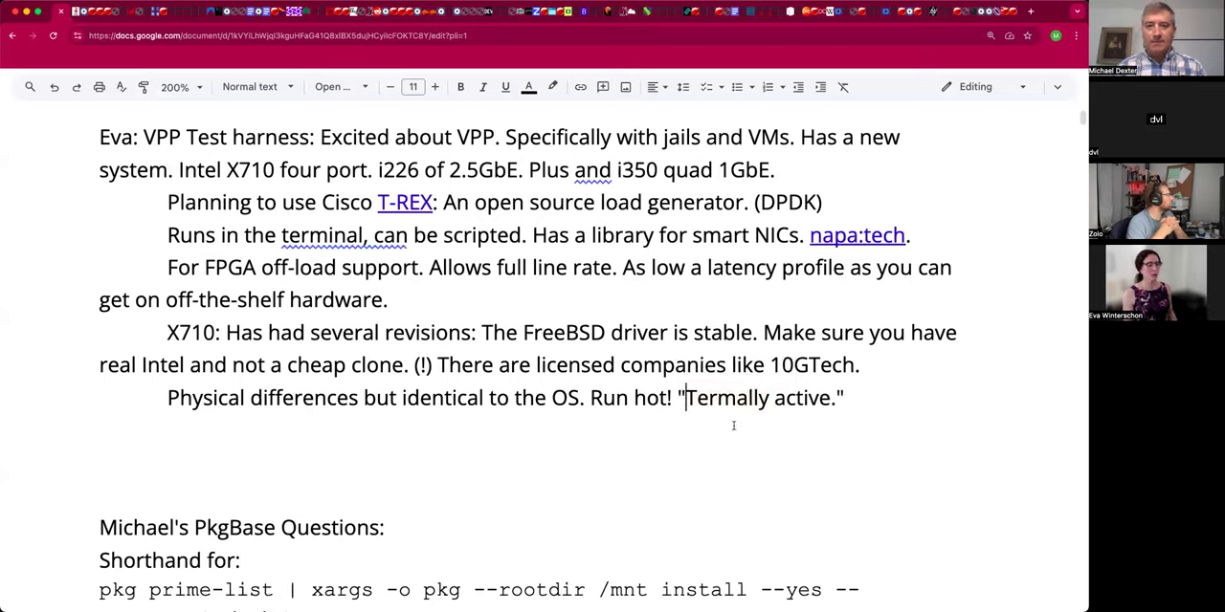
right_click(728, 397)
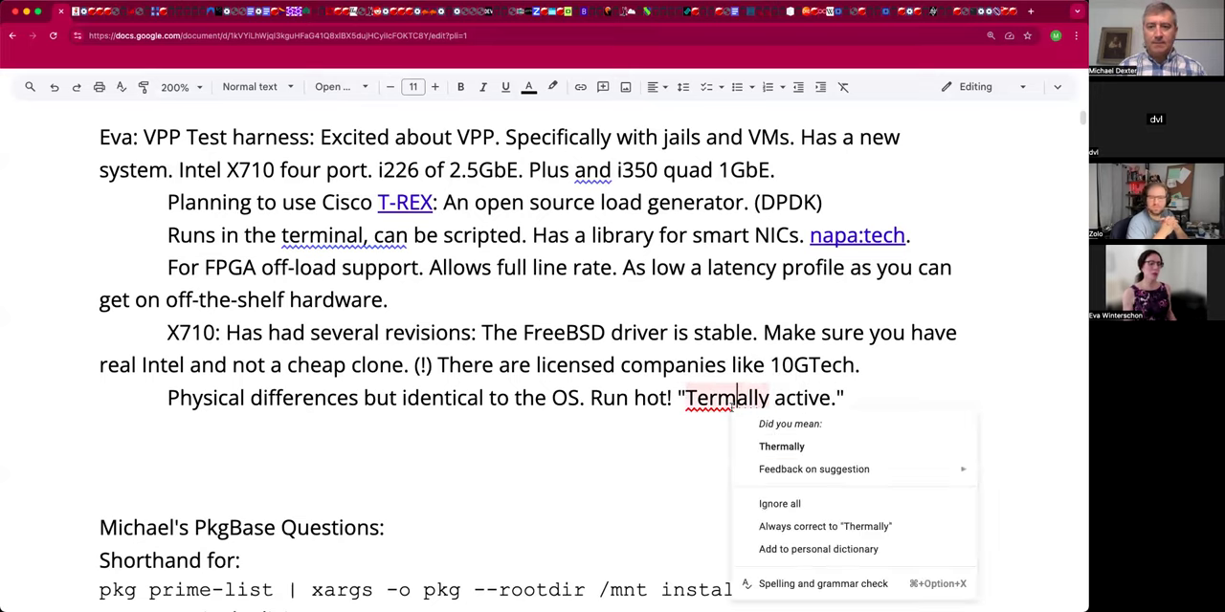
click(780, 445)
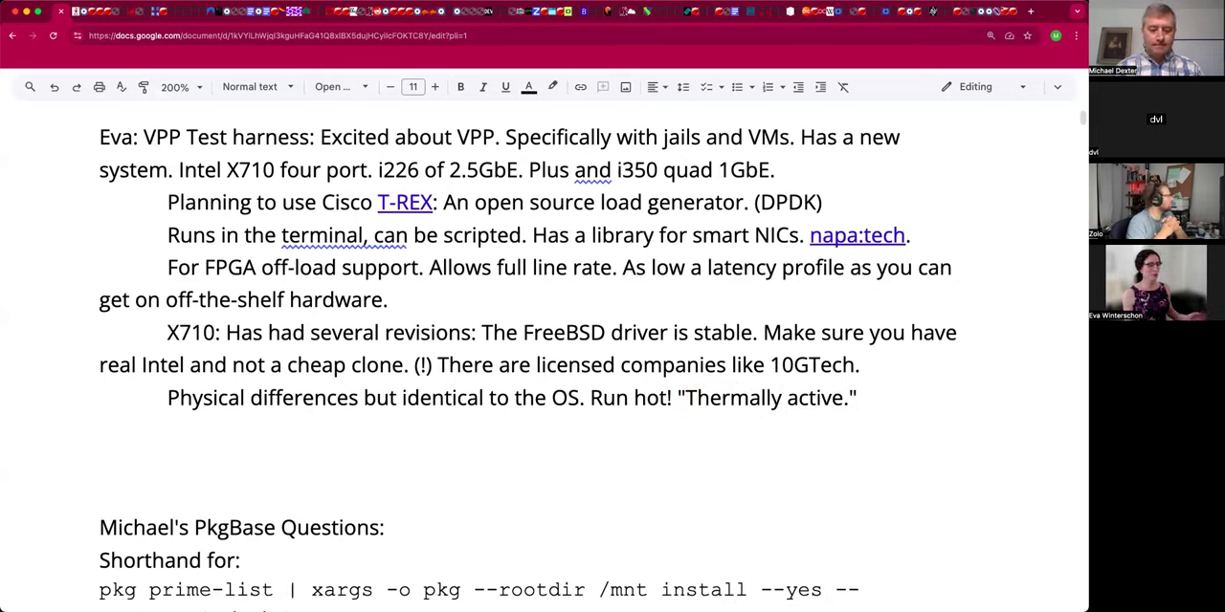
Add the line 'The 800 series is coming online. X810?'.
text(The 8)
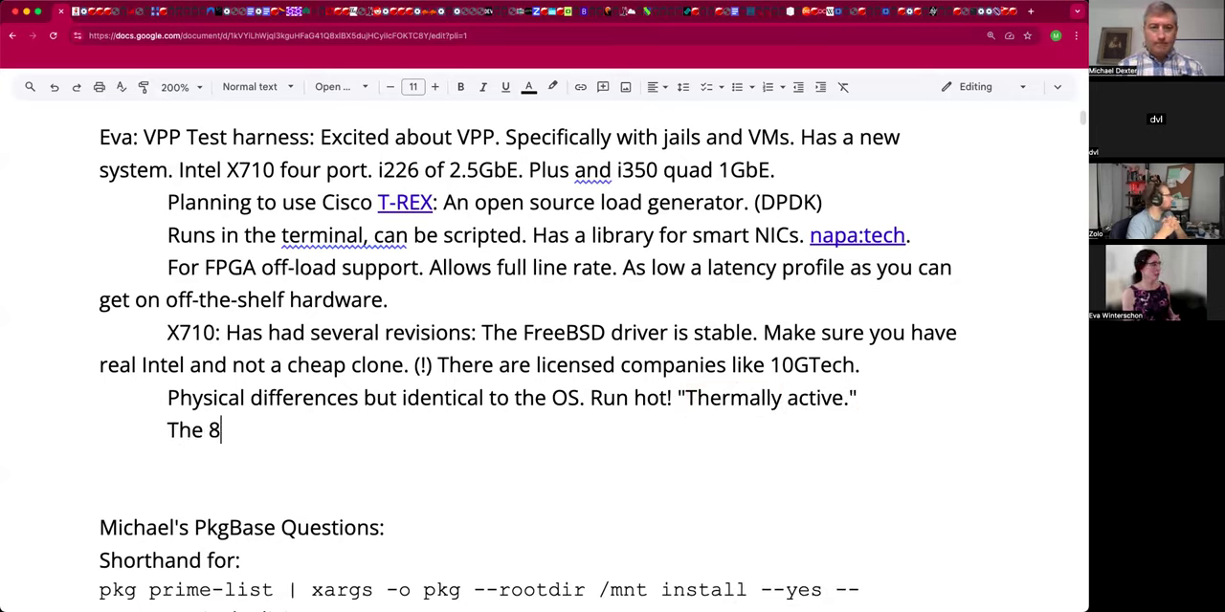
text(00 series is coming)
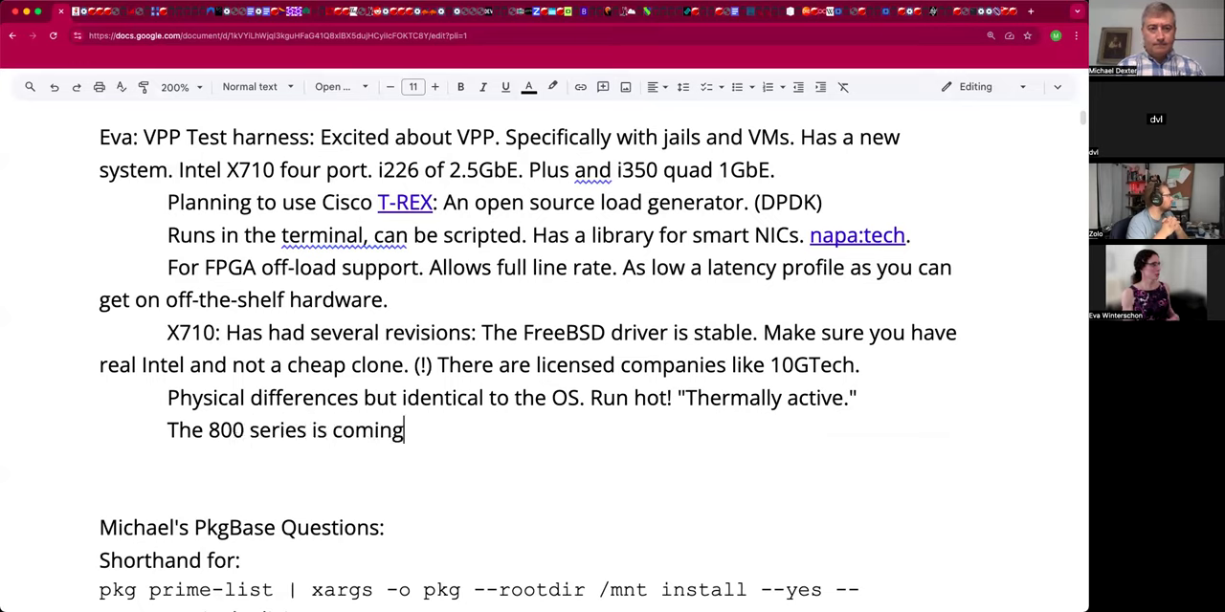
text(online.)
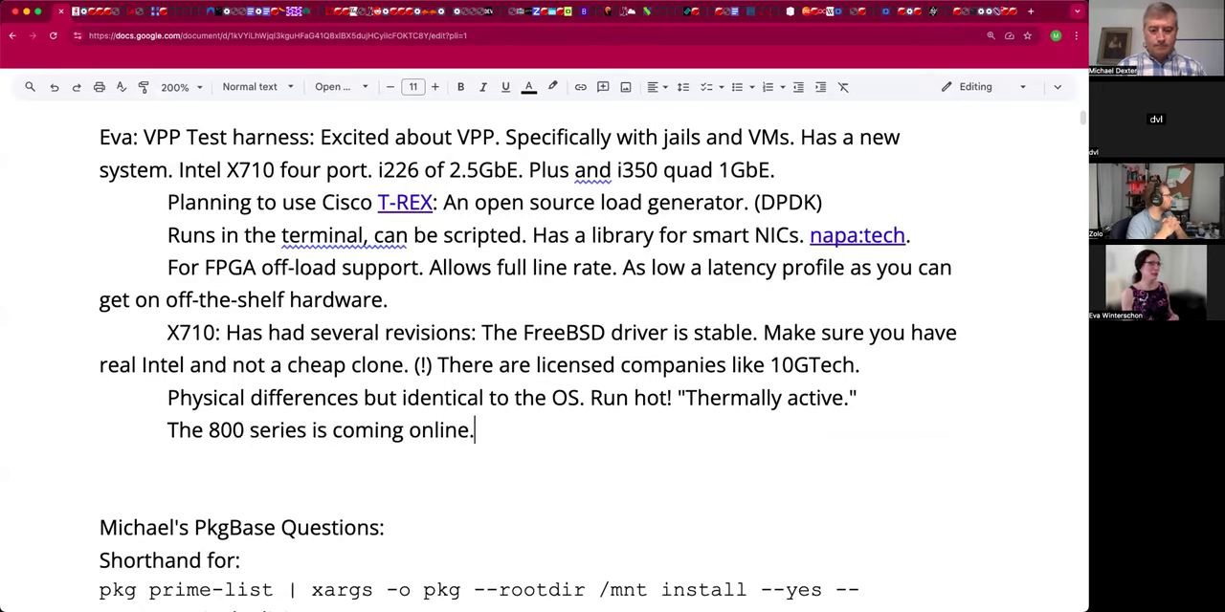
text(X810?)
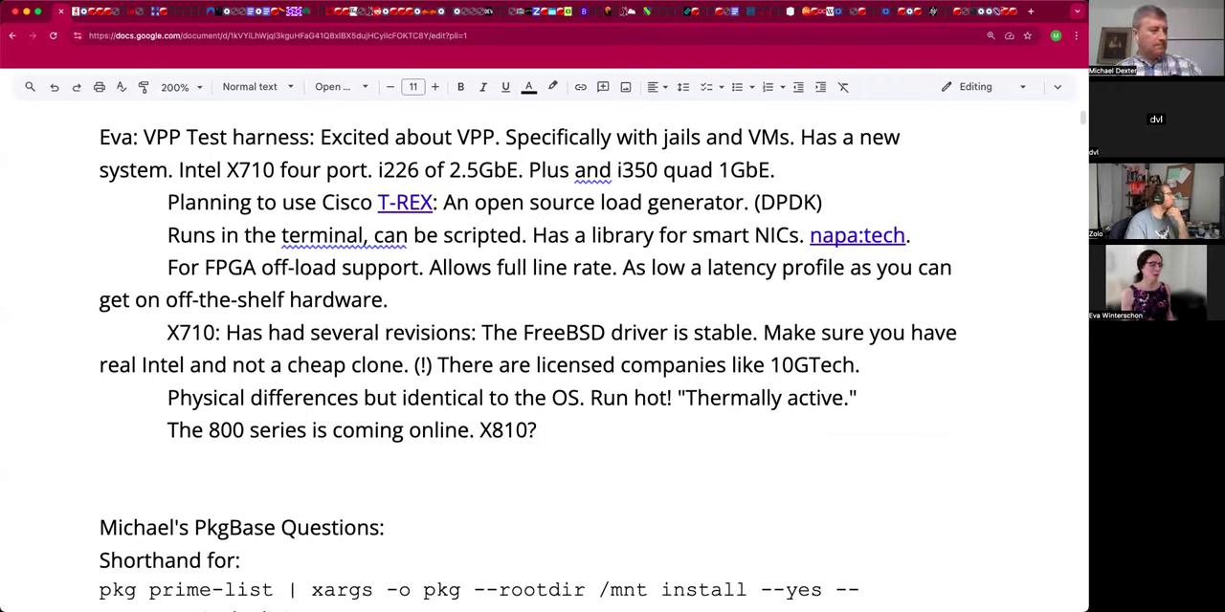
click(537, 430)
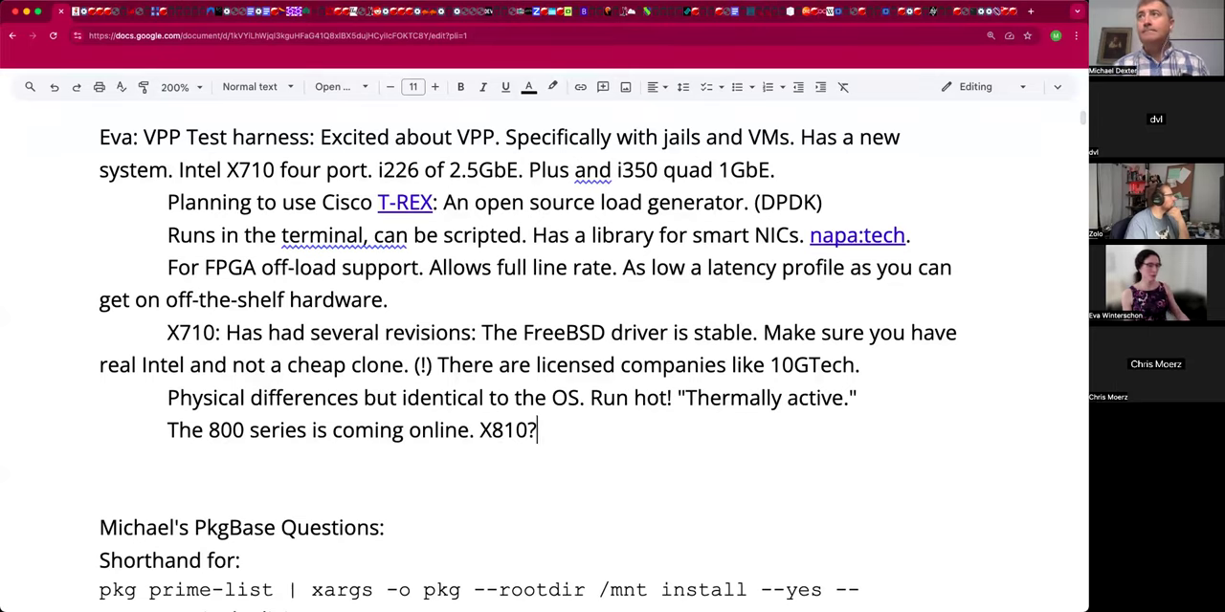
scroll(up, 3)
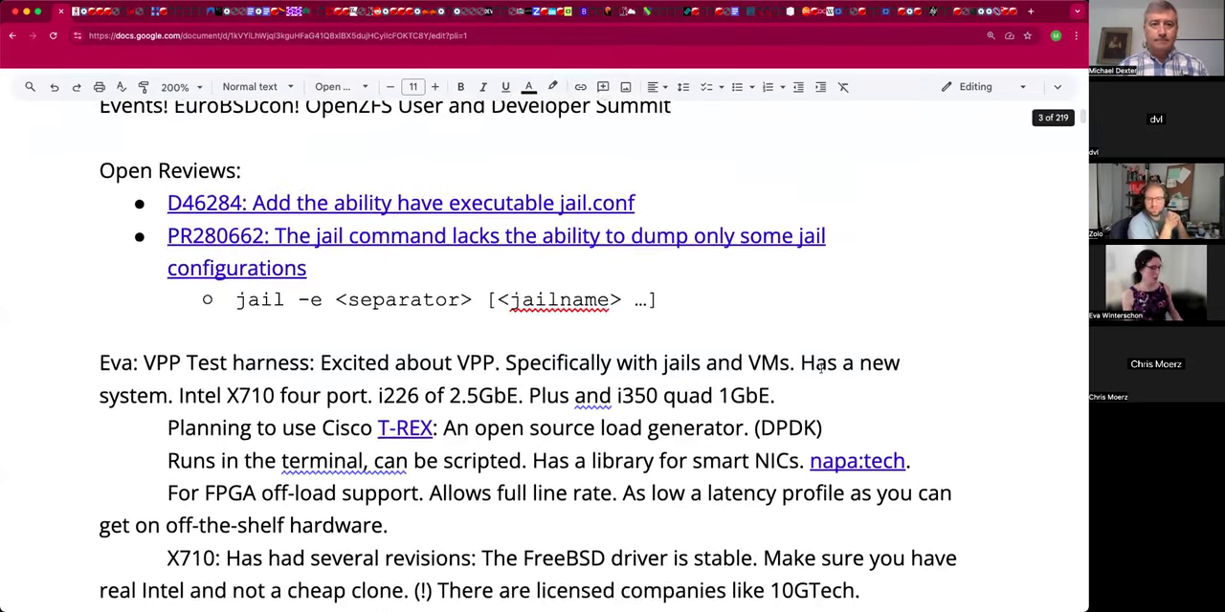
scroll(up, 3)
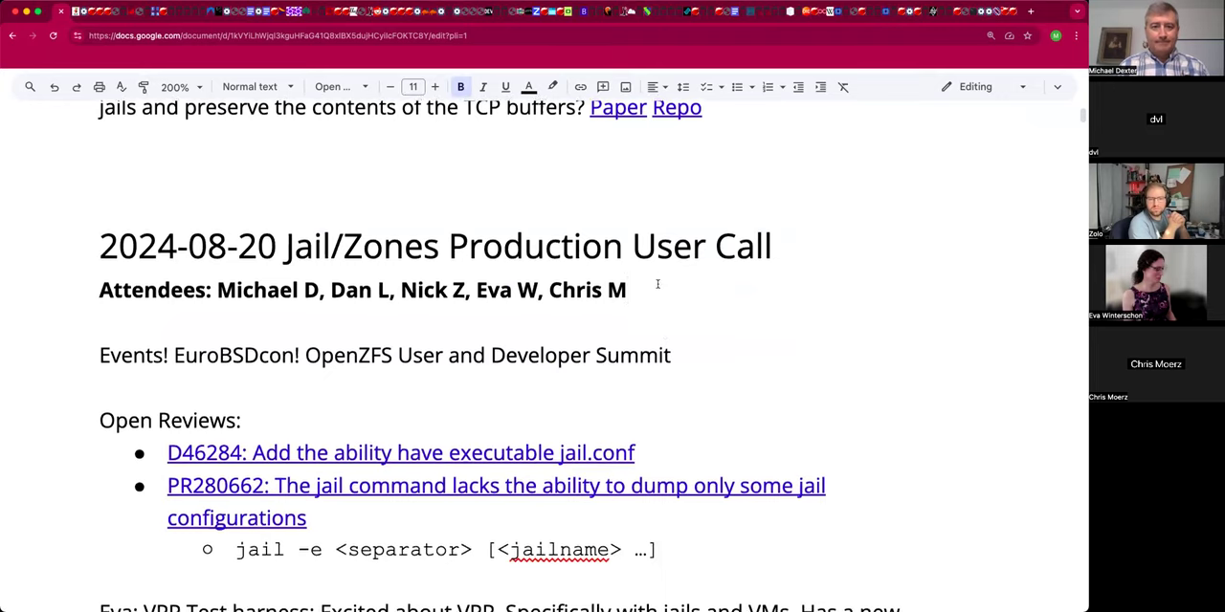
scroll(down, 3)
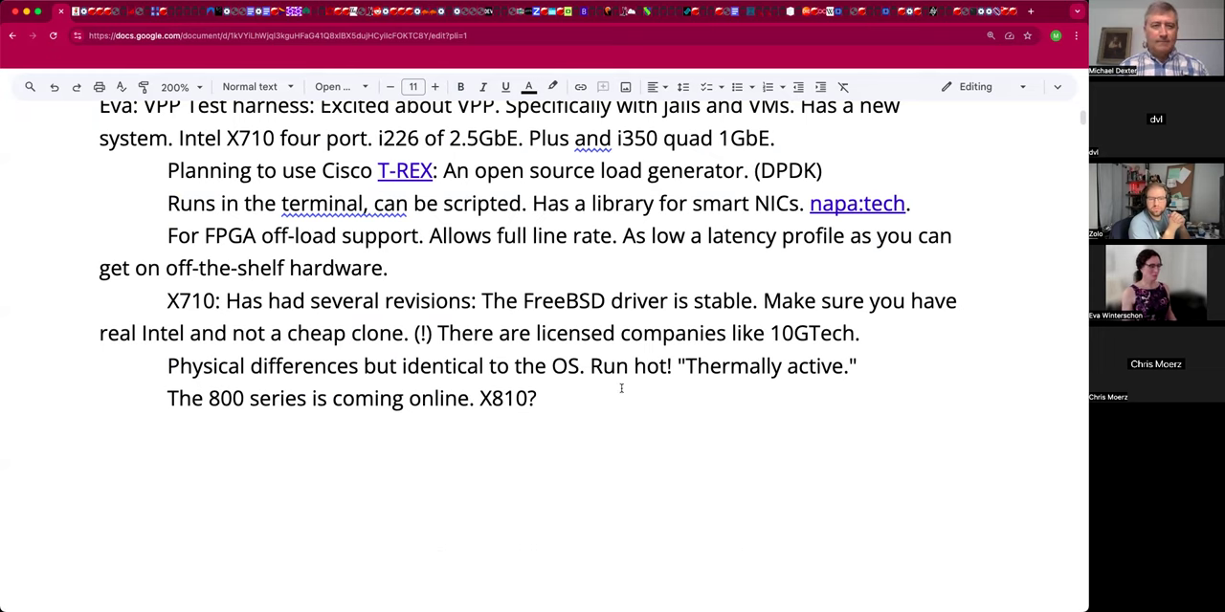
scroll(up, 3)
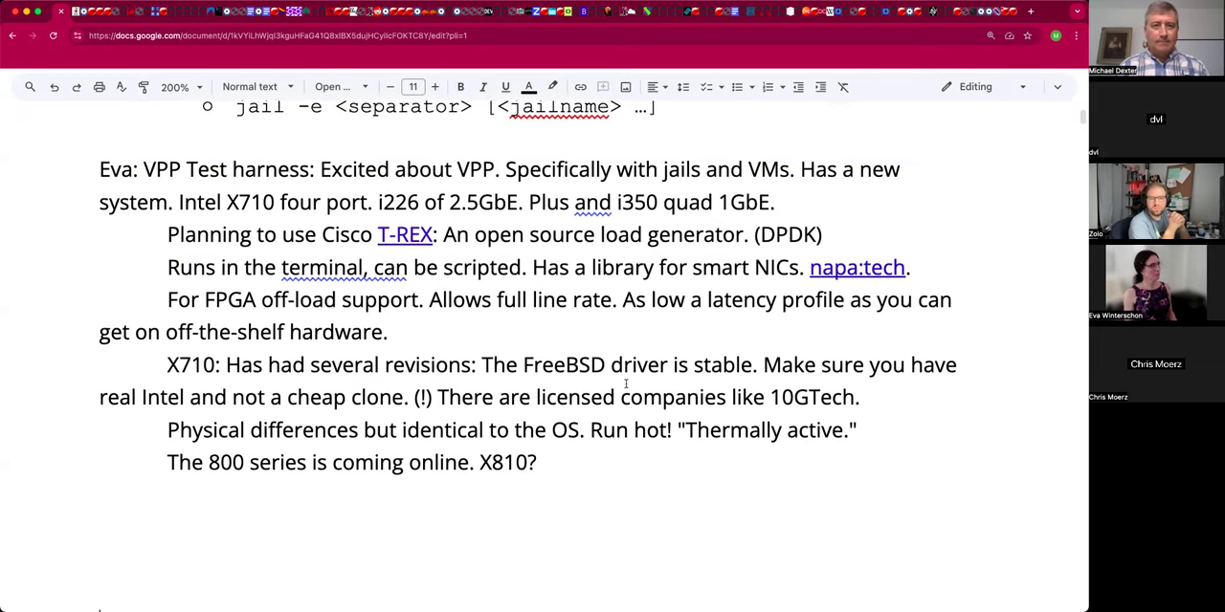
scroll(up, 3)
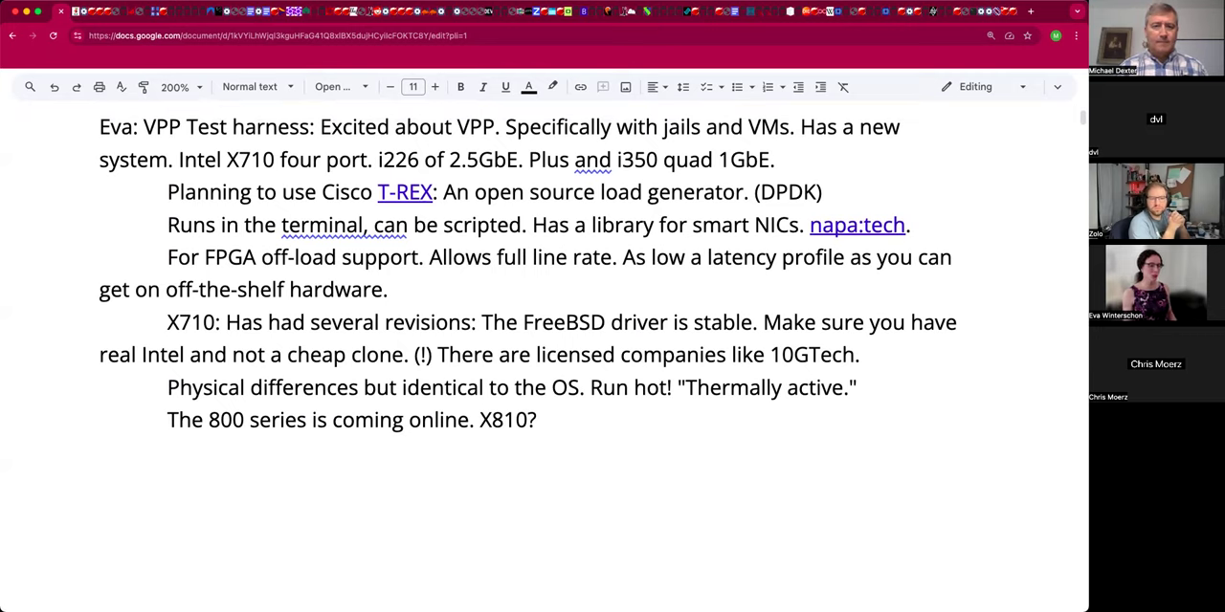
Type 'Silicom: Focuses on the financial industry.', fixing 'teh' to 'the'.
text(S)
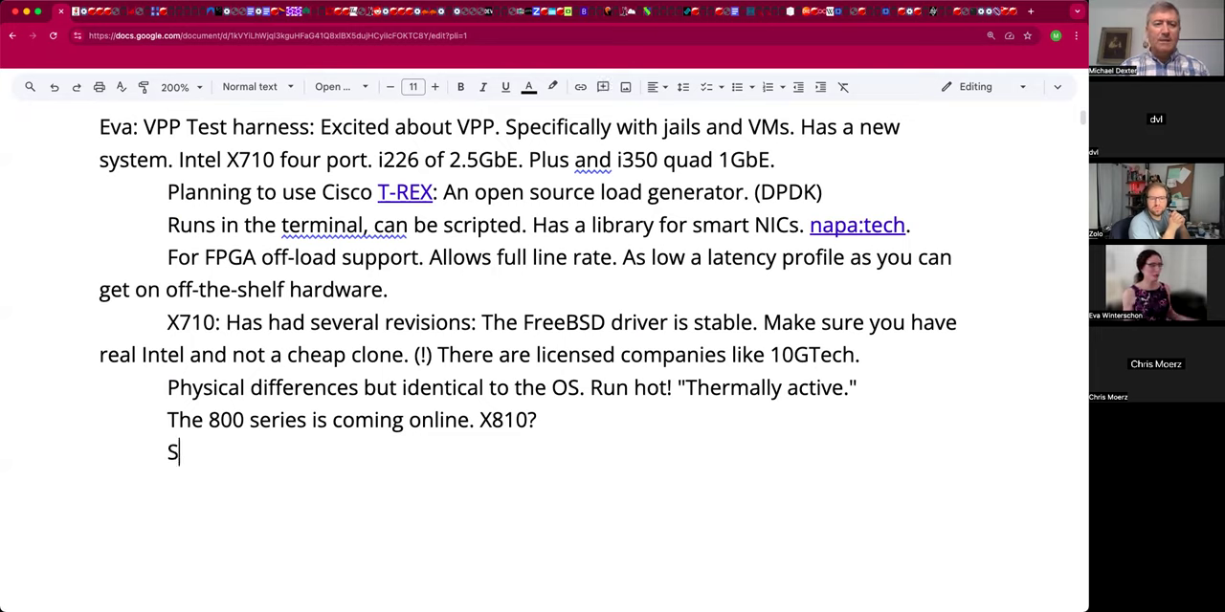
text(ilicom)
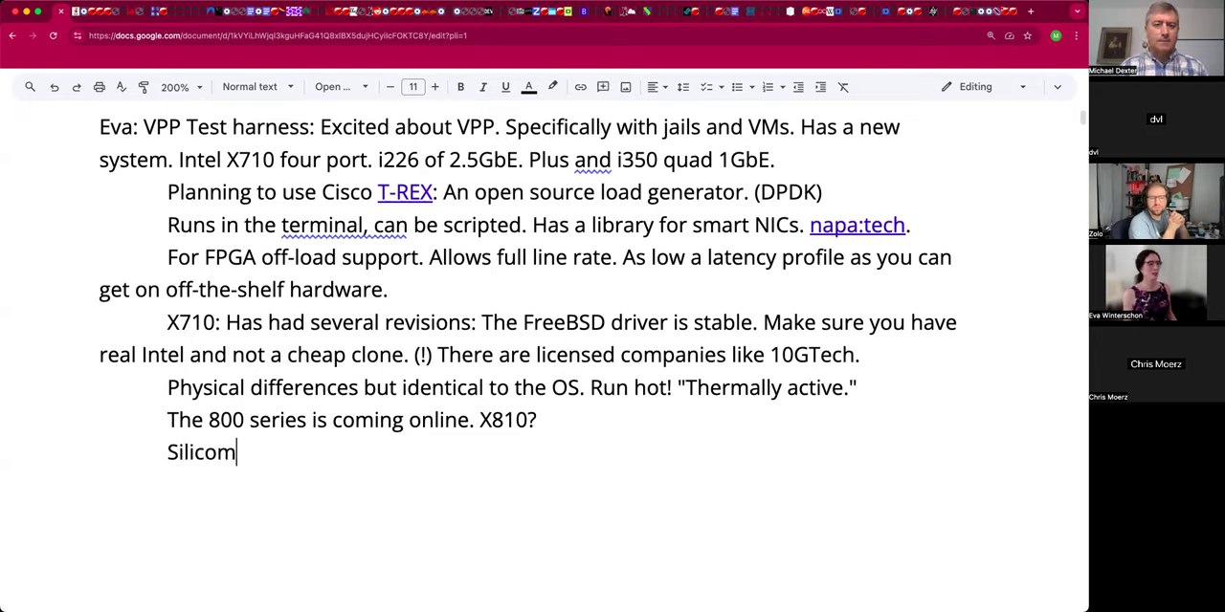
text(: Fo)
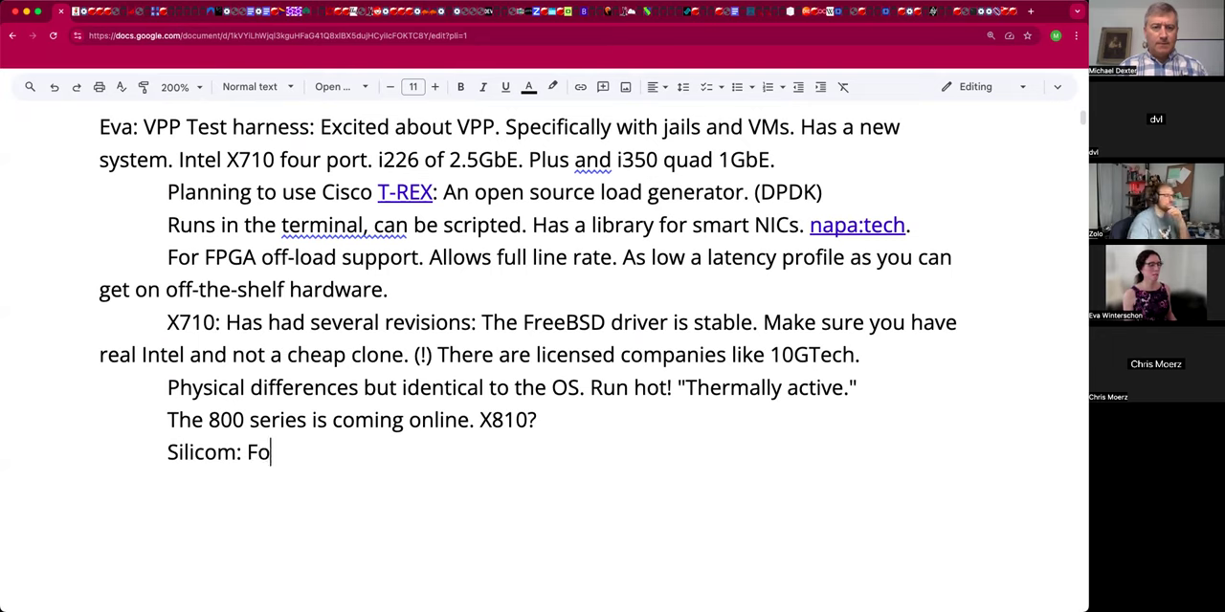
text(cuses o)
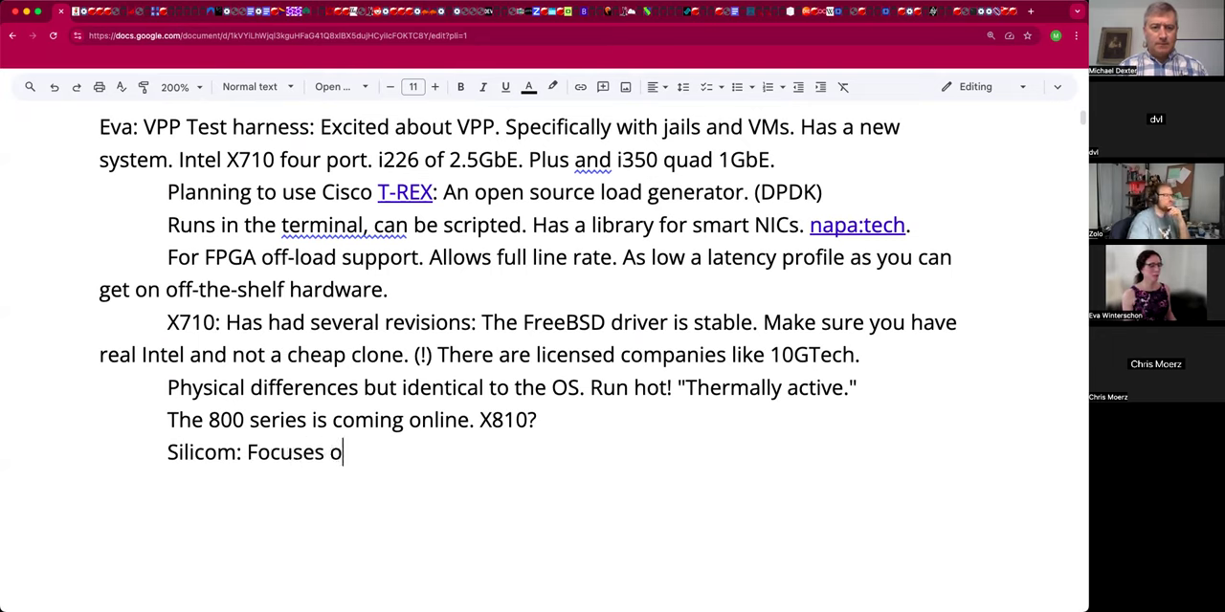
text(n)
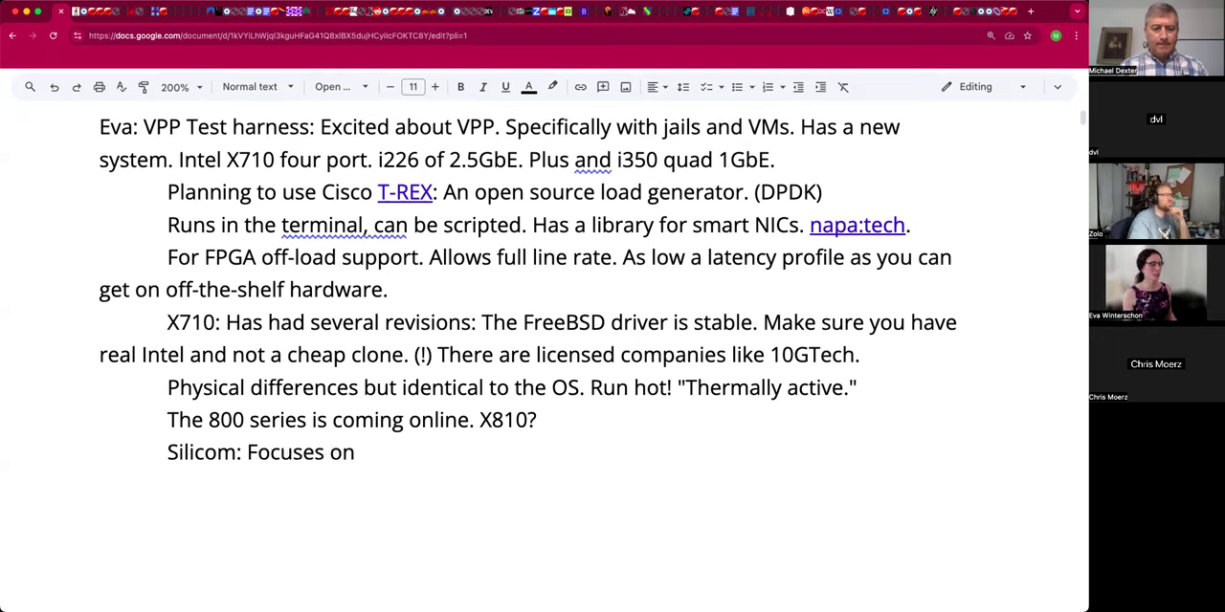
text(teh financial)
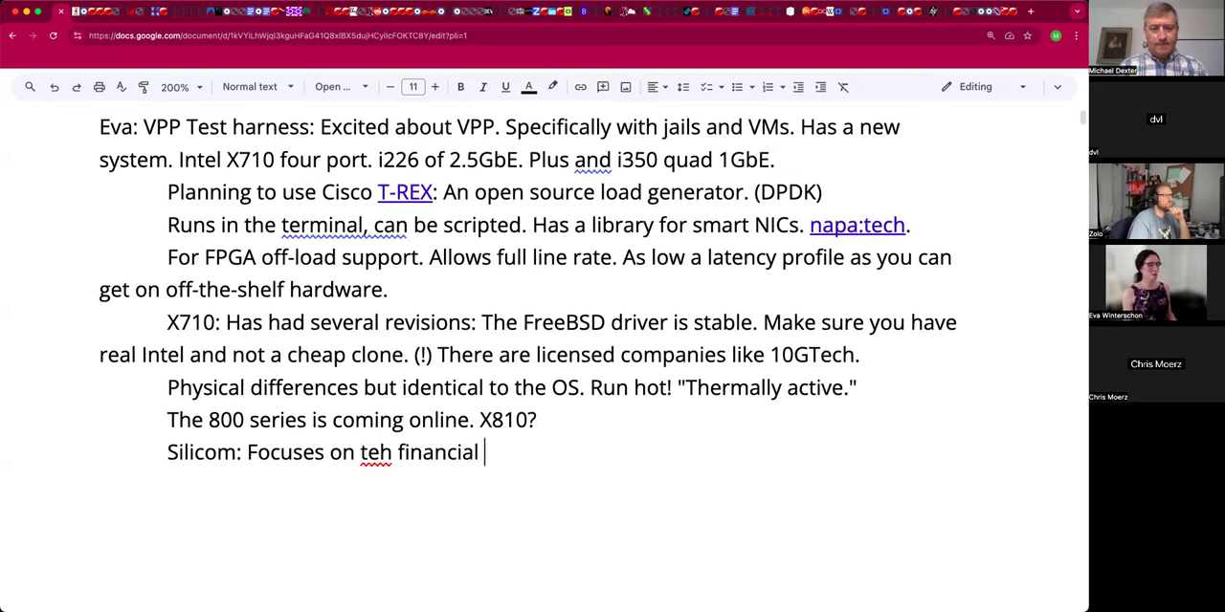
text(industry.)
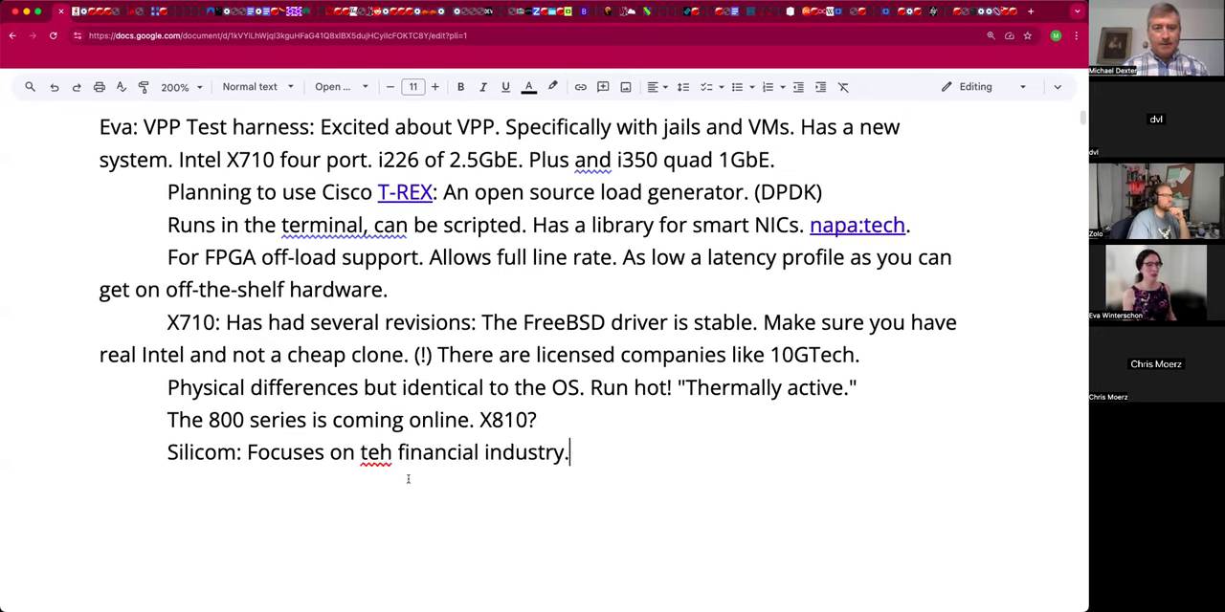
text(the)
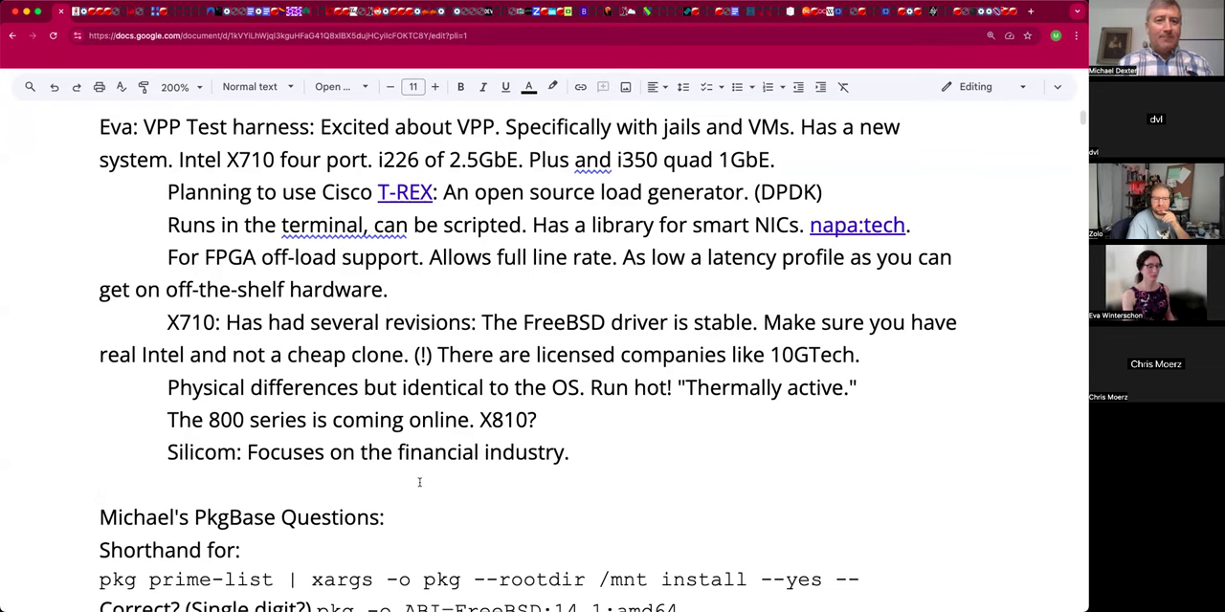
scroll(up, 3)
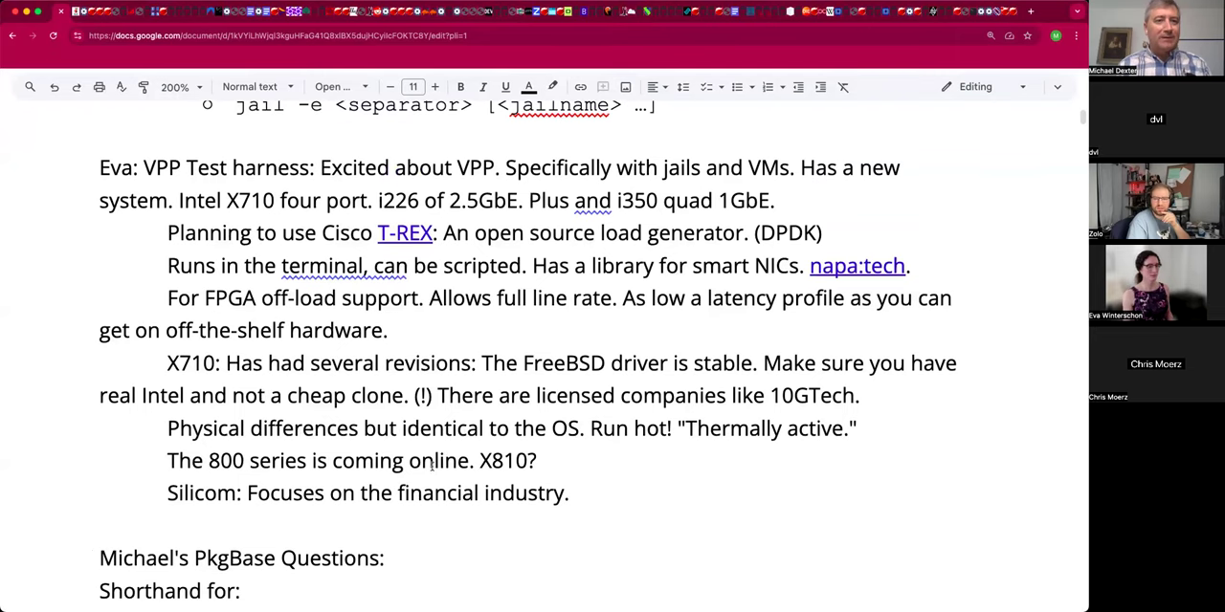
scroll(up, 3)
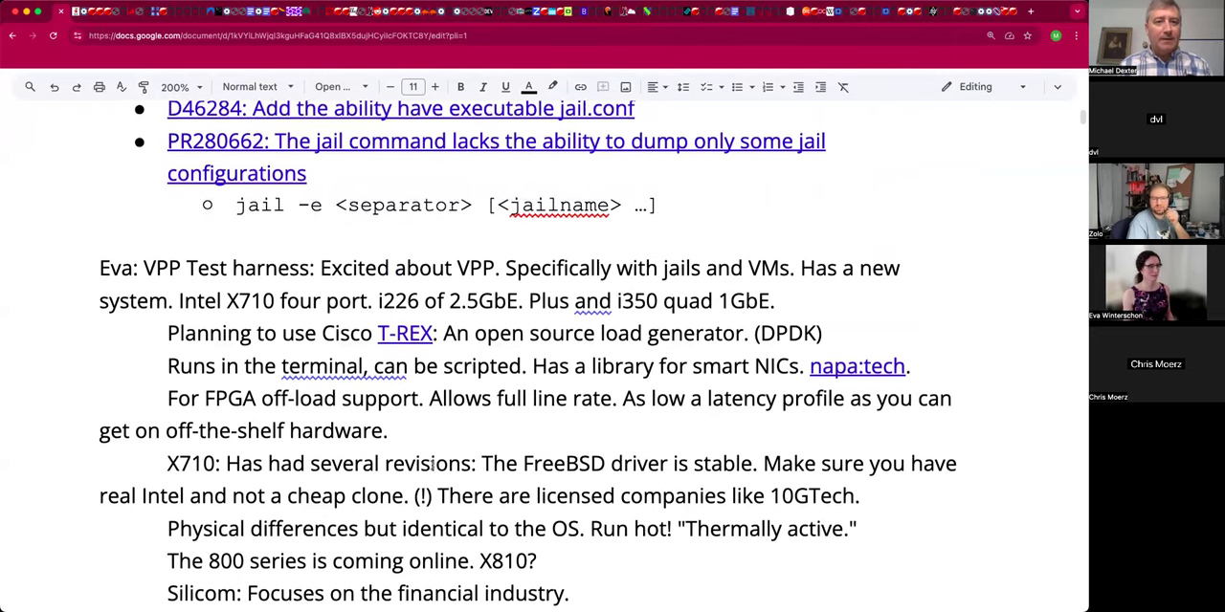
scroll(up, 3)
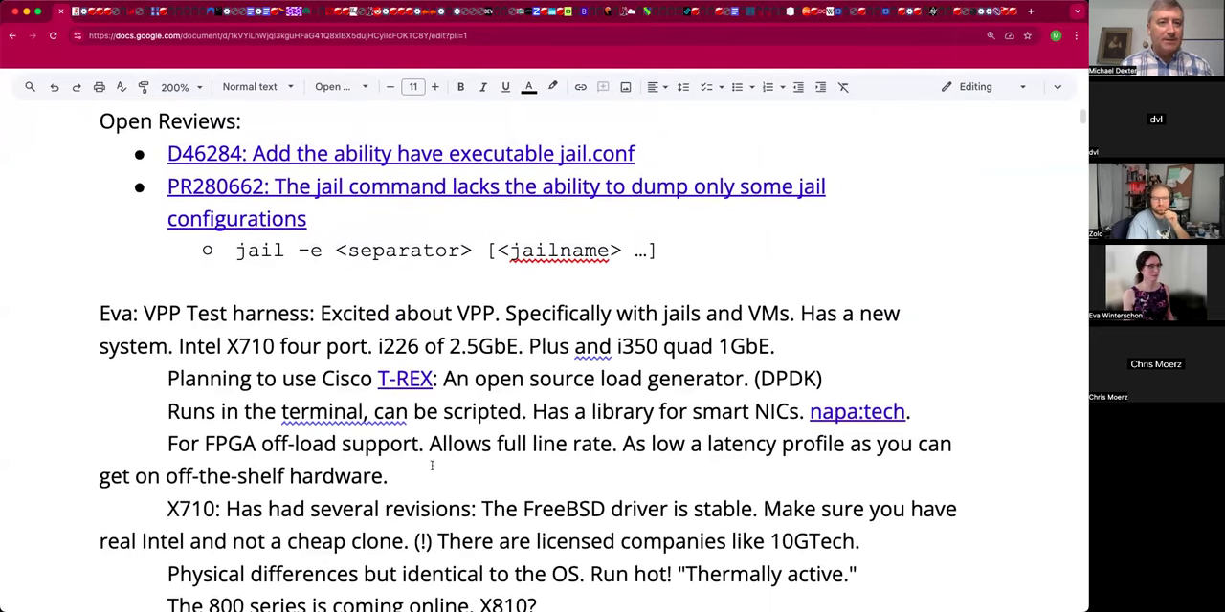
scroll(up, 3)
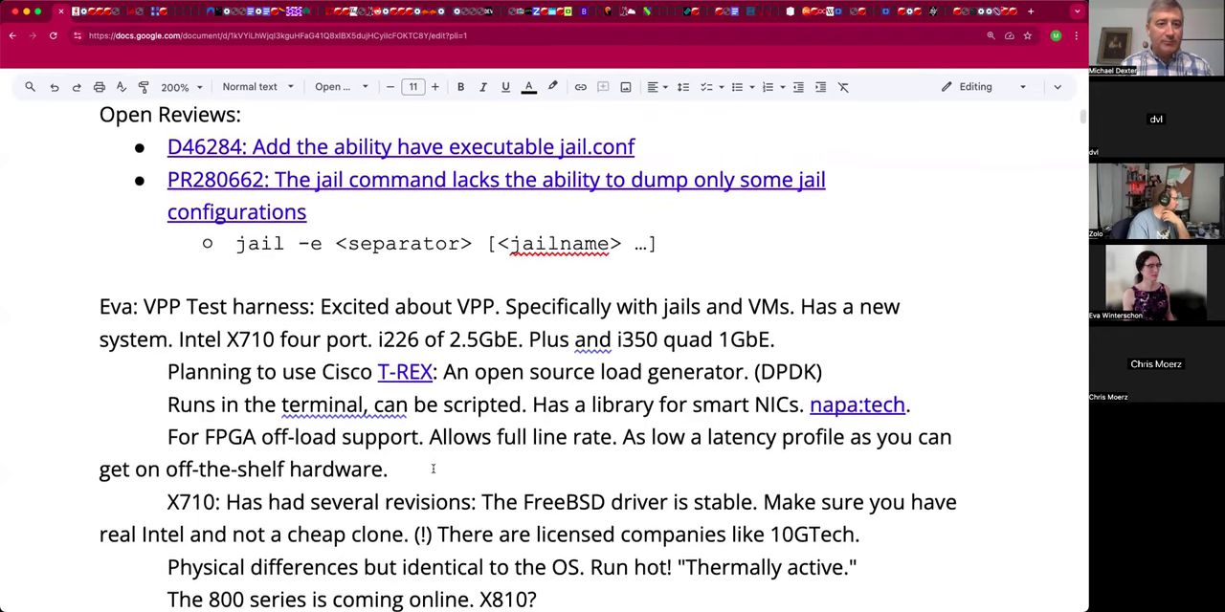
scroll(down, 3)
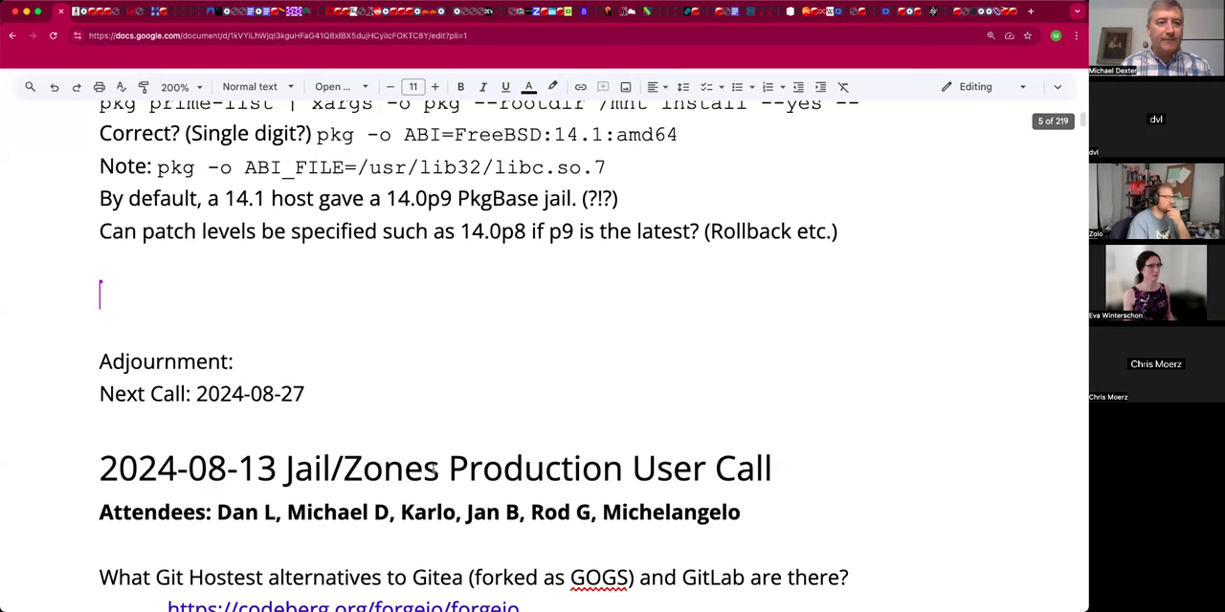
scroll(up, 3)
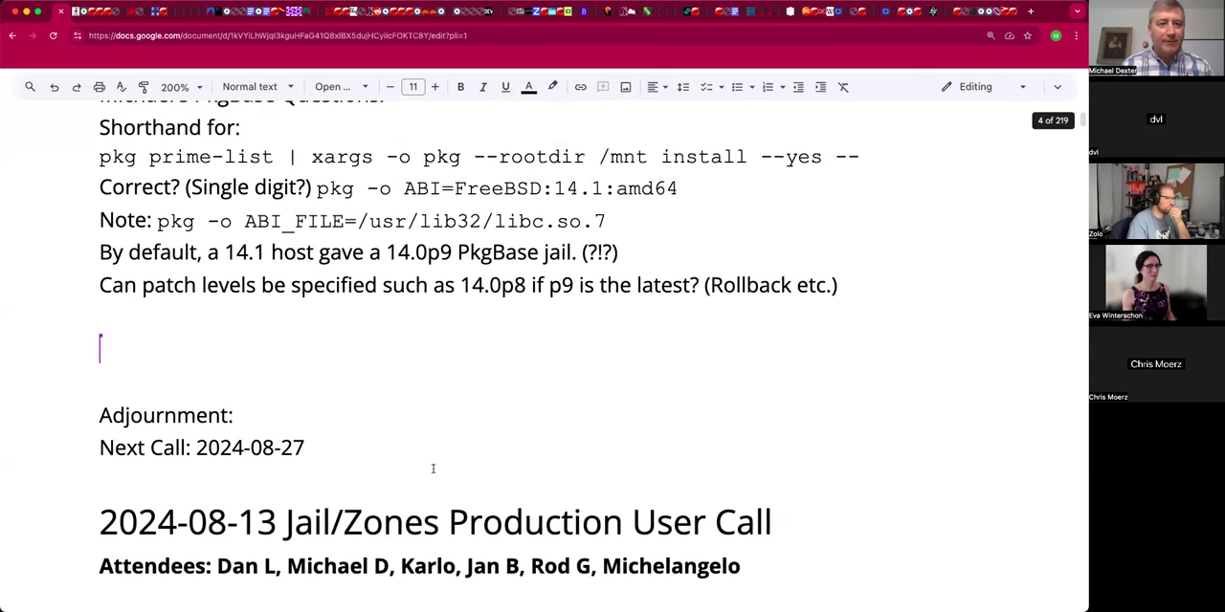
scroll(up, 3)
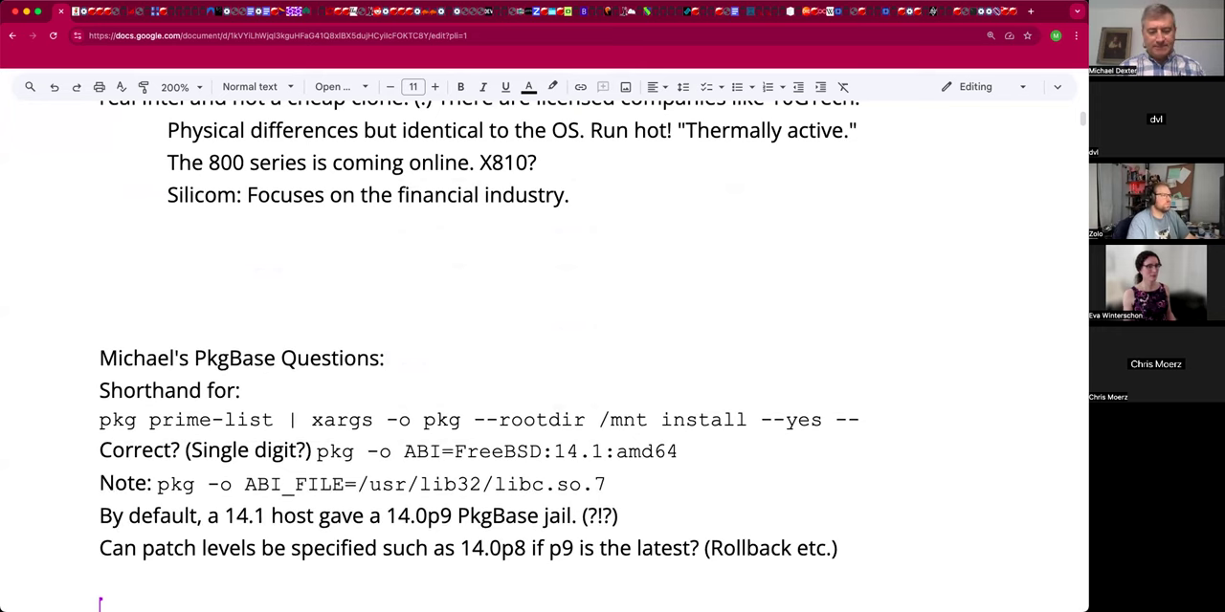
Type Chris's note 'The EWG call Wednesday.' on the blank line.
text(Ch)
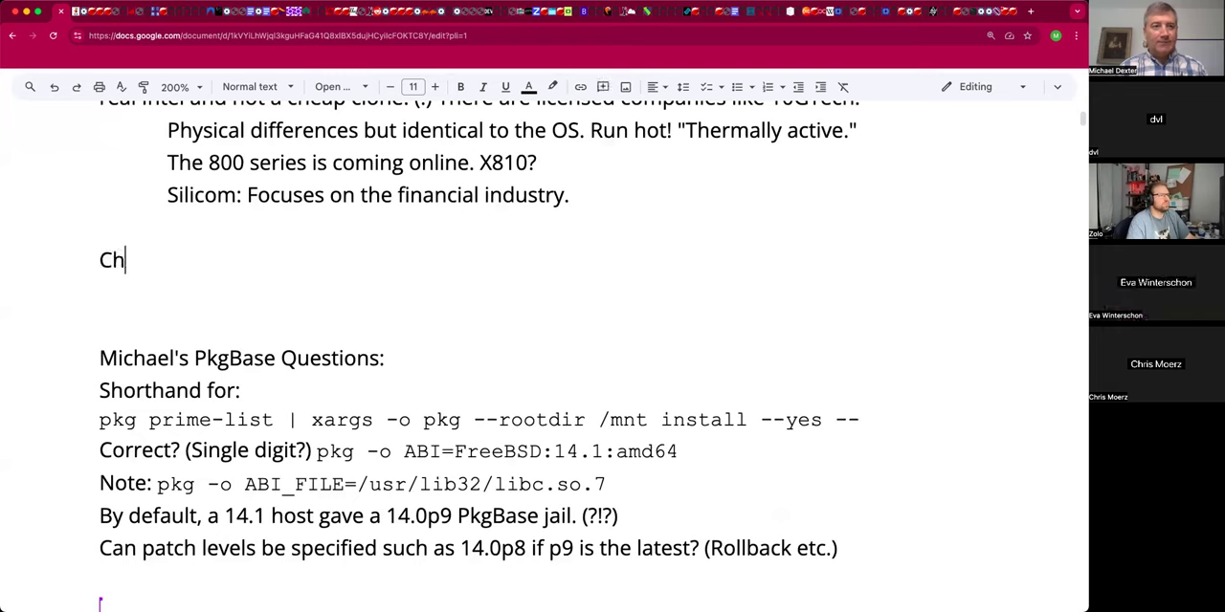
text(ris:)
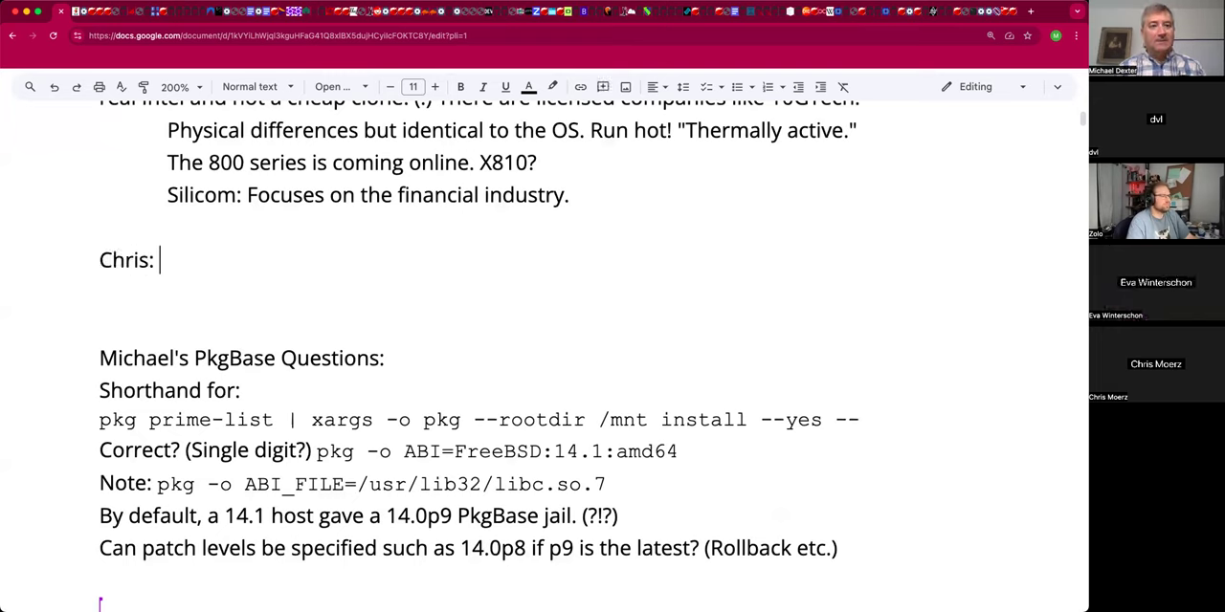
text(The W)
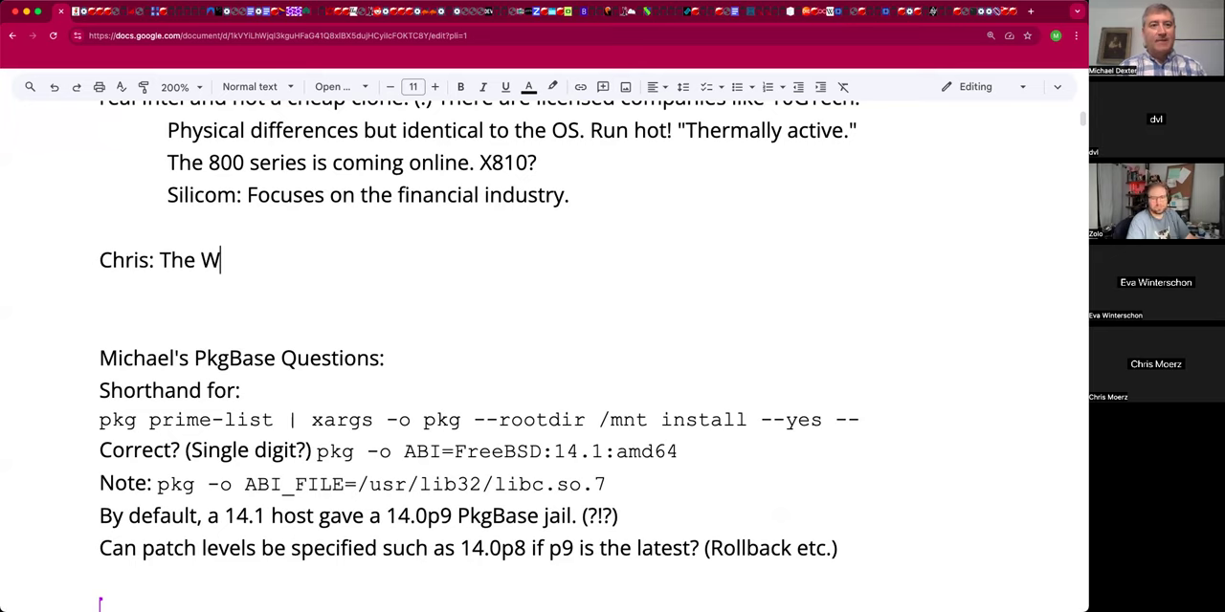
text(E)
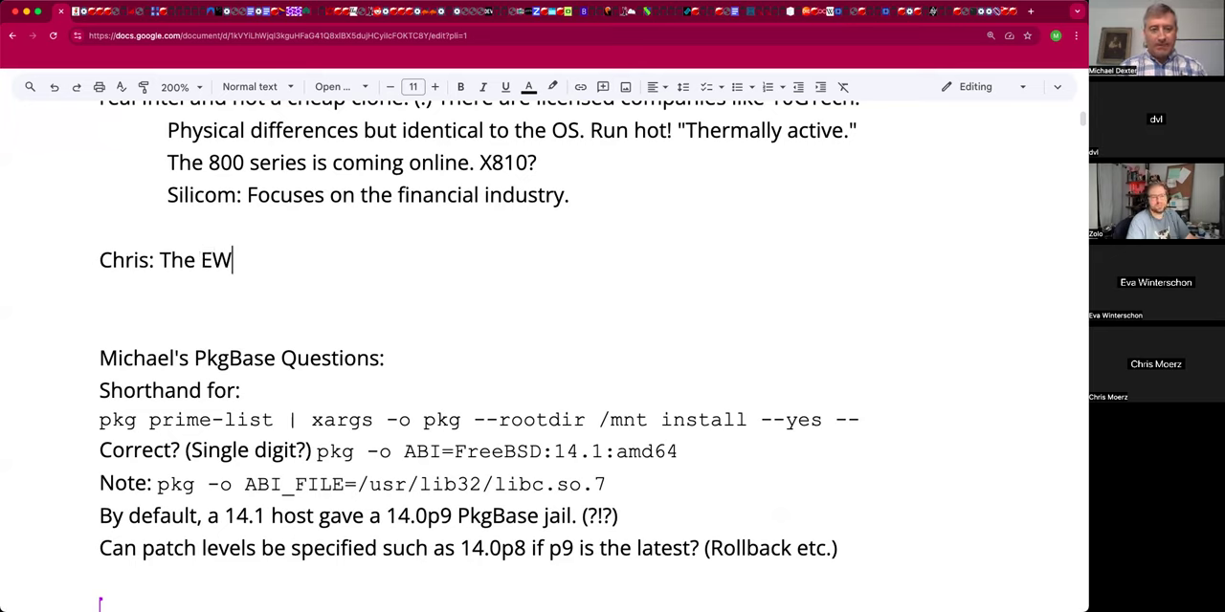
text(G ca)
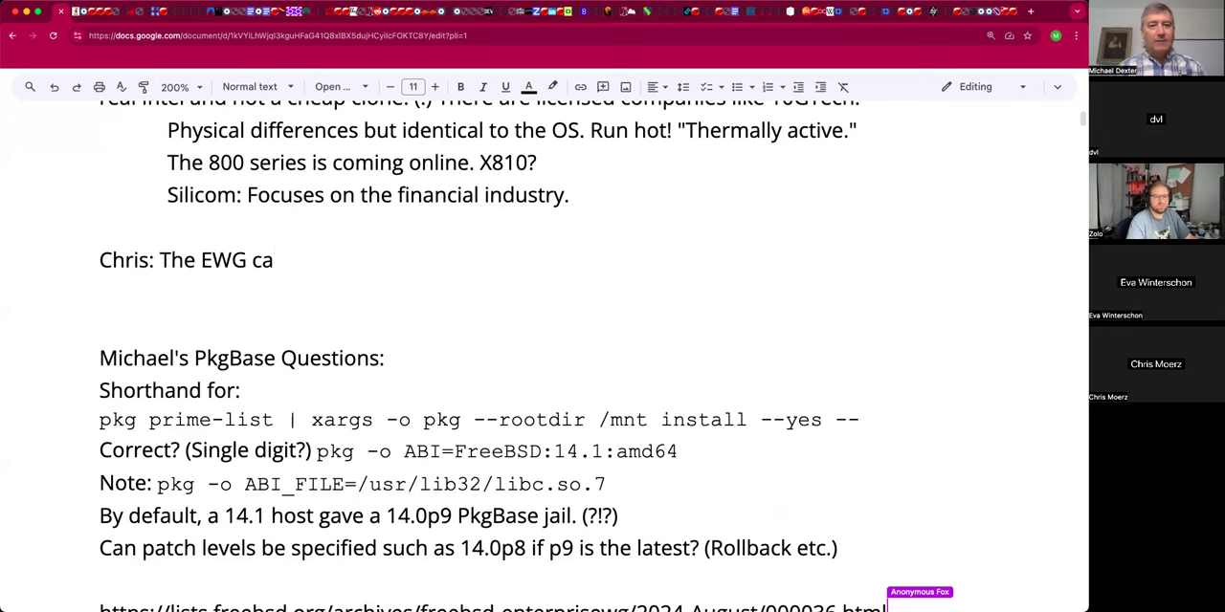
text(ll)
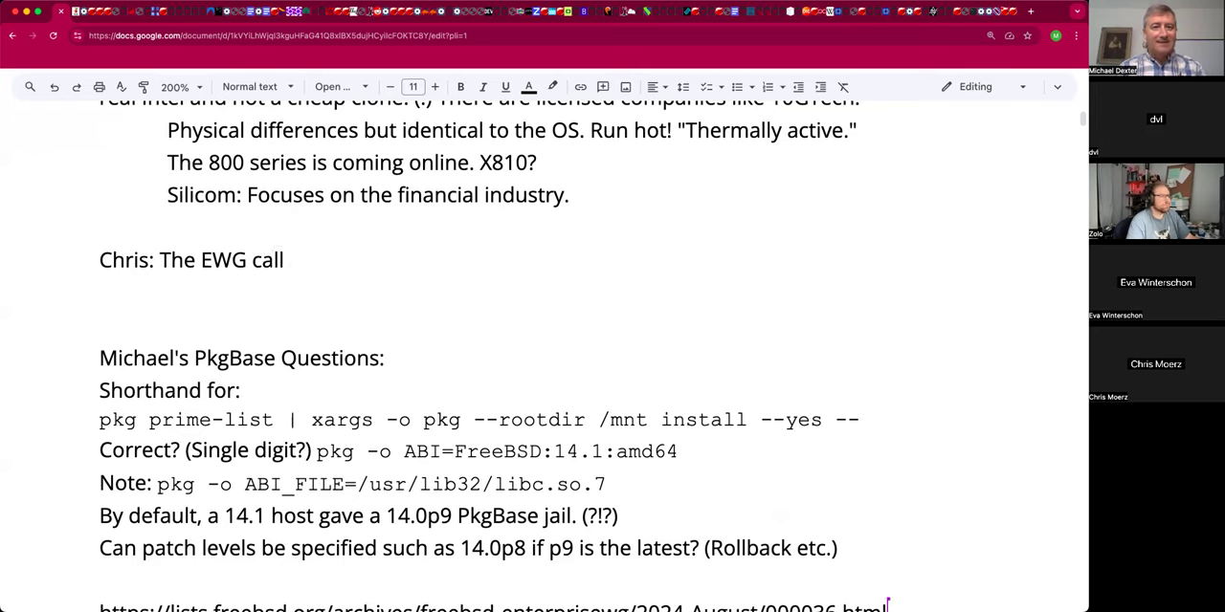
text(Wednes)
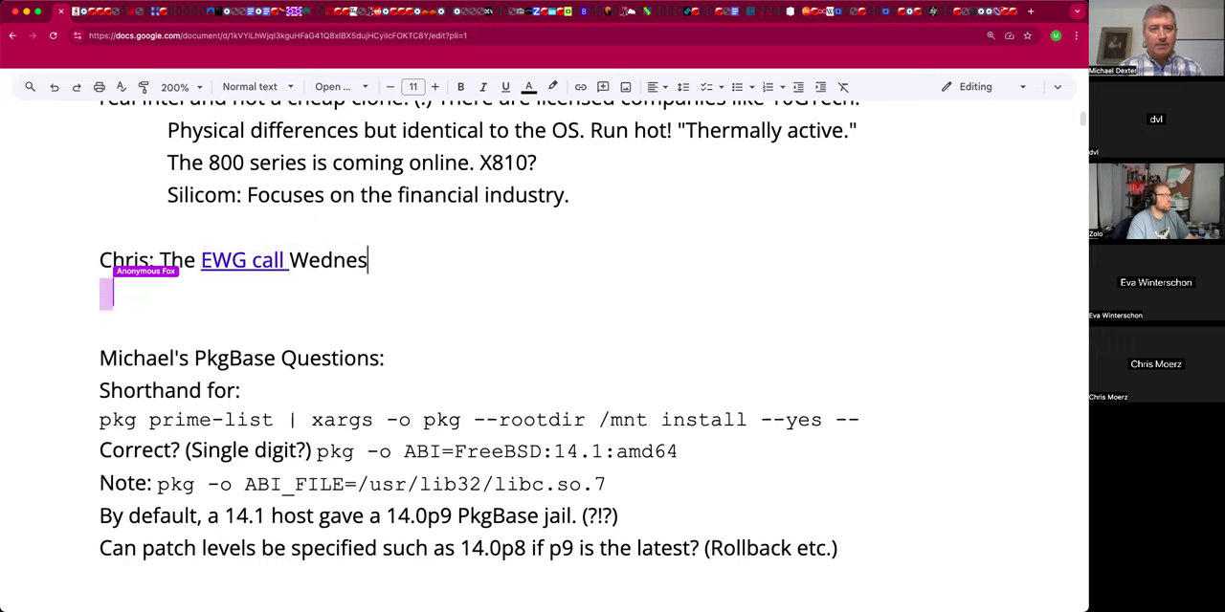
text(day.)
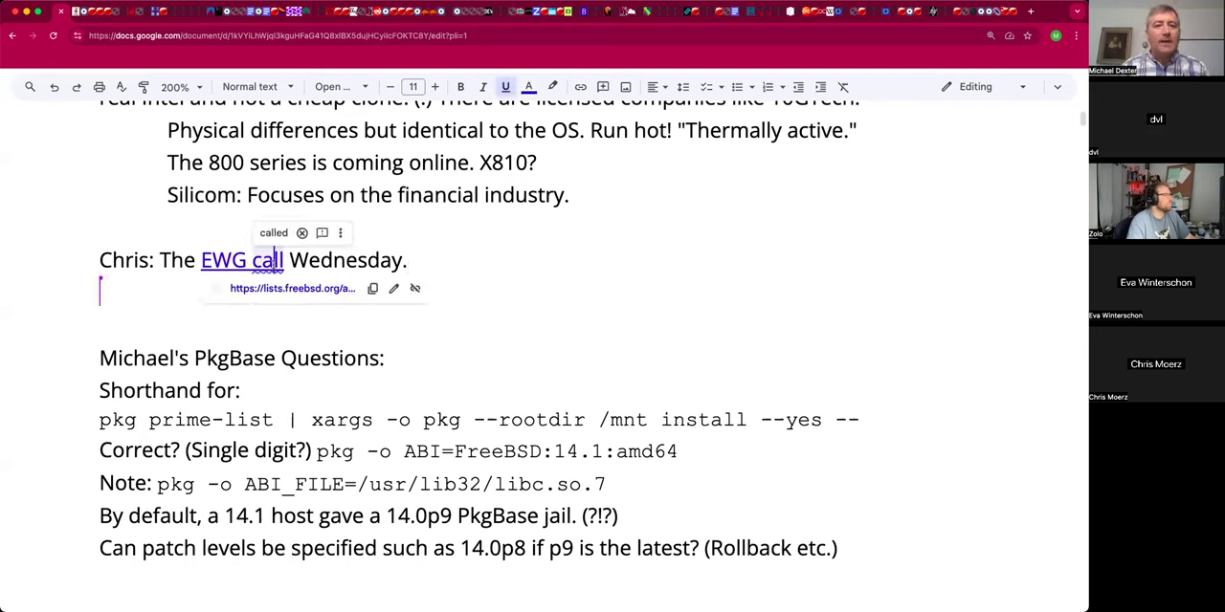
mouse_move(372, 288)
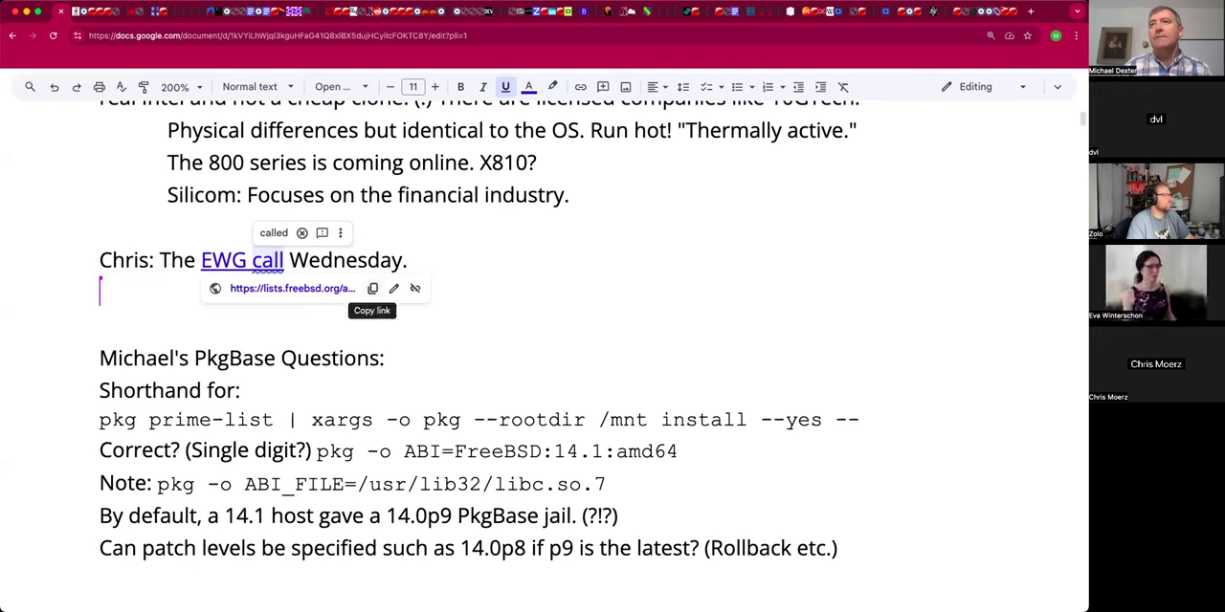
Append 'Draft agenda is ready.' after 'Wednesday.', replacing the mistyped 'out there.'.
click(371, 310)
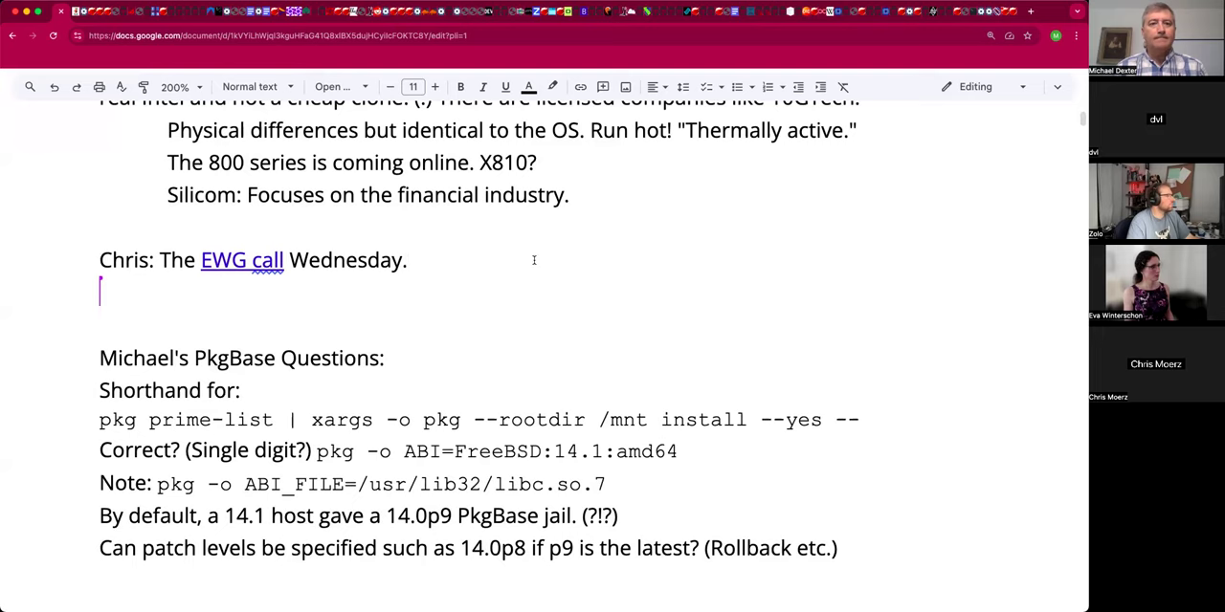
click(407, 259)
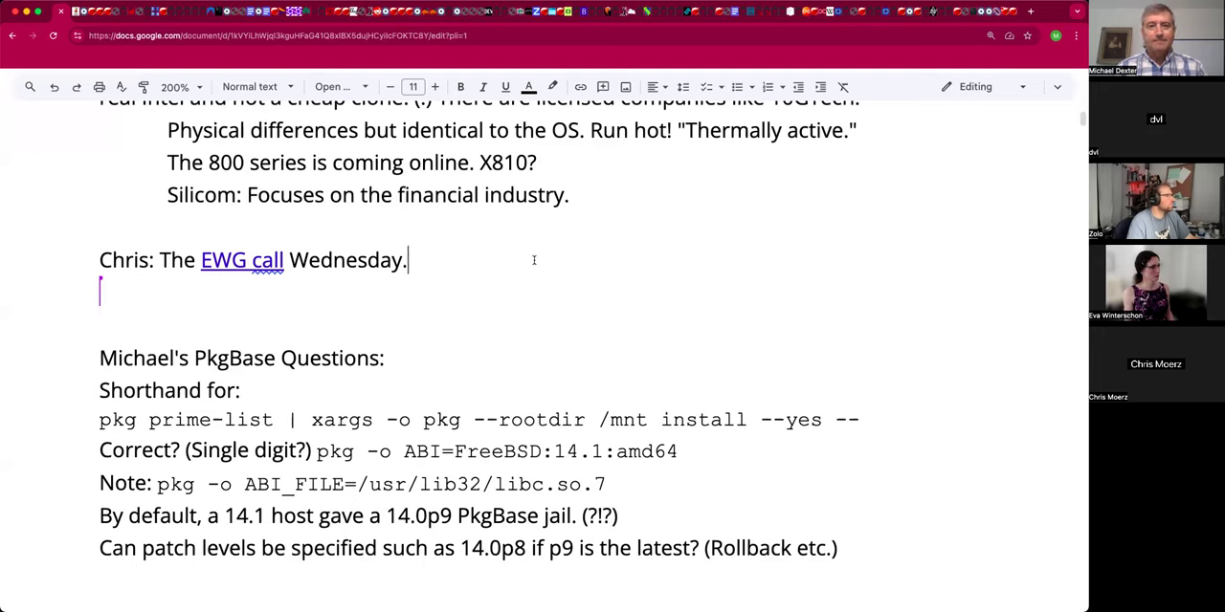
text(Dr)
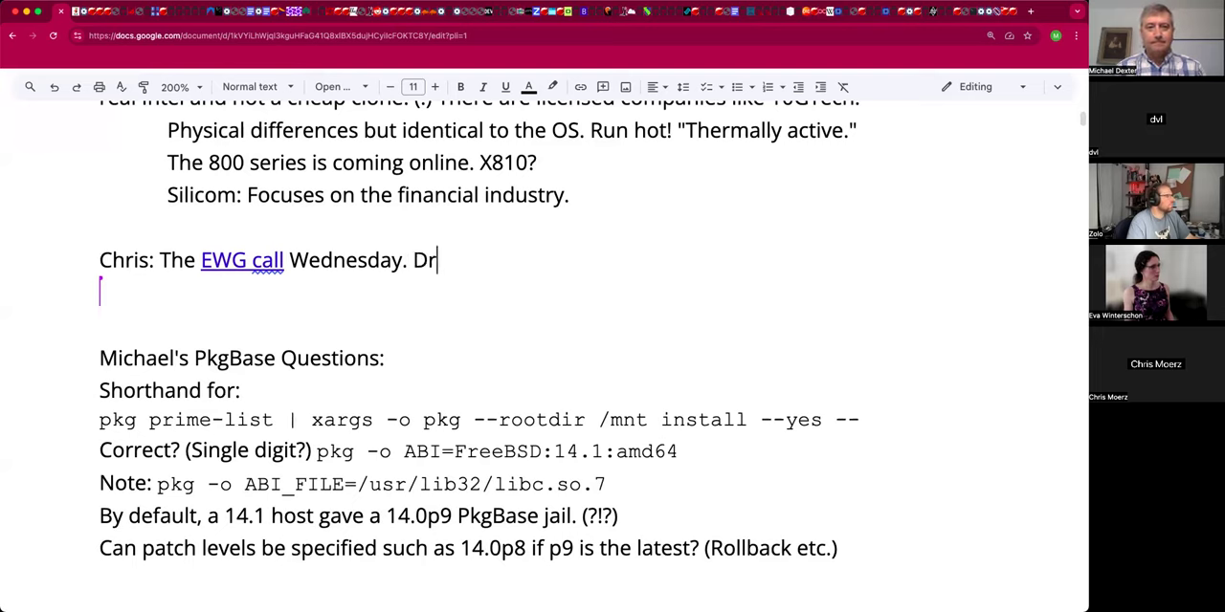
text(aft ag)
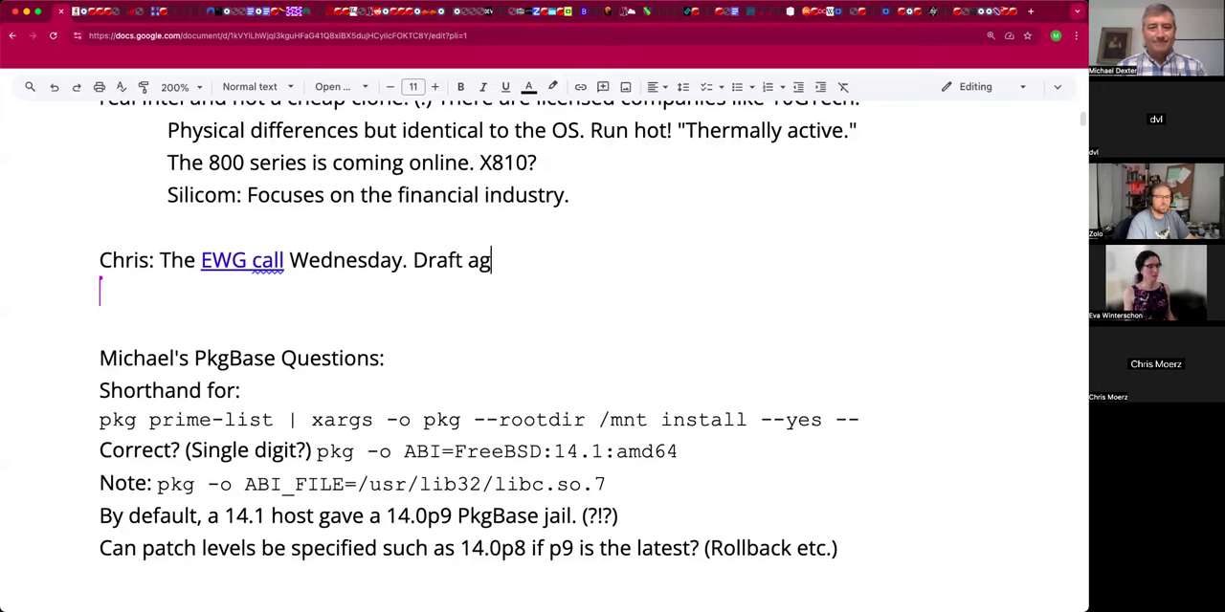
text(enda is out there.)
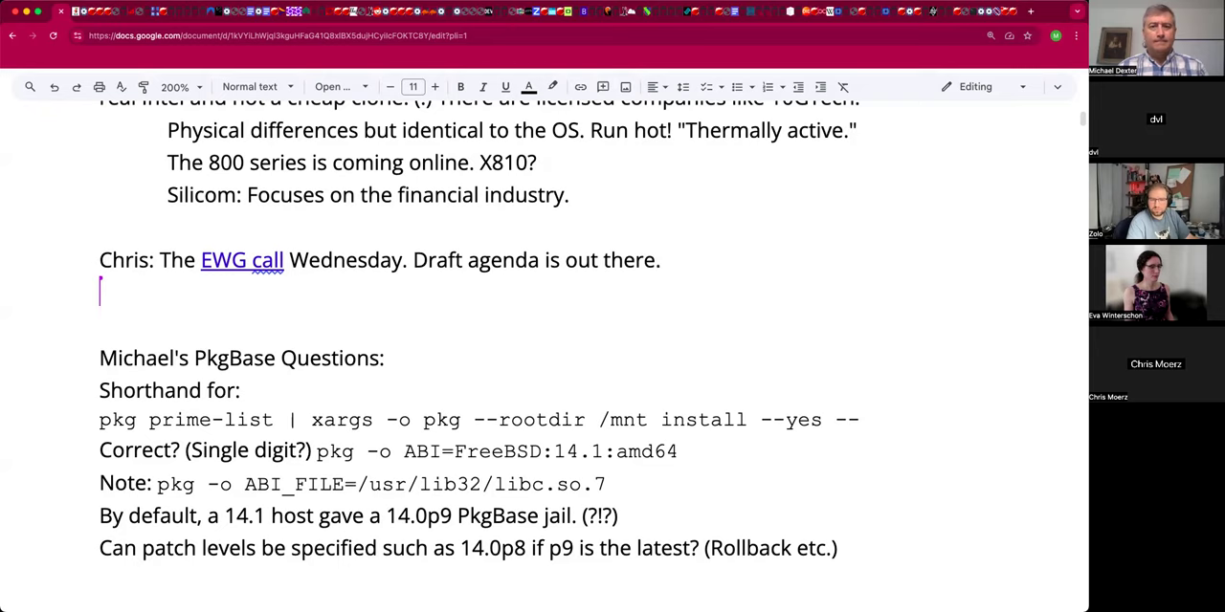
key(Backspace)
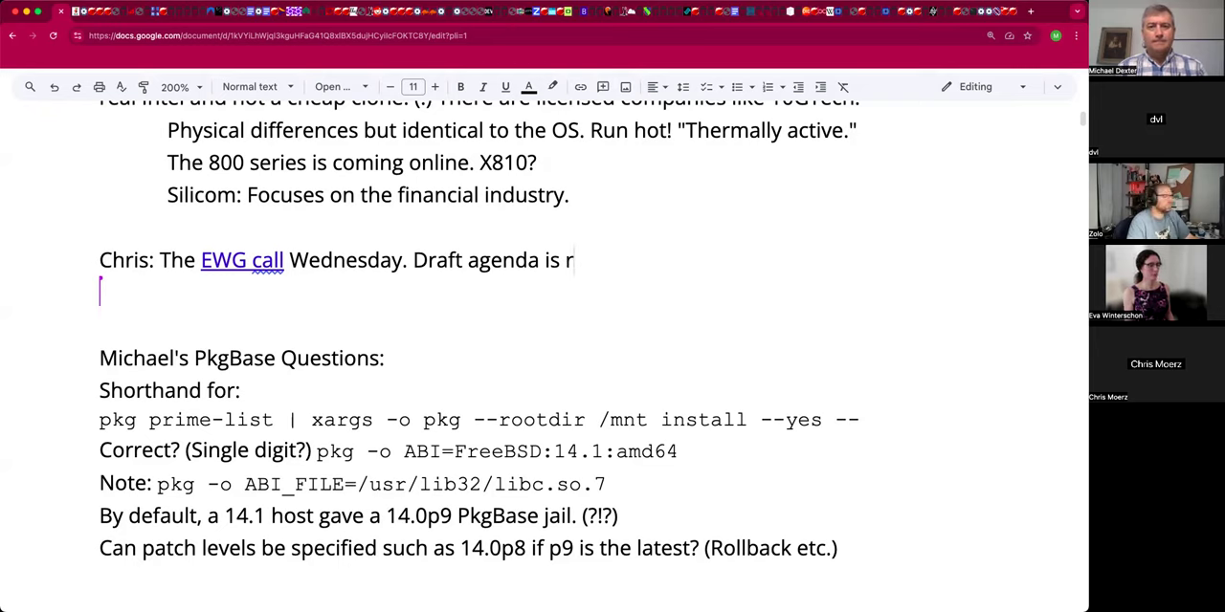
text(eady.)
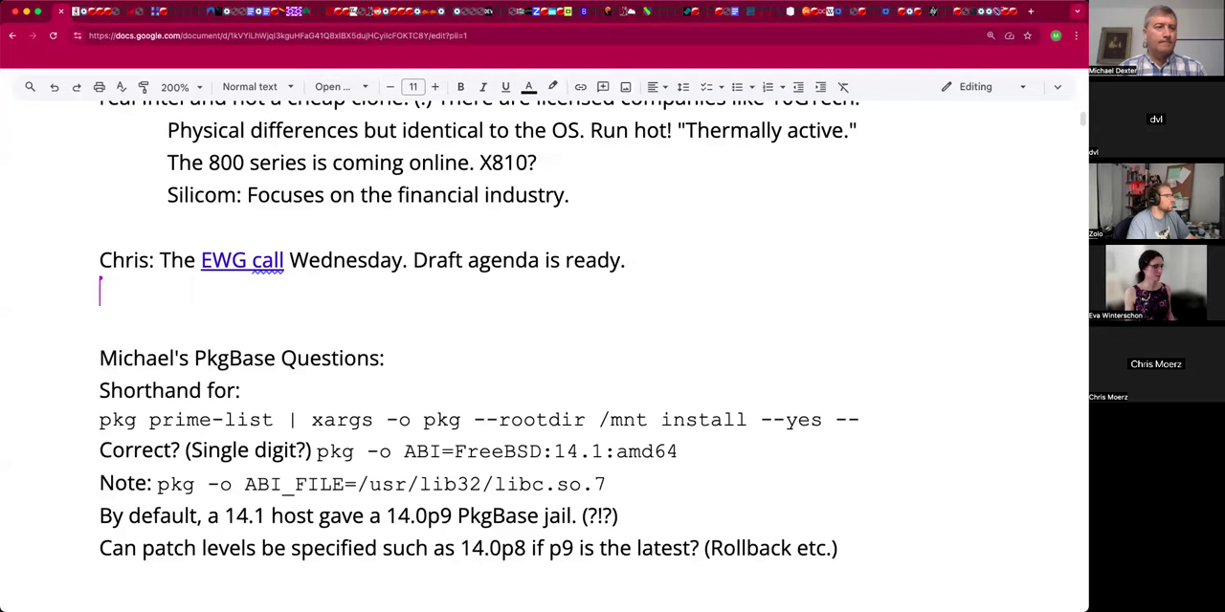
click(625, 259)
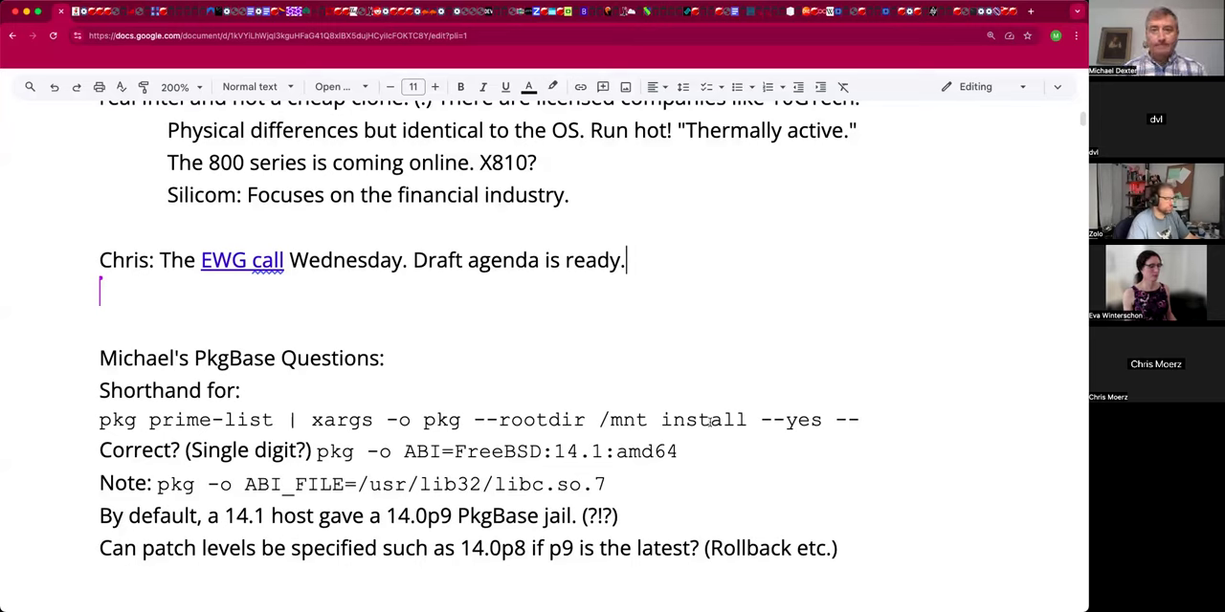
Add EuroBSDcon plans: half day intro to bhyve, half day on jailing bhyve.
text(E)
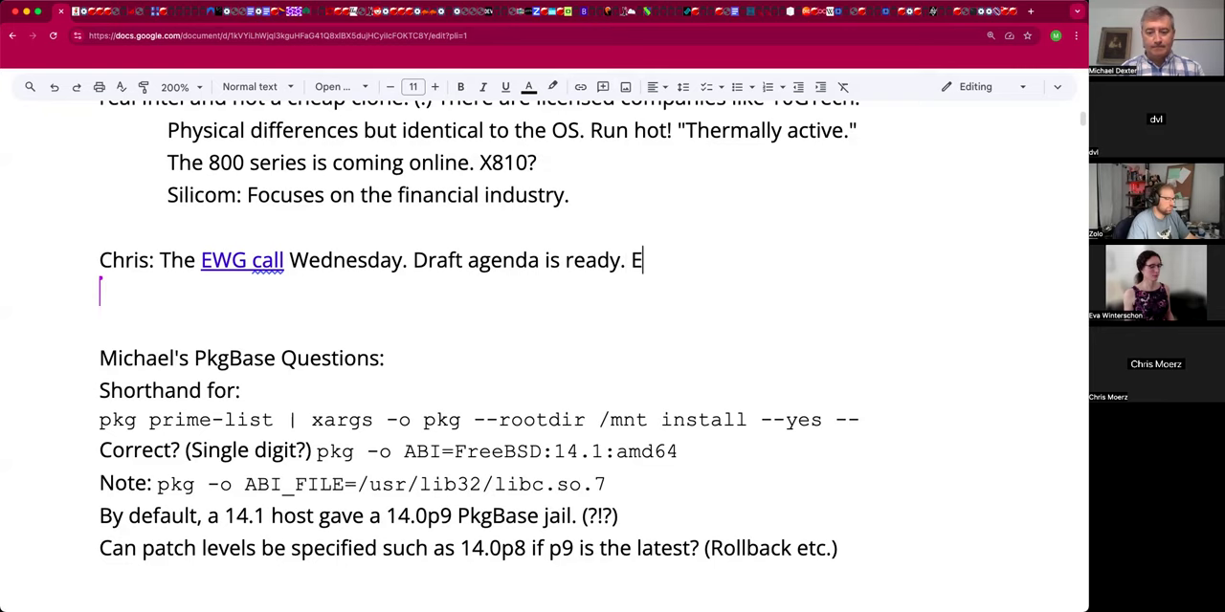
text(uroBSDcon:)
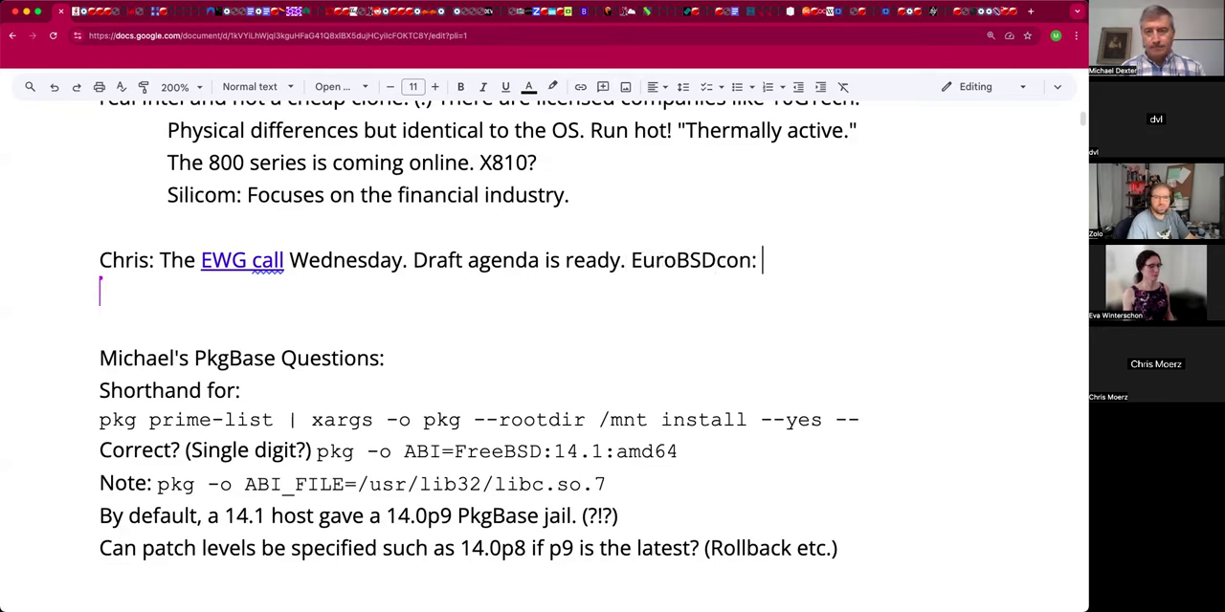
text(½ day)
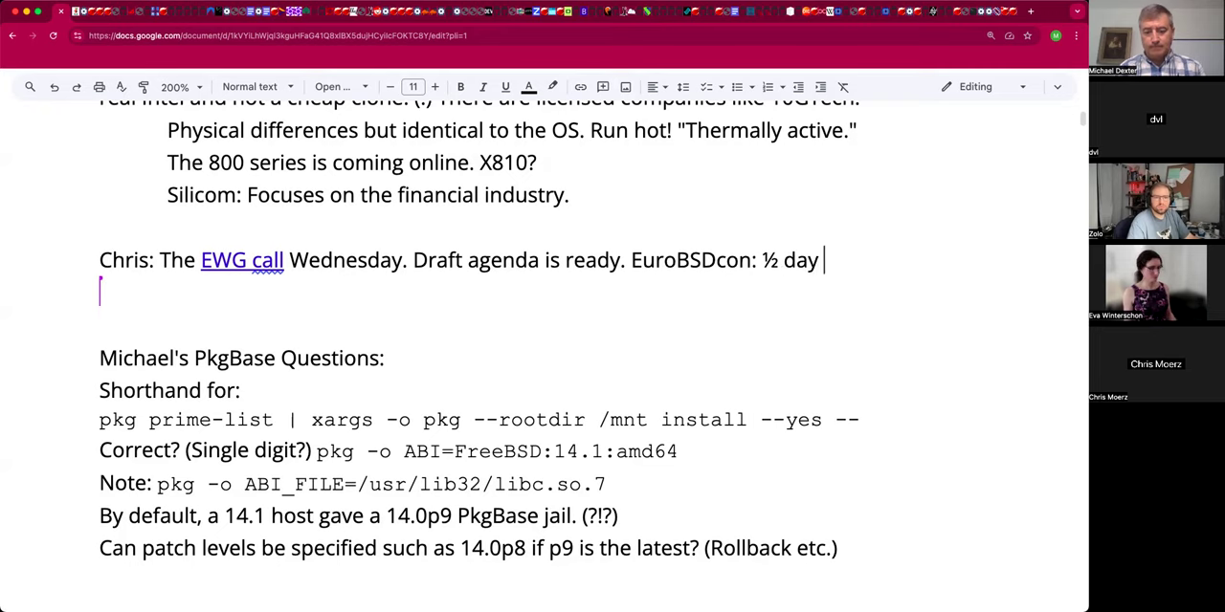
text(intro t)
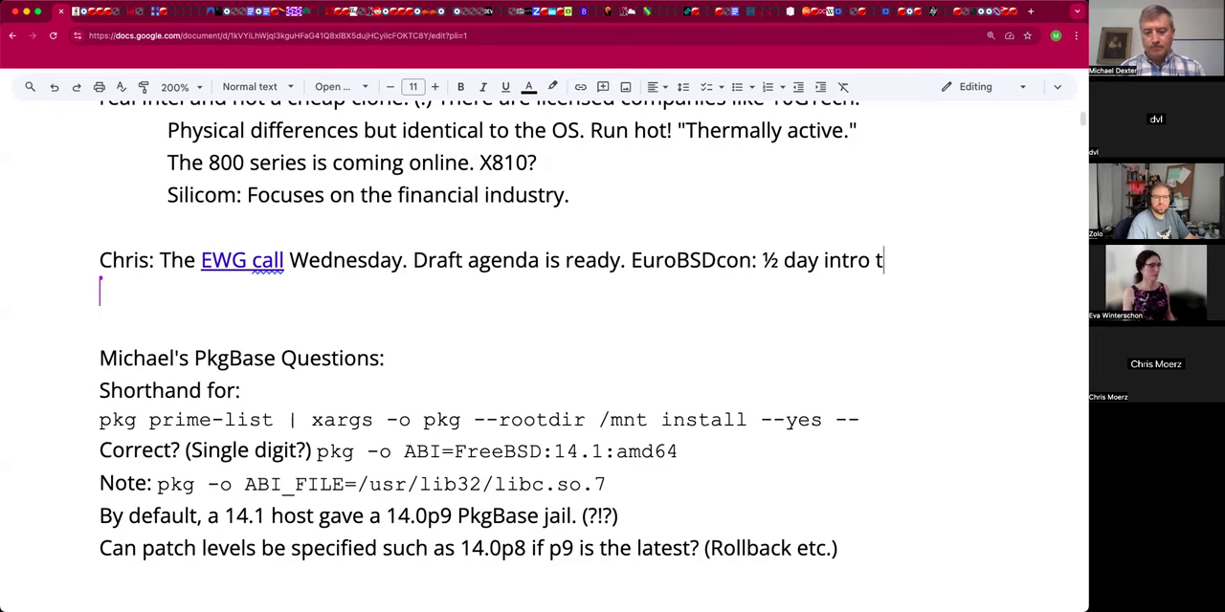
text(o bhyve,)
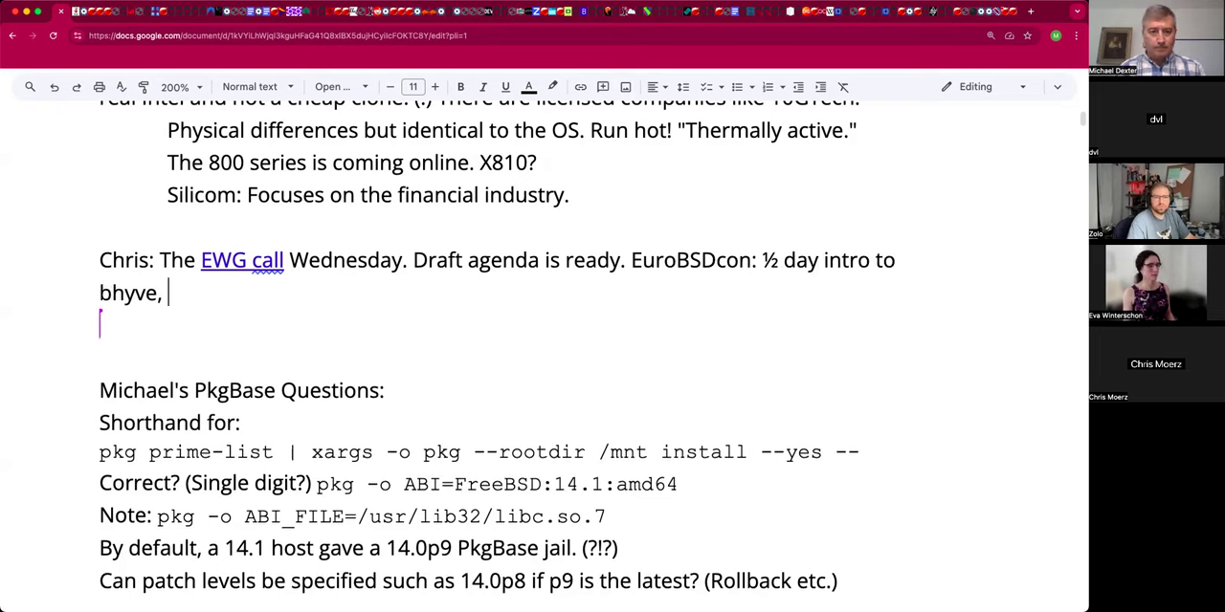
text(1/)
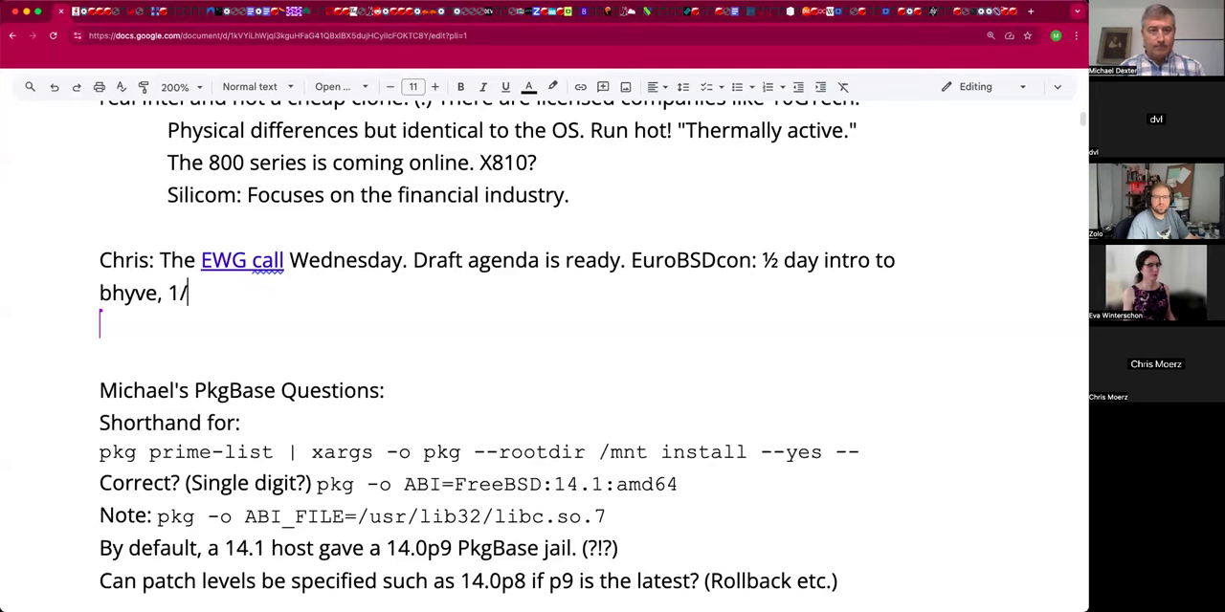
text(½ dayo)
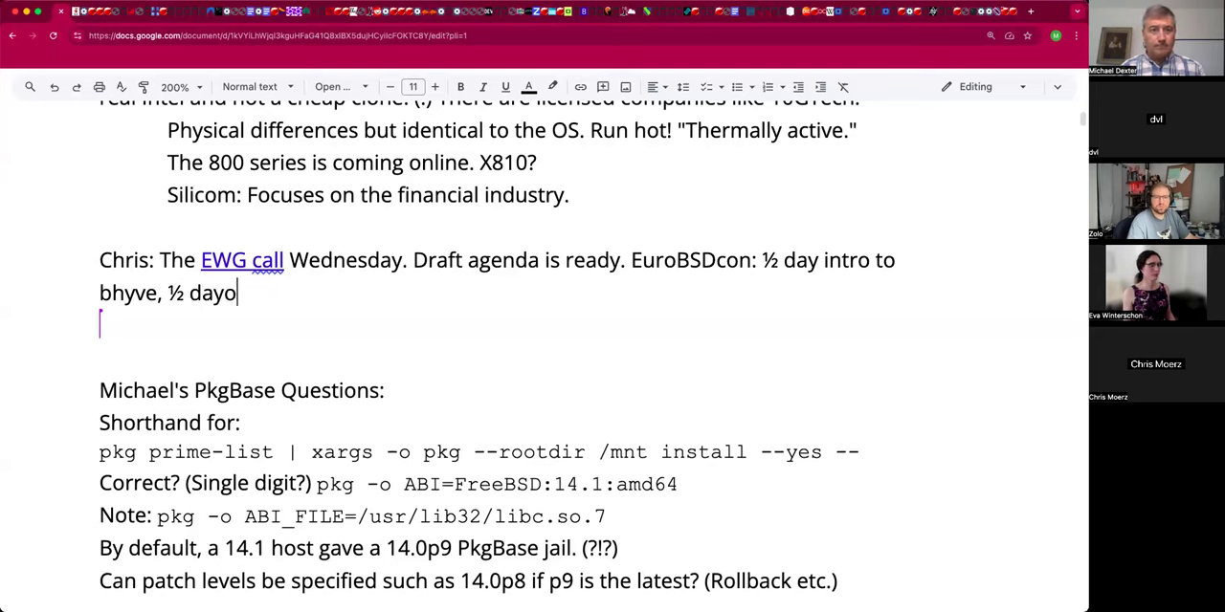
text(on ja)
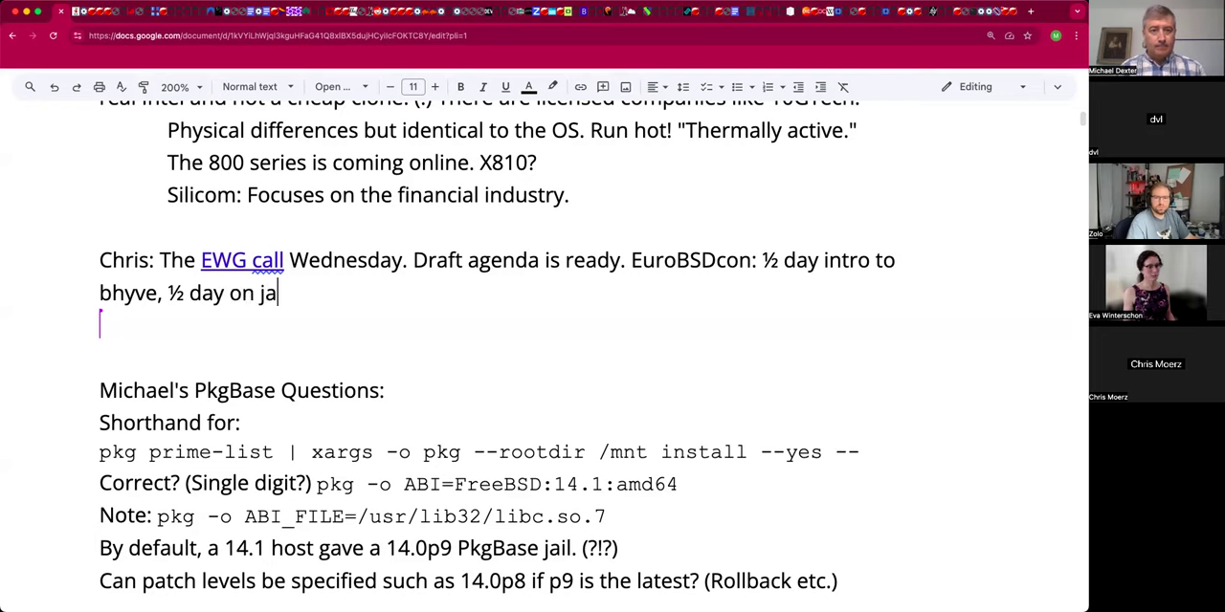
text(iling bhyve.)
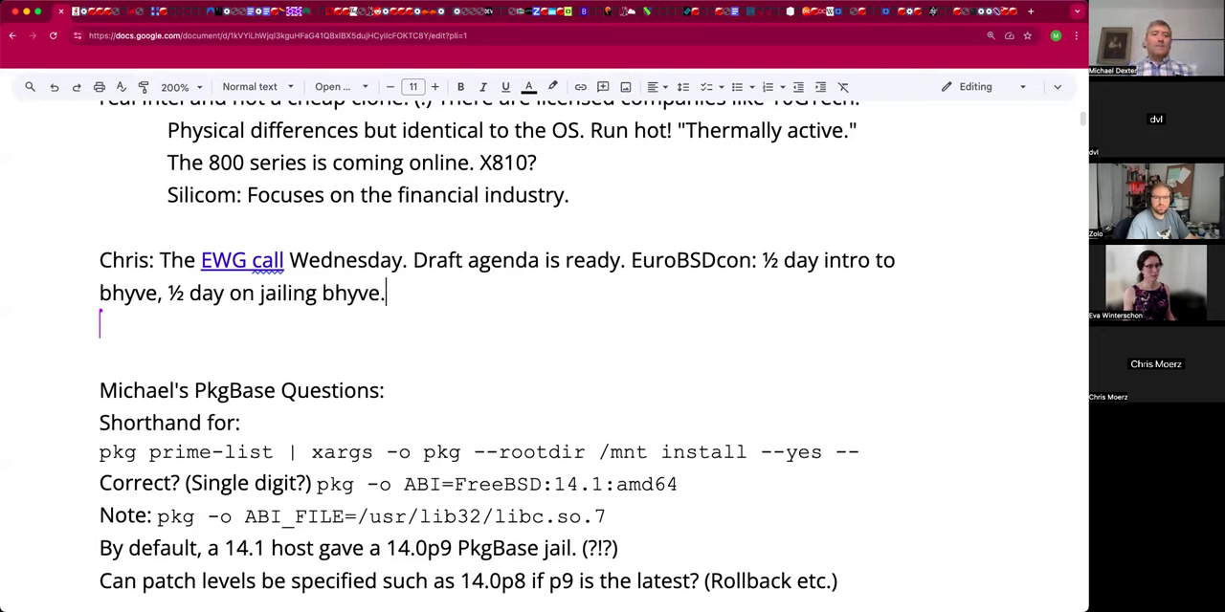
Add 'Full day on a FreeBSD mail servers.' and remove the extra blank line.
text(Full)
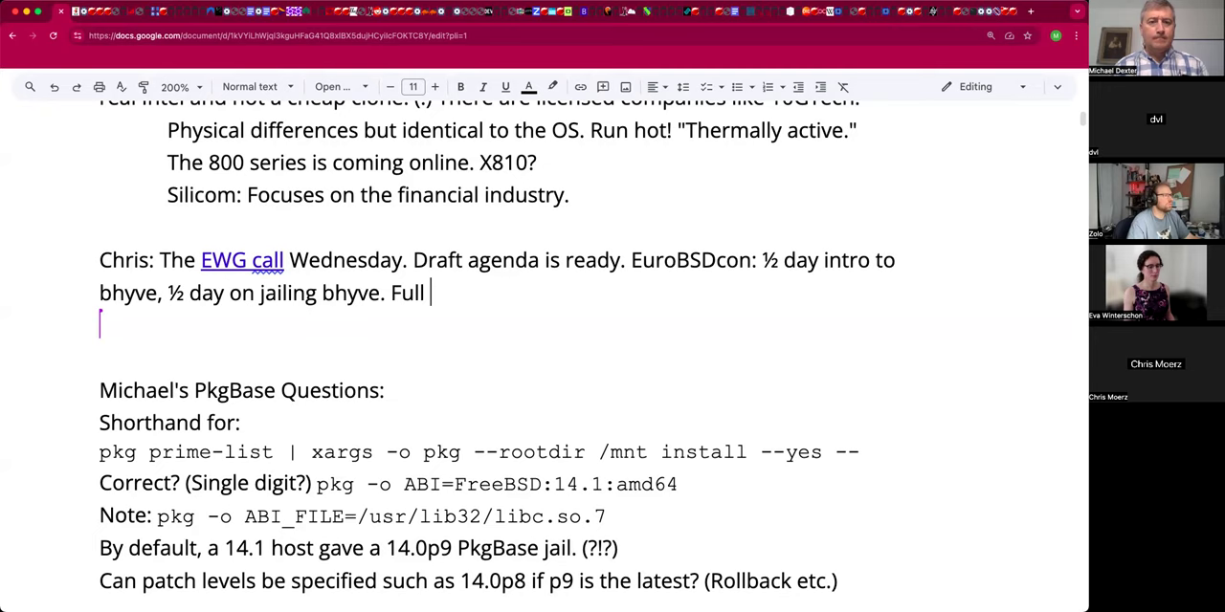
text(day on a)
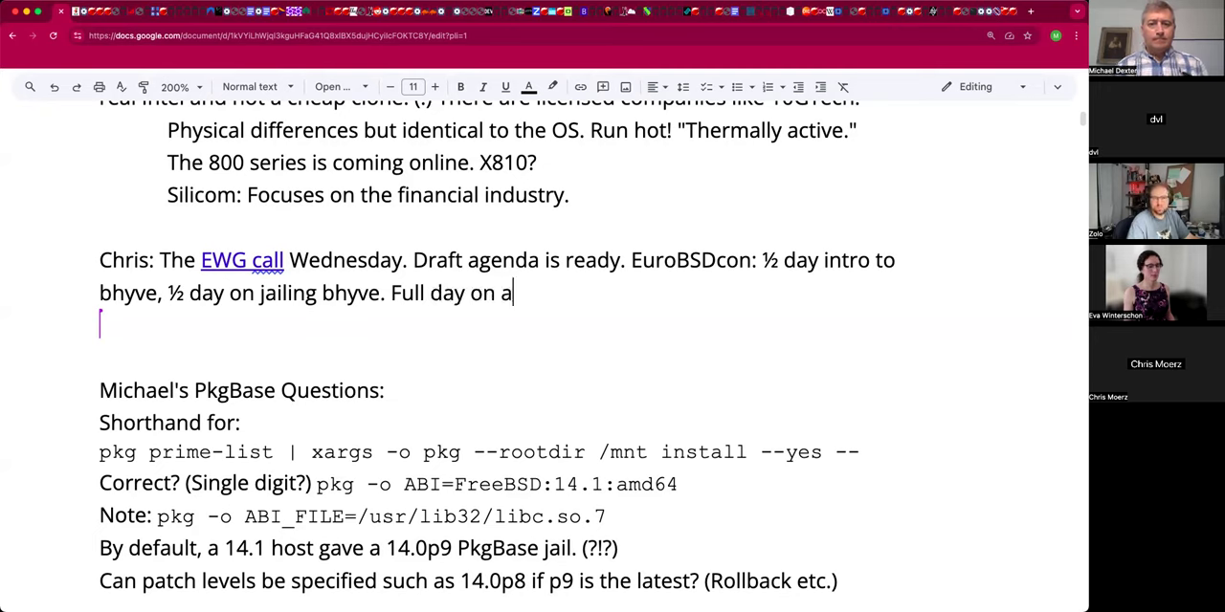
text(FreeBSD m)
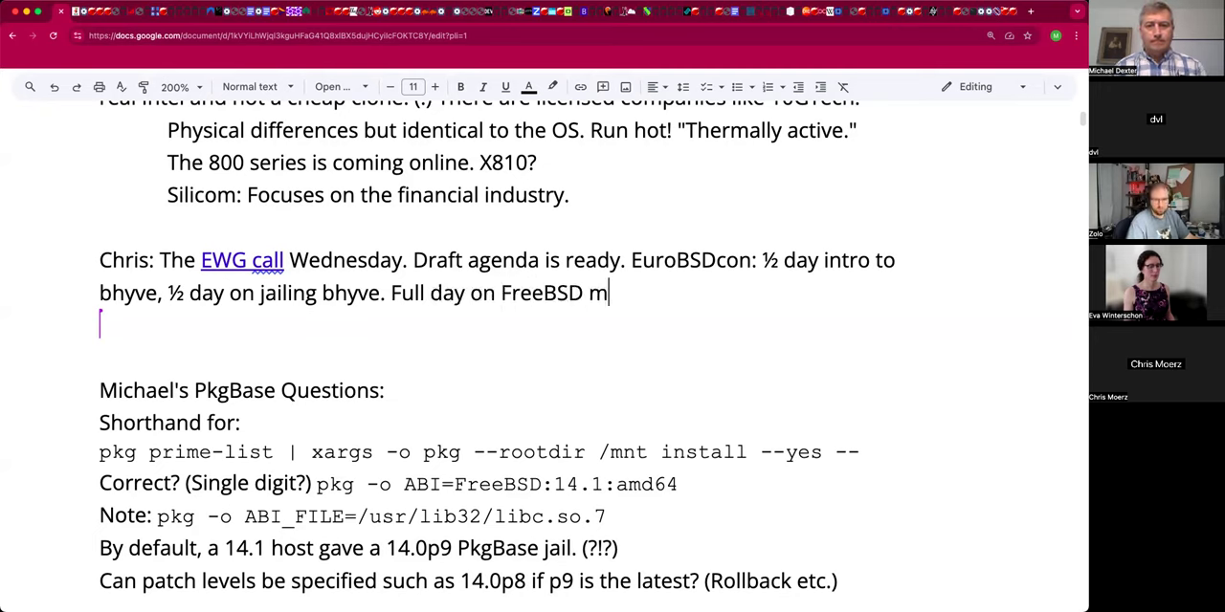
text(ail servers)
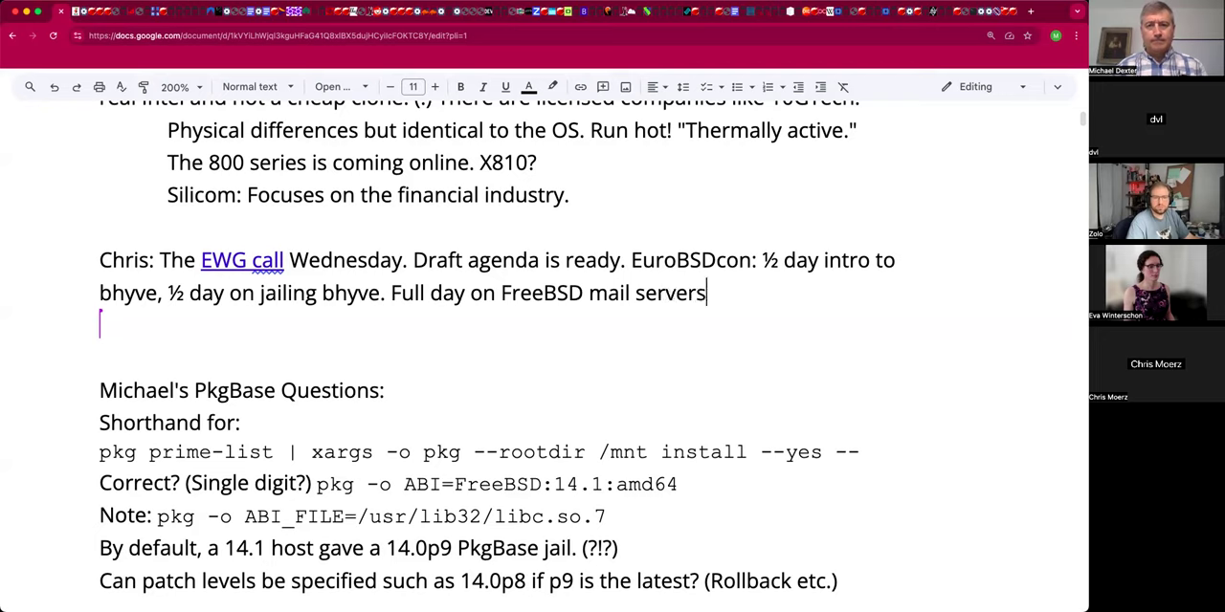
text(.)
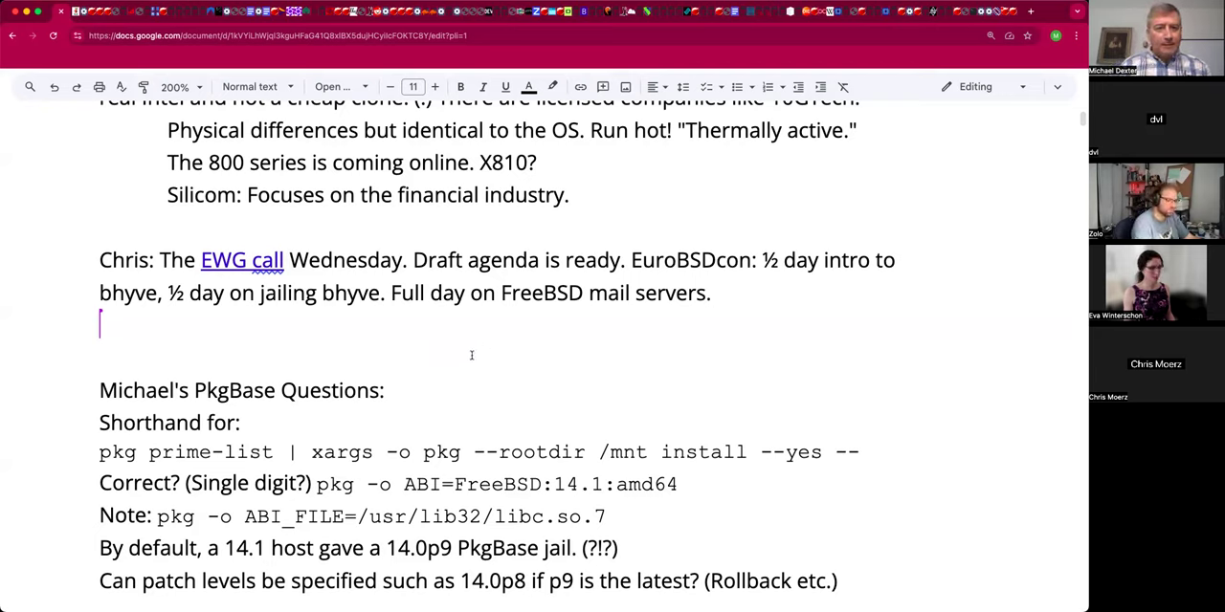
key(enter)
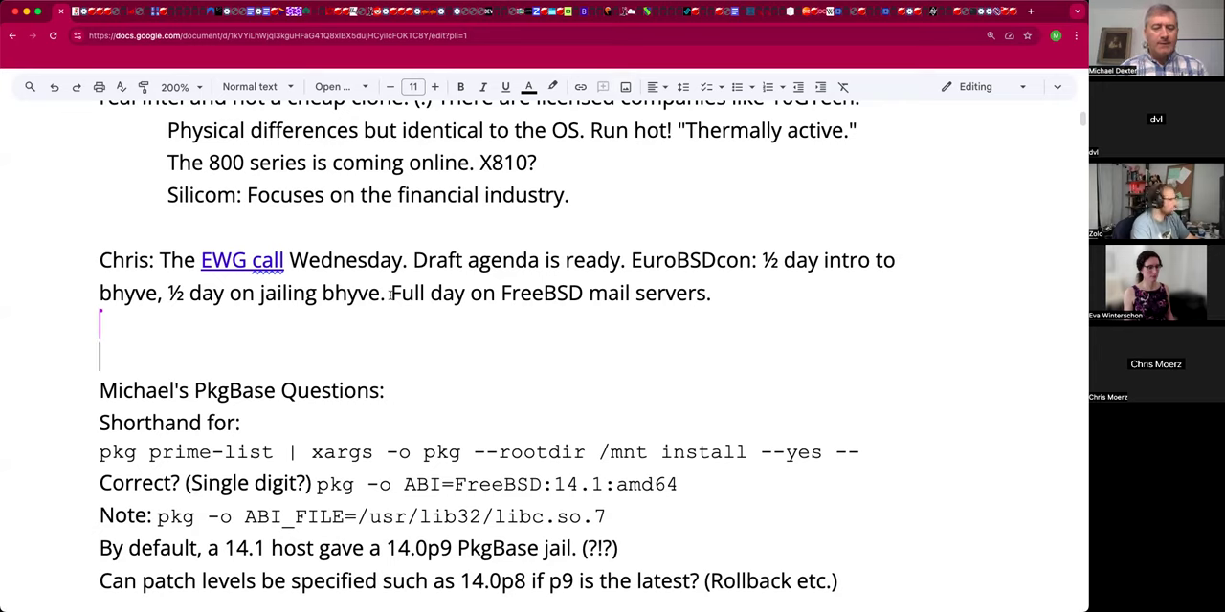
mouse_move(315, 364)
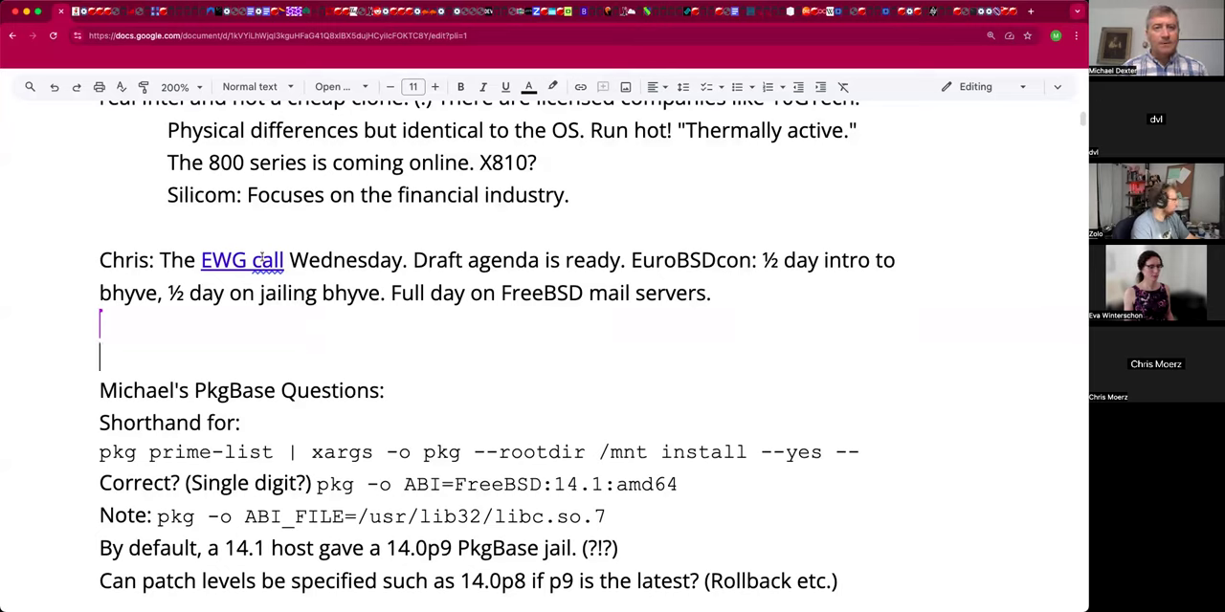
click(242, 259)
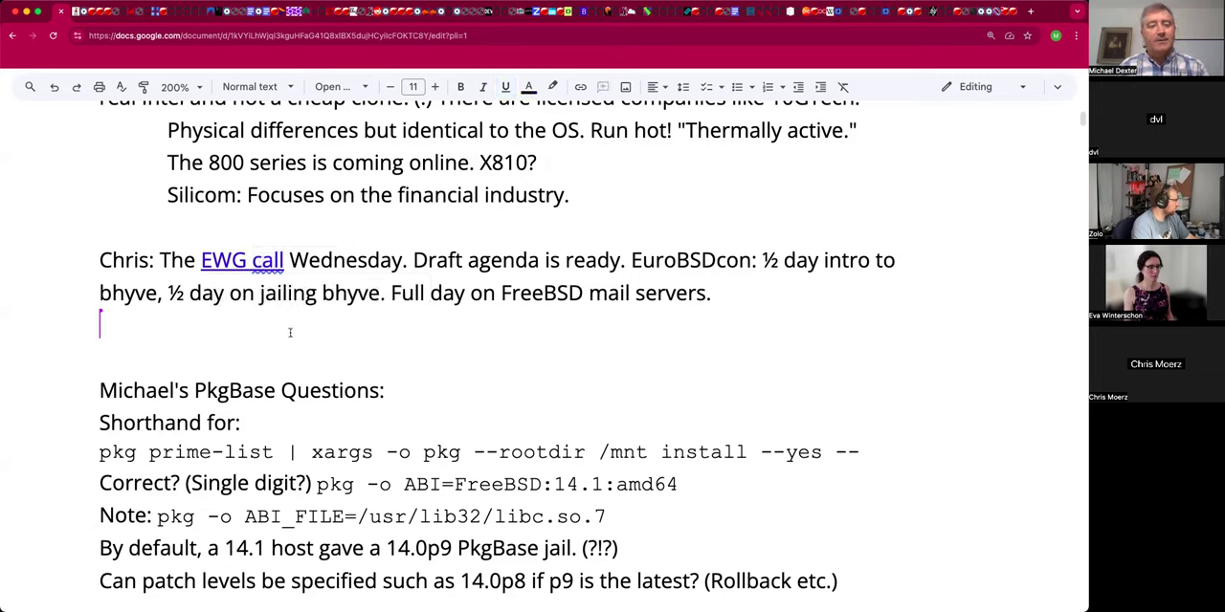
mouse_move(382, 222)
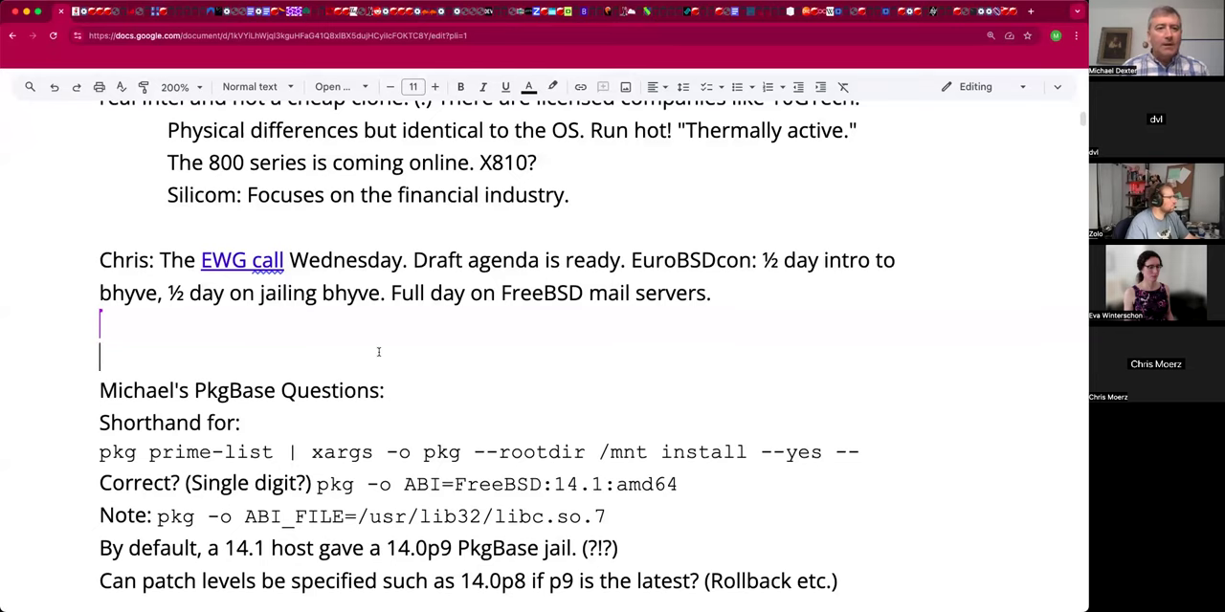
key(Backspace)
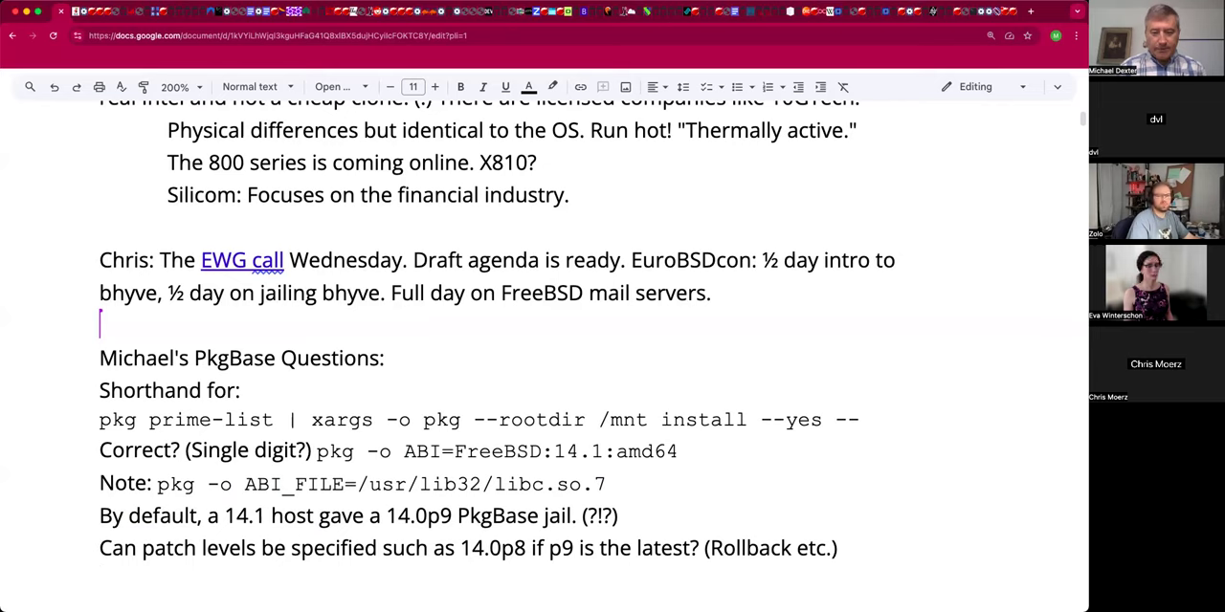
Type the PkgBase question 'How does one get $ABI mention everywhere?'.
text(How does)
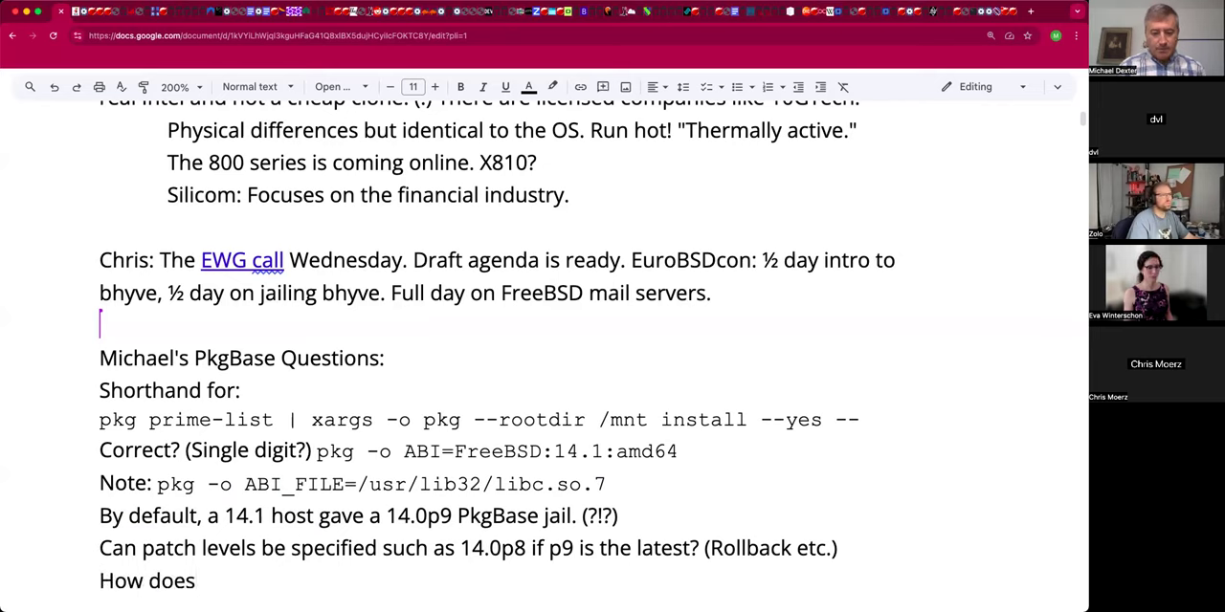
text(one get $ABI)
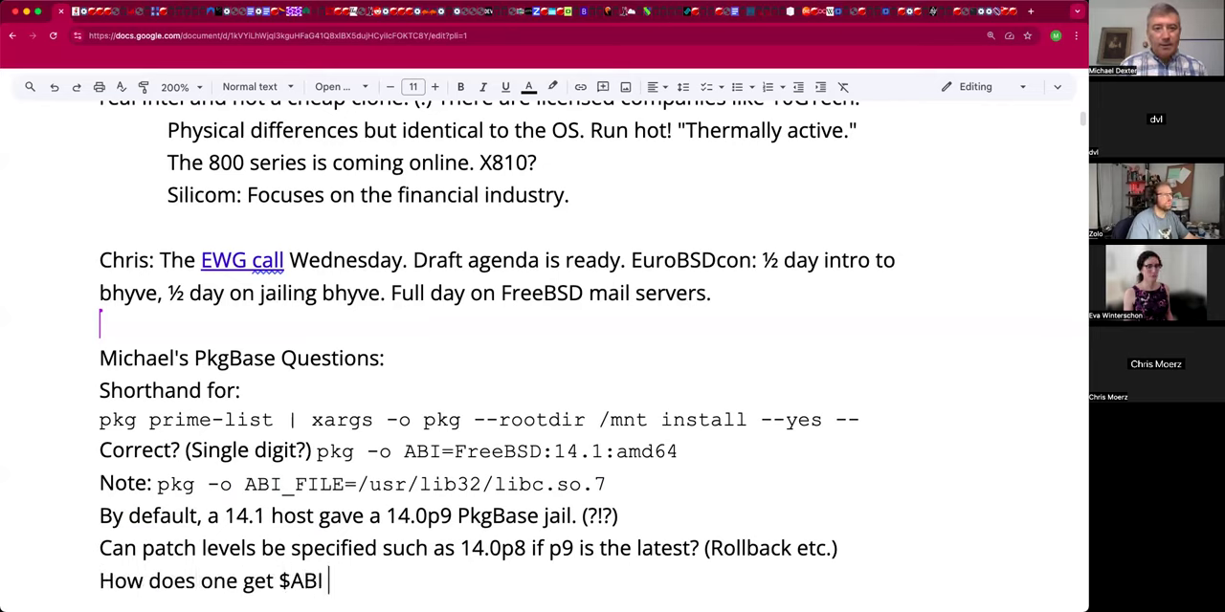
text(inm)
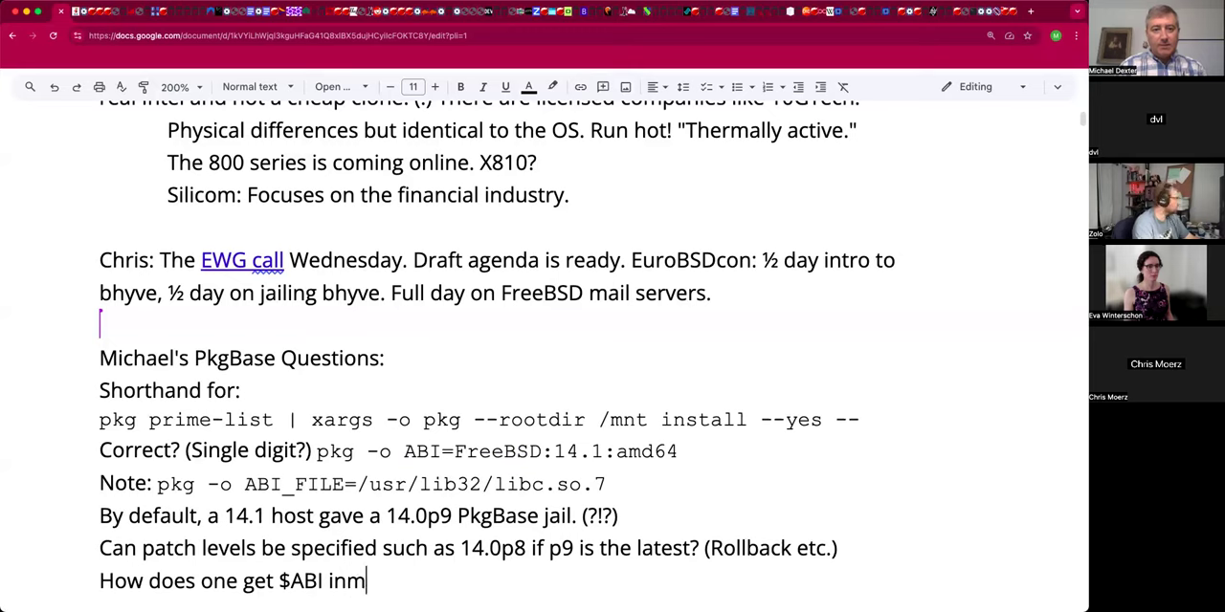
text(ention)
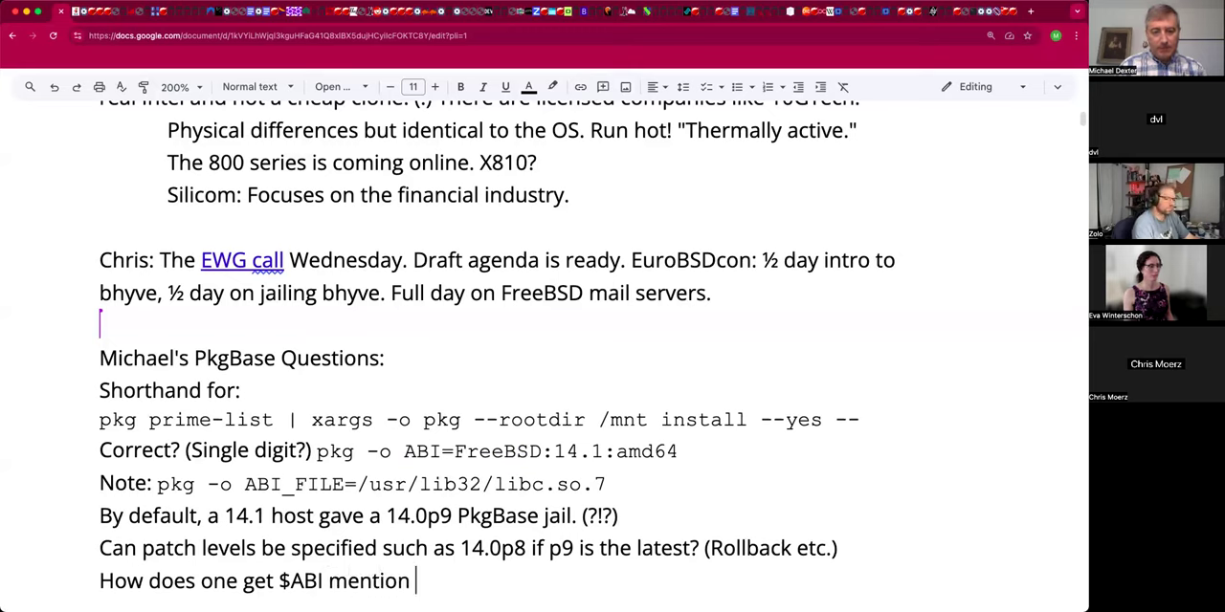
text(everywhere)
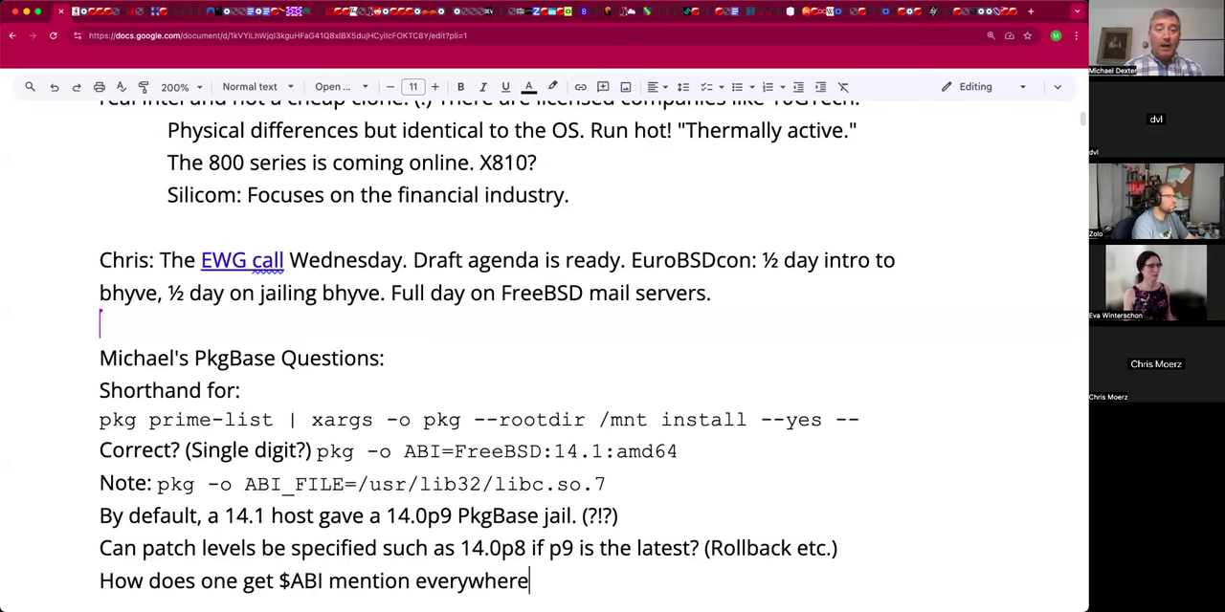
text(?)
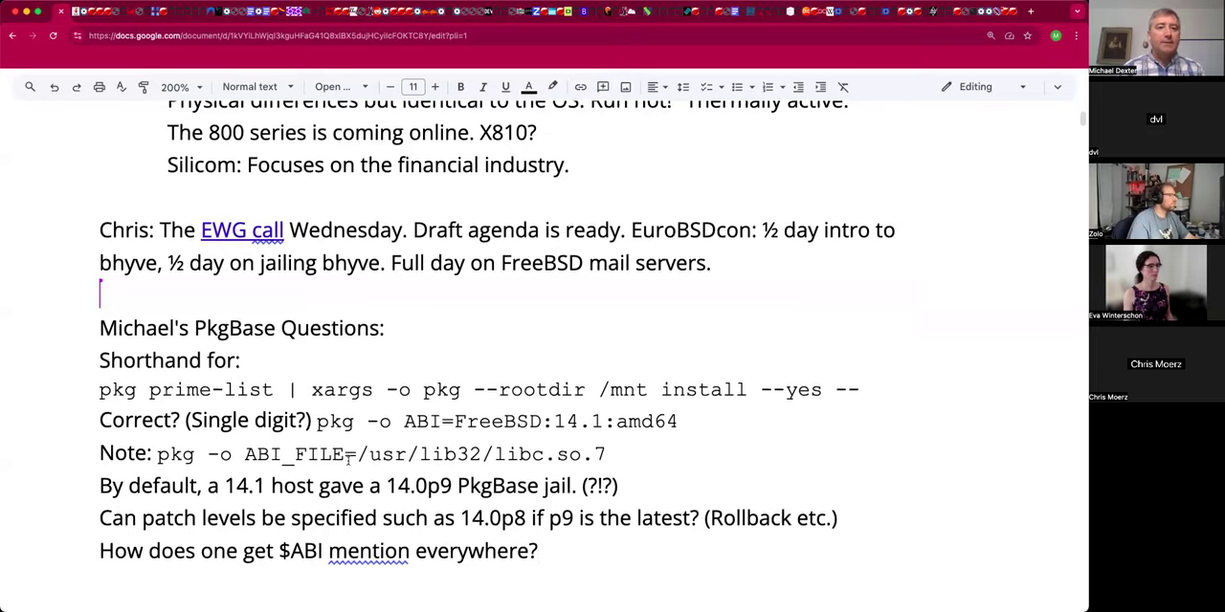
scroll(down, 3)
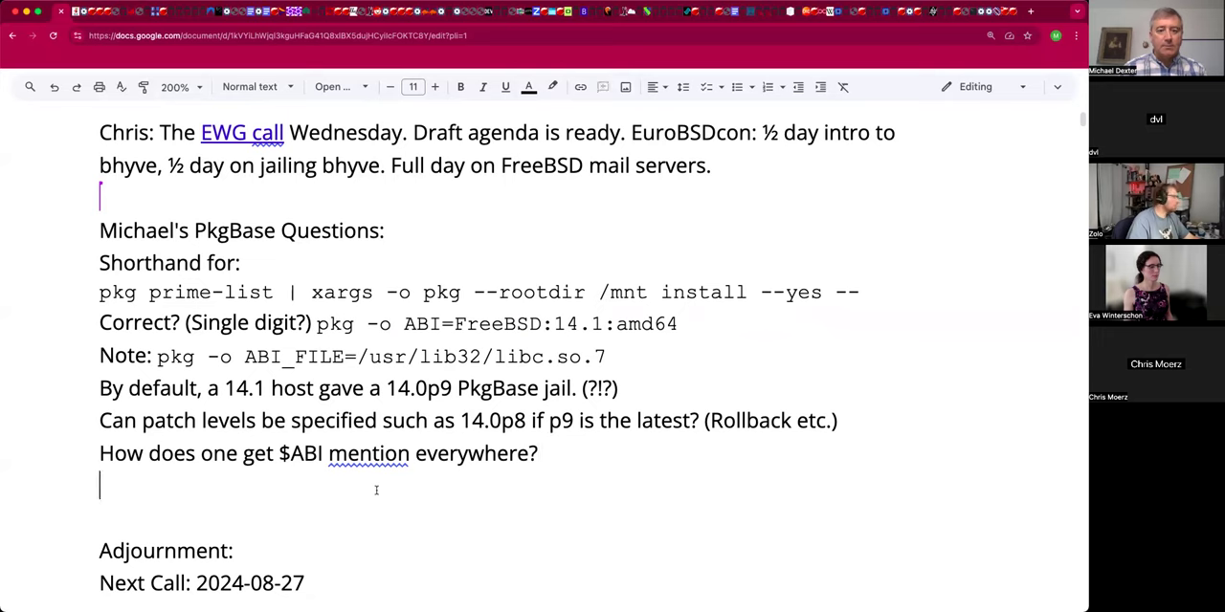
Scroll toward Adjournment and select the pkg prime-list command line.
scroll(down, 3)
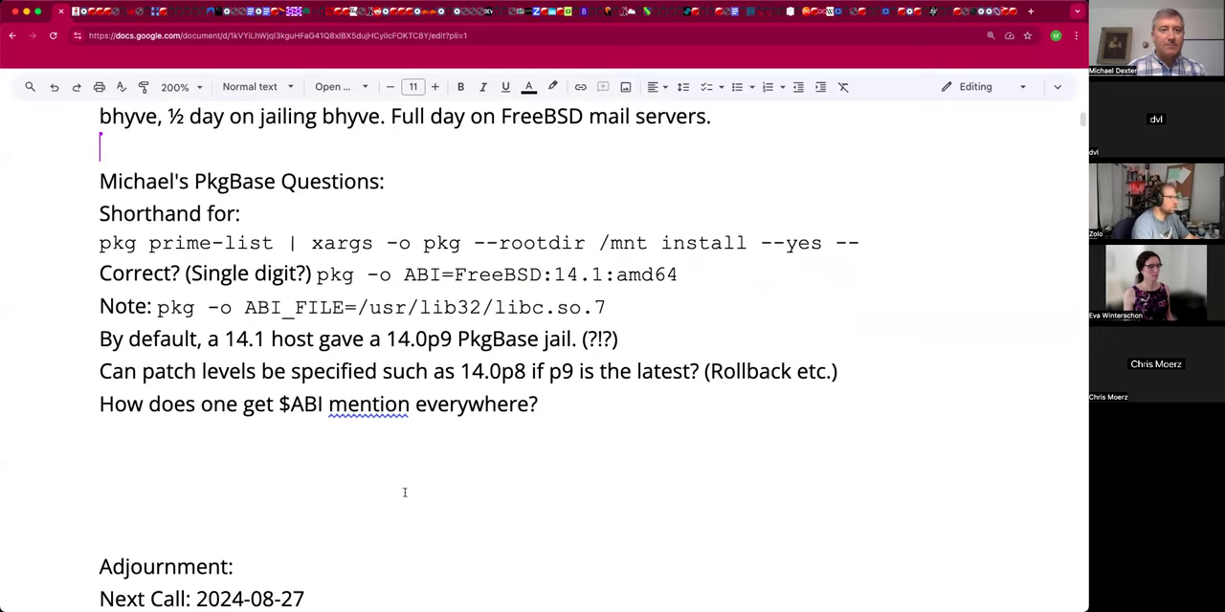
scroll(down, 3)
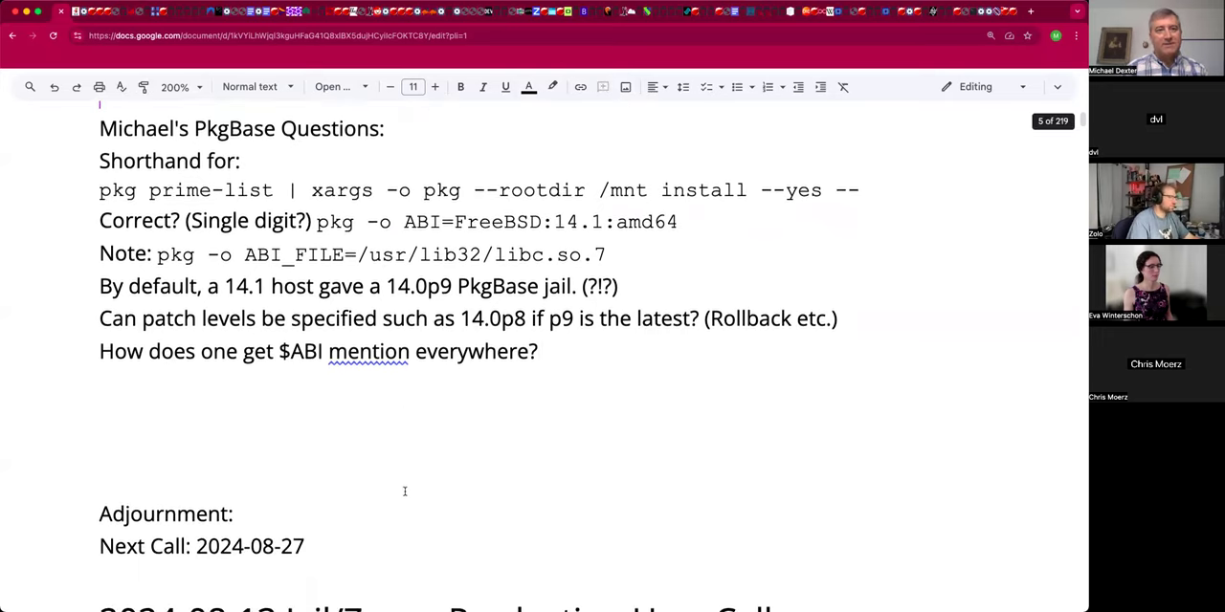
scroll(up, 3)
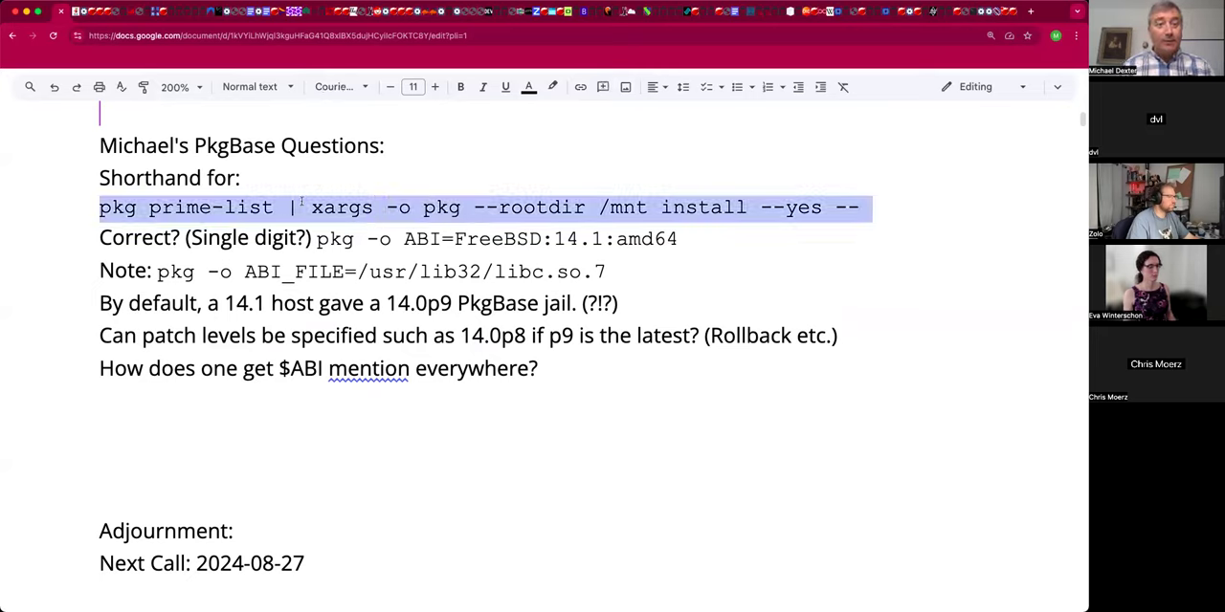
double_click(210, 208)
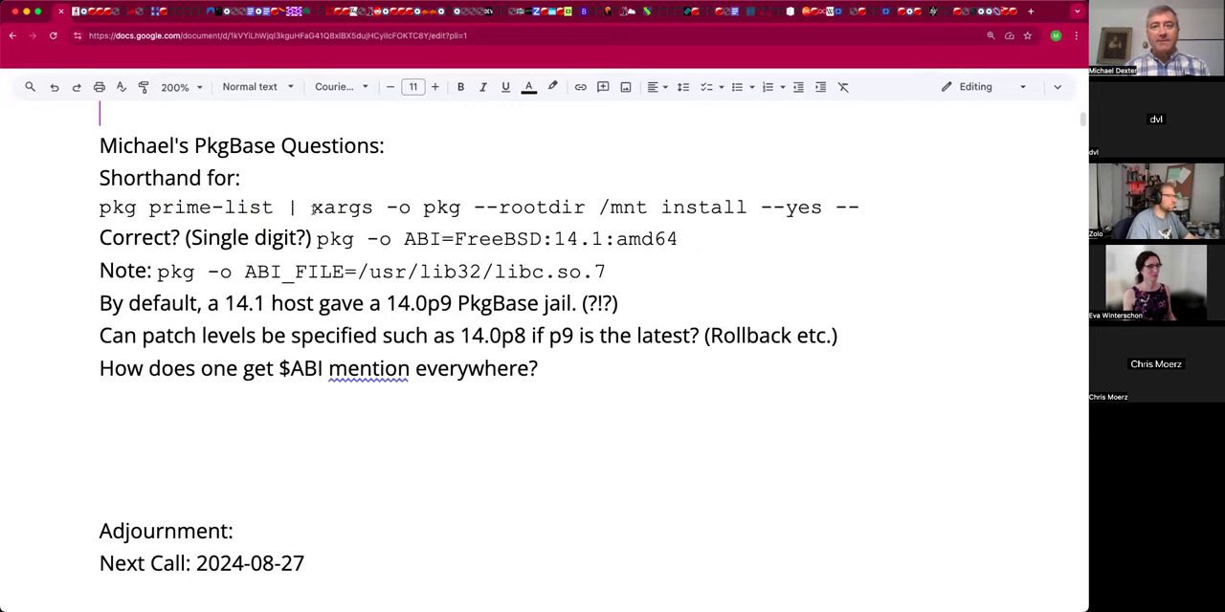
drag(312, 207, 859, 208)
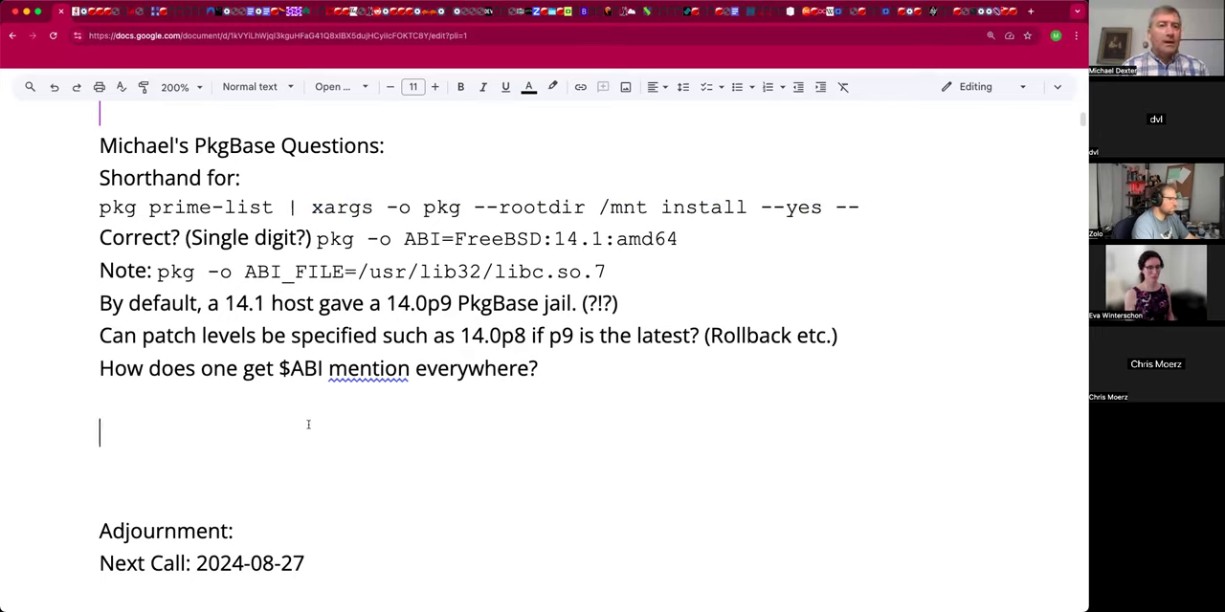
mouse_move(306, 446)
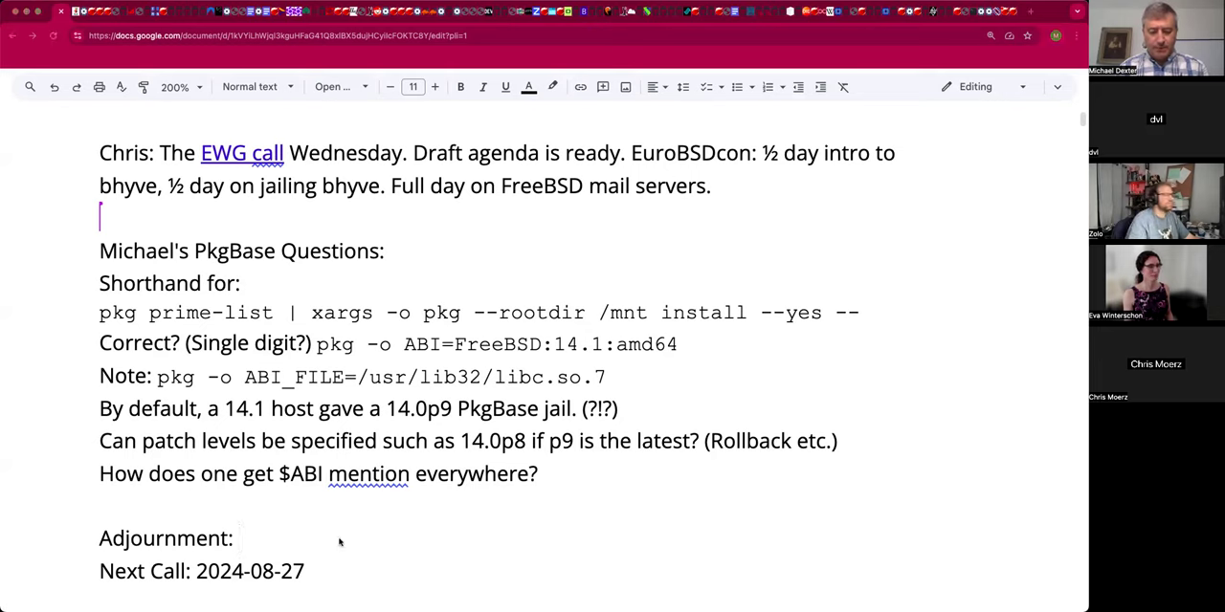
mouse_move(337, 506)
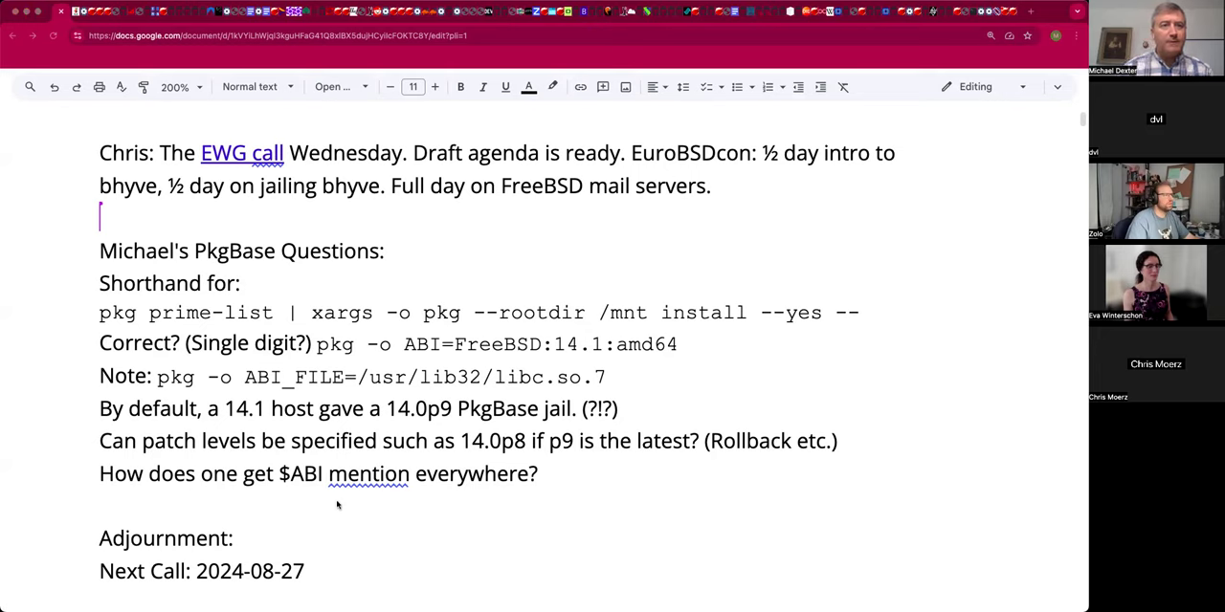
mouse_move(358, 421)
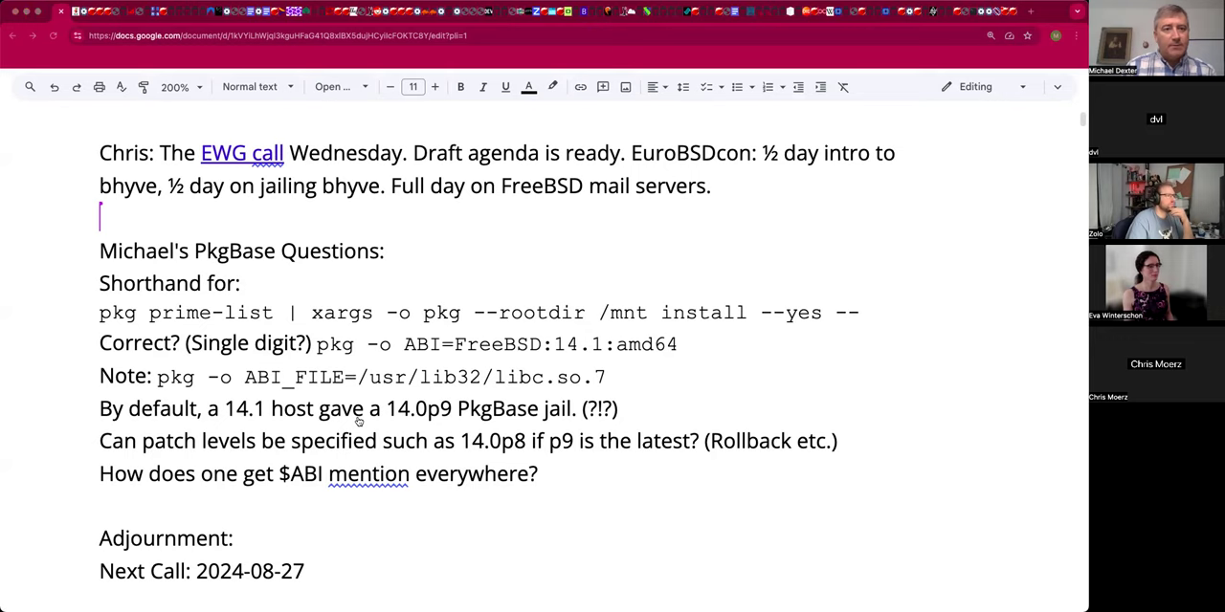
mouse_move(311, 373)
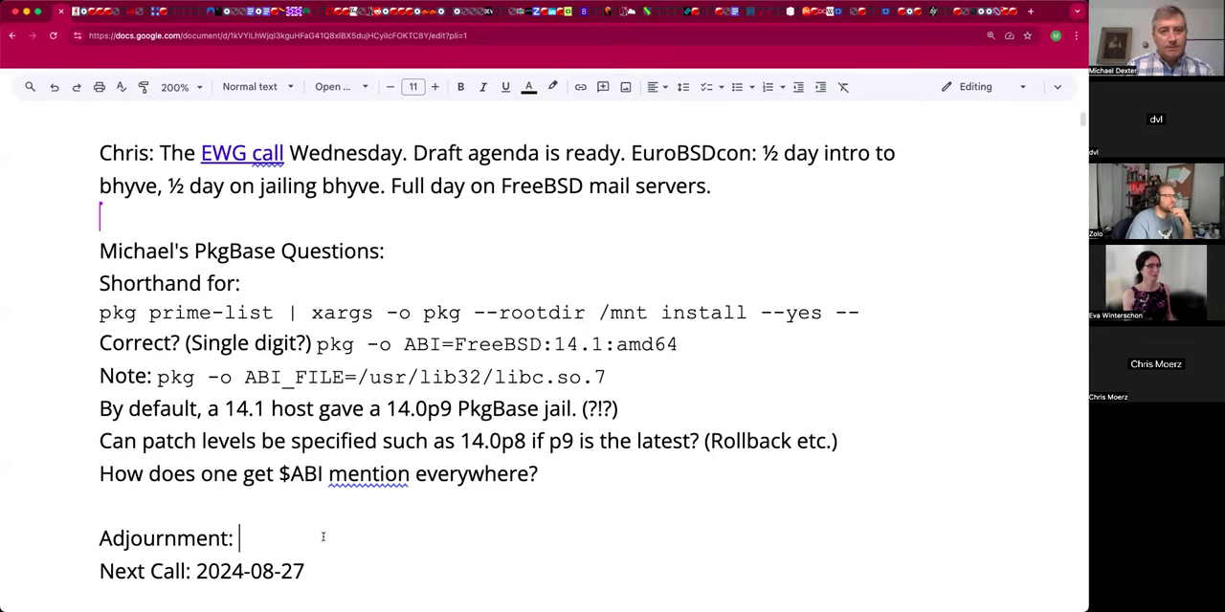
Enter '17:25 UTC' as the adjournment time, then type 'B' over the closing lines.
text(17)
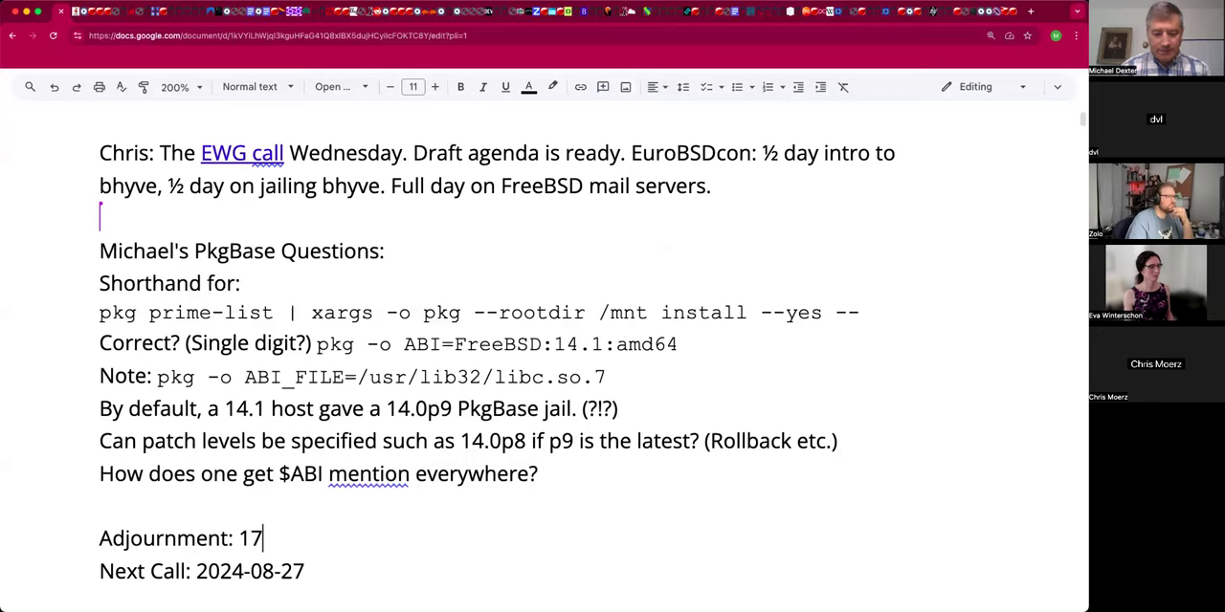
text(:25 UT)
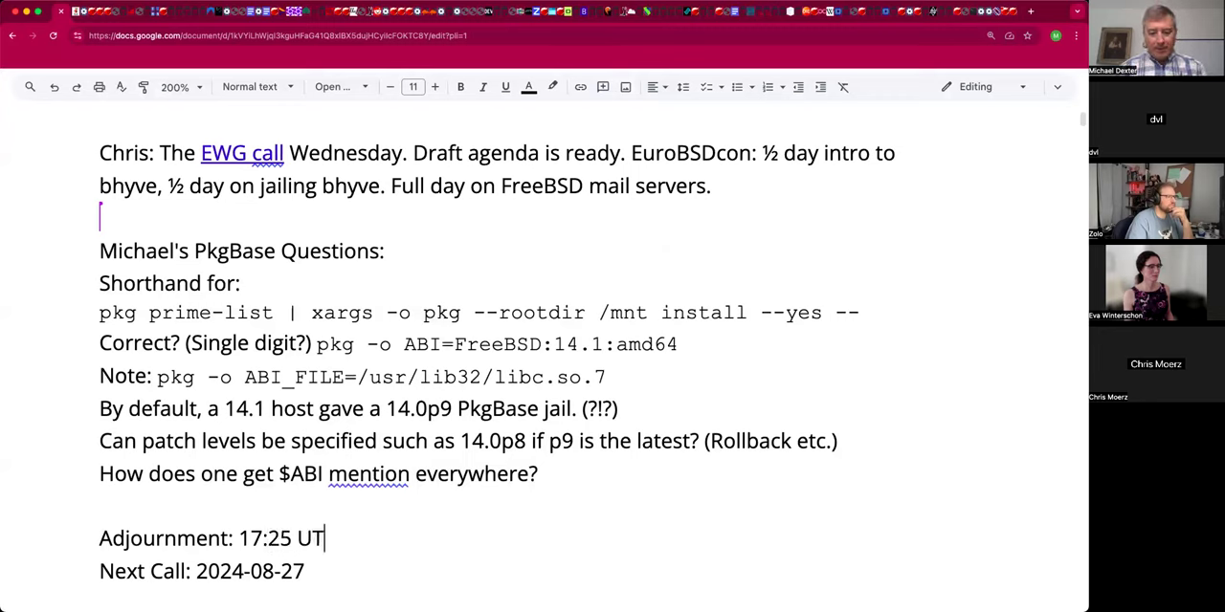
text(C)
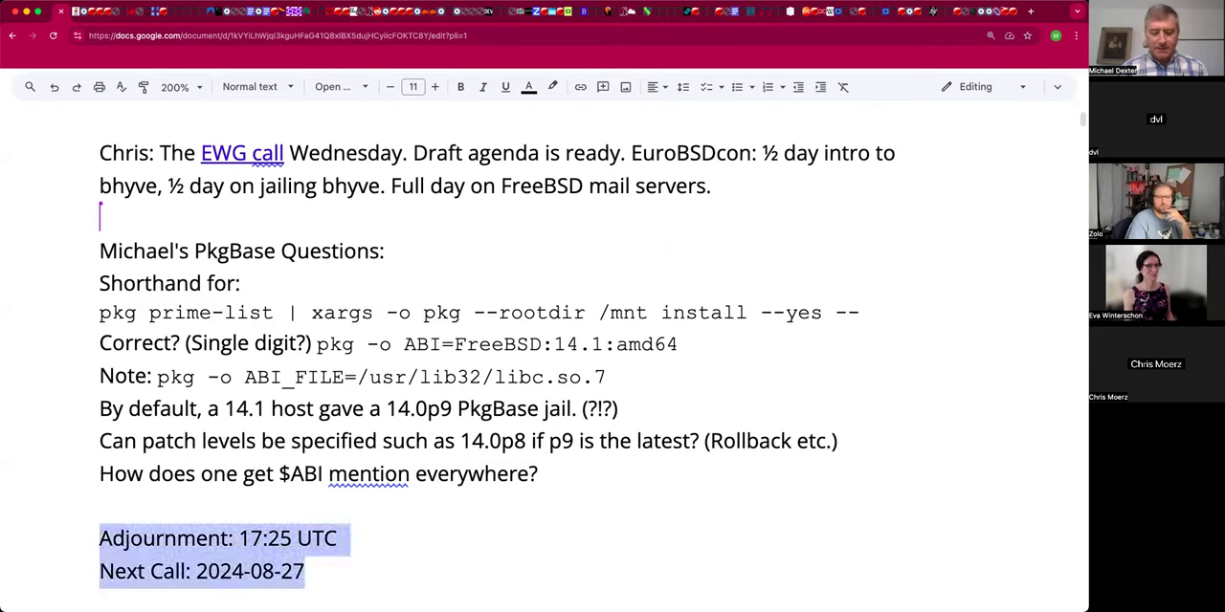
text(B)
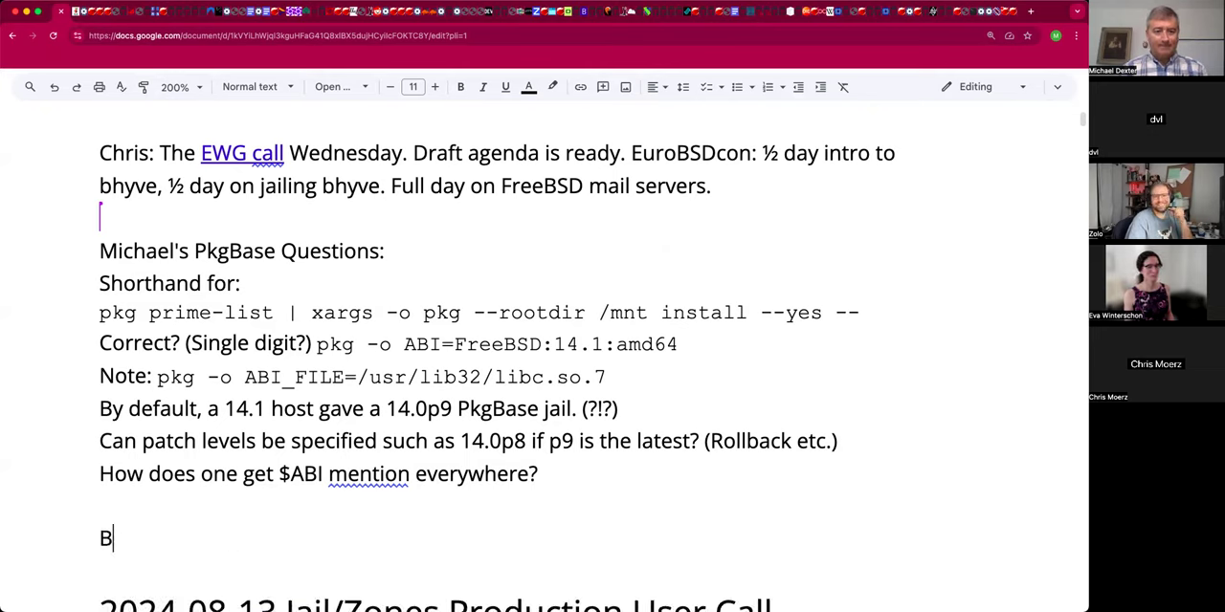